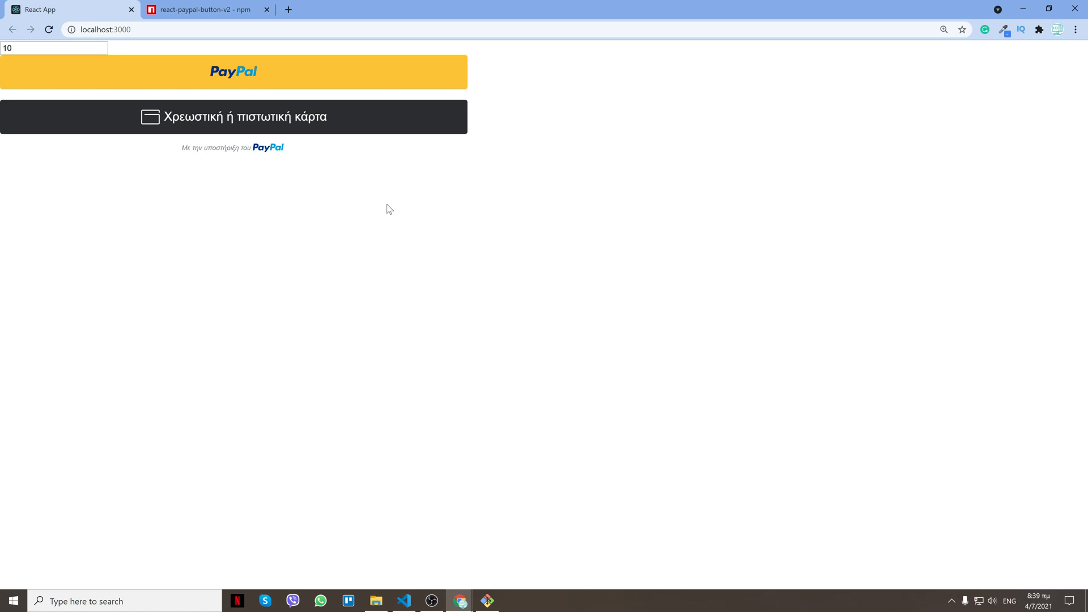
- Change the amount from 10 to 8 and relaunch the card checkout showing 8,00 USD
{"action": "left_click", "coordinate": [55, 48]}
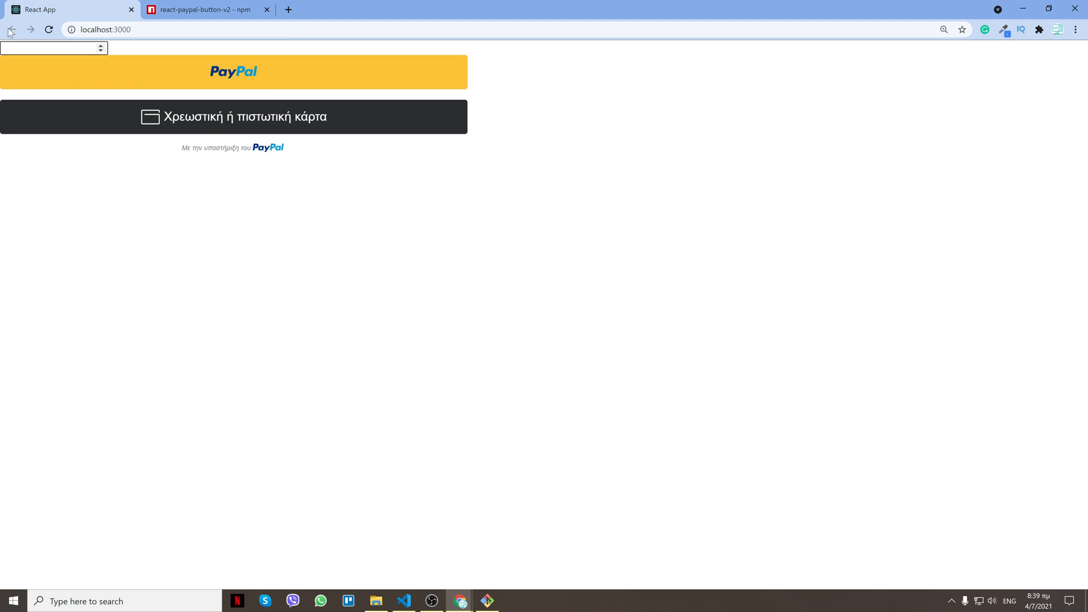
{"action": "type", "text": "8"}
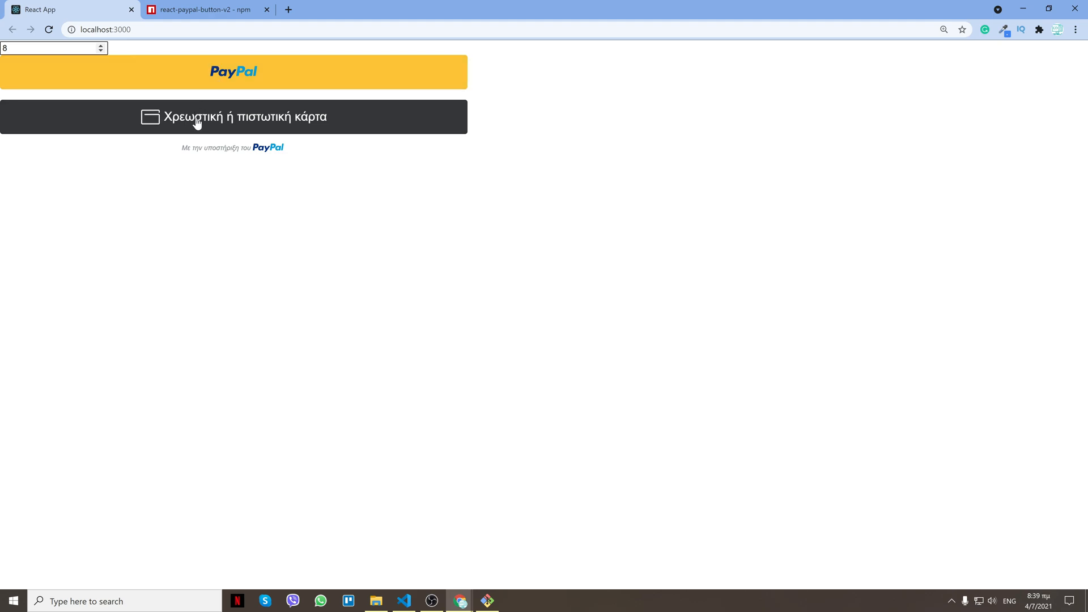
{"action": "left_click", "coordinate": [233, 71]}
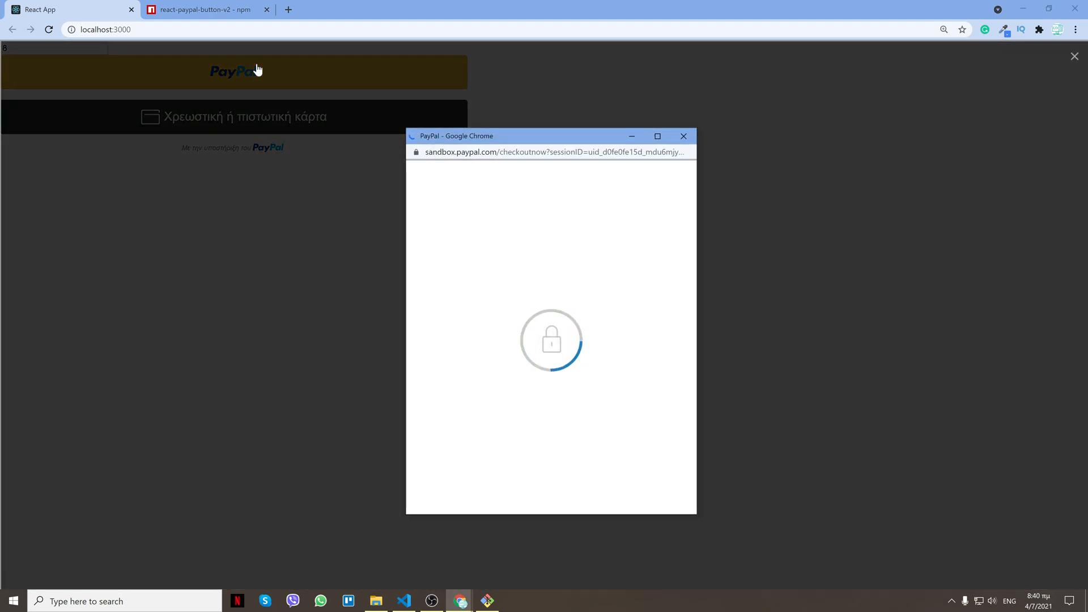
{"action": "mouse_move", "coordinate": [288, 141]}
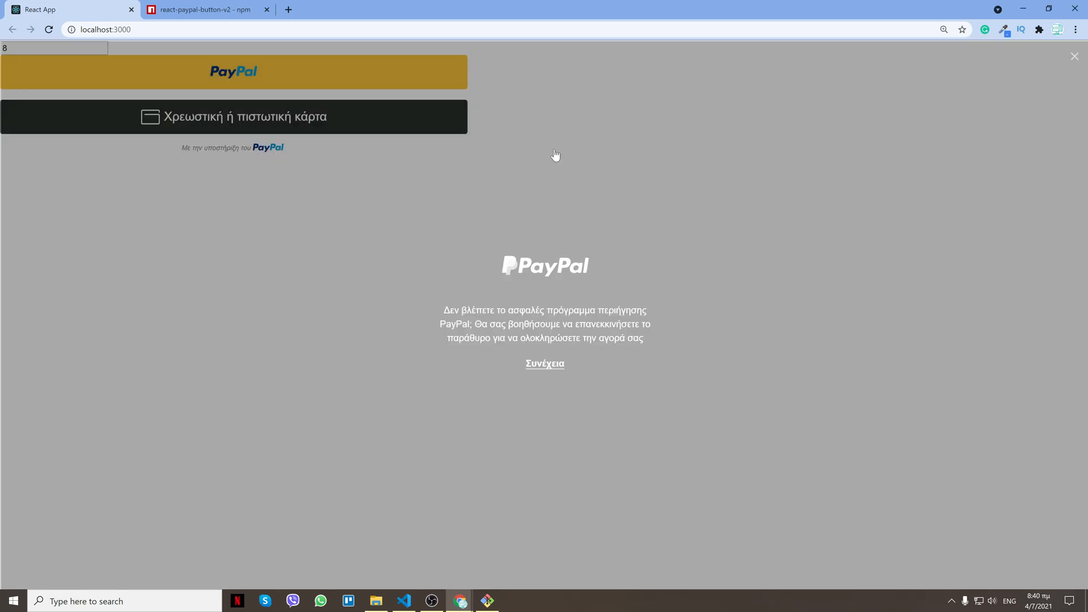
{"action": "left_click", "coordinate": [545, 363]}
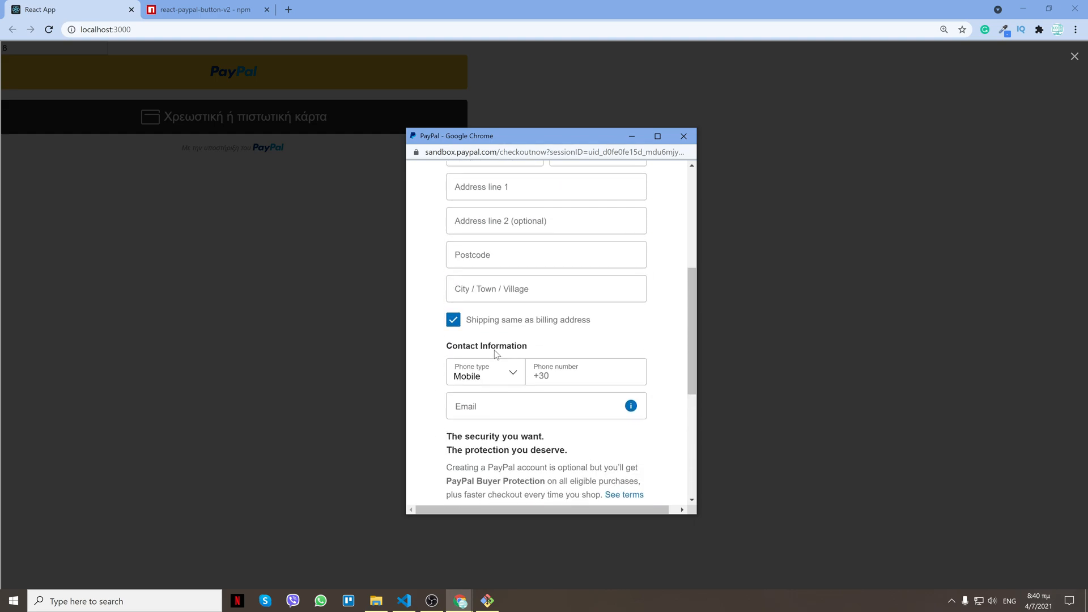
{"action": "scroll", "scroll_direction": "up", "scroll_amount": 3}
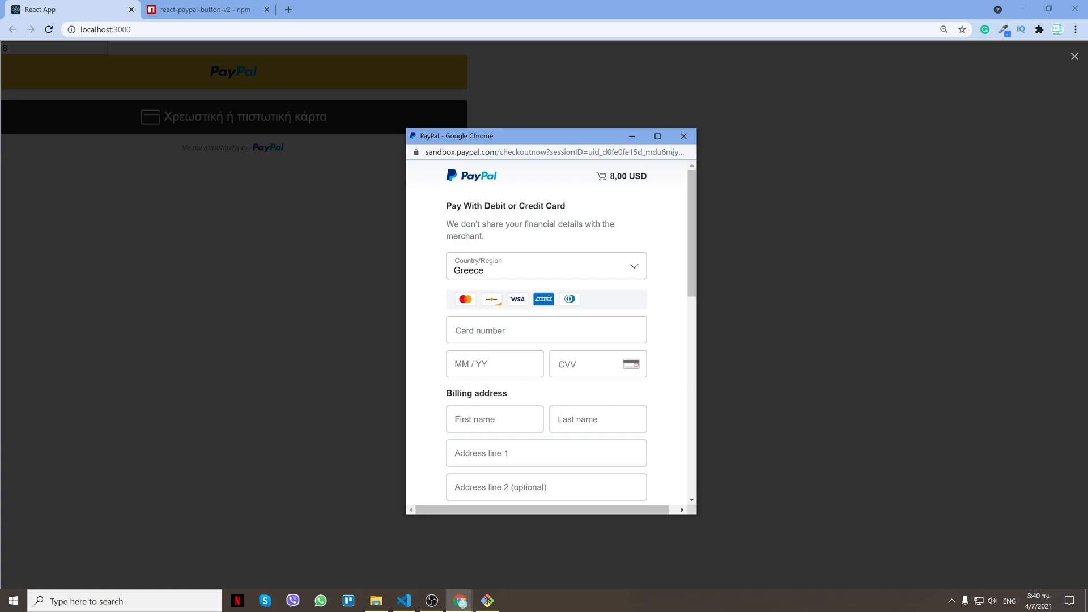
- On the react-paypal-button-v2 npm page, scroll to Production Example and select the PayPalButton code
{"action": "left_click", "coordinate": [201, 9]}
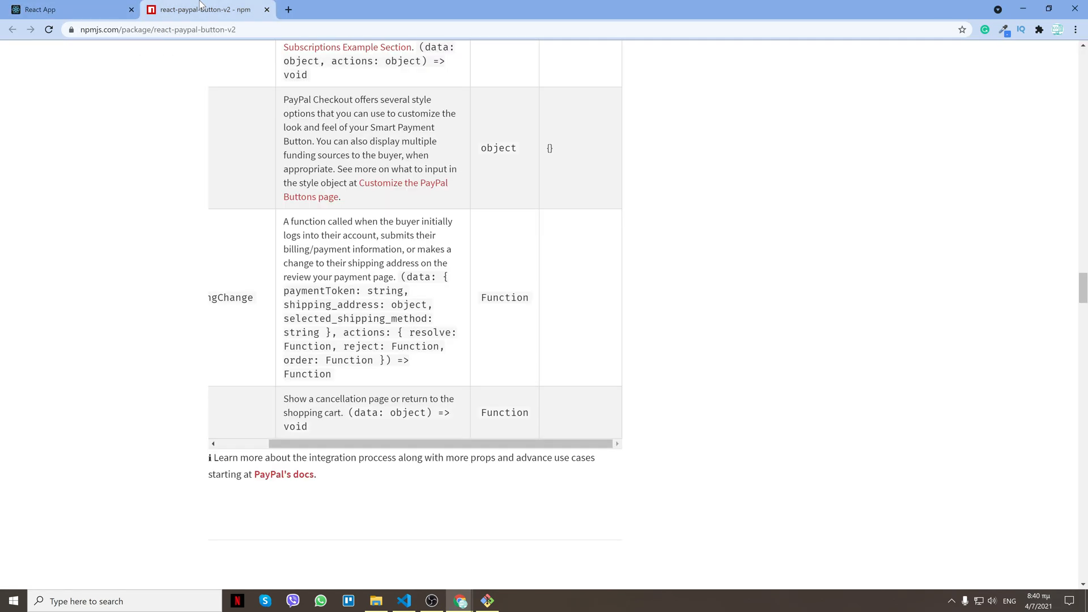
{"action": "scroll", "scroll_direction": "down", "scroll_amount": 3}
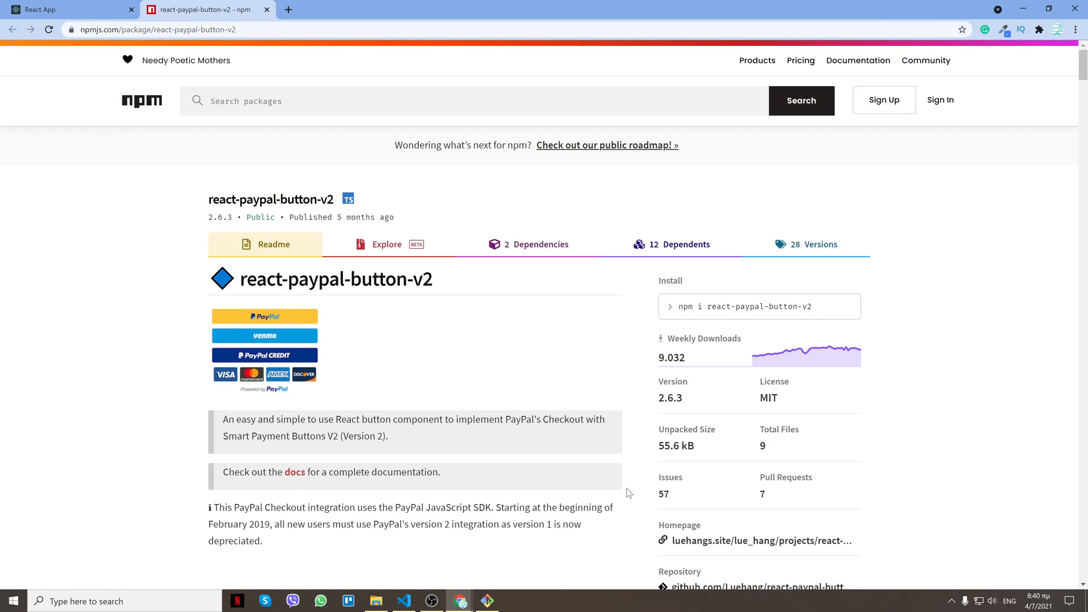
{"action": "mouse_move", "coordinate": [392, 299]}
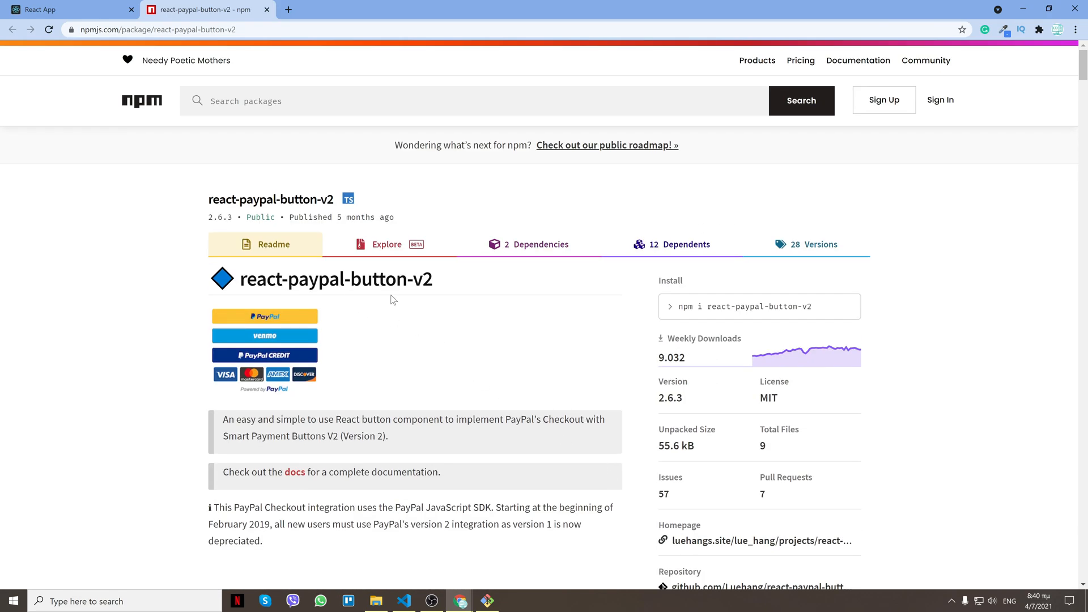
{"action": "scroll", "scroll_direction": "down", "scroll_amount": 3}
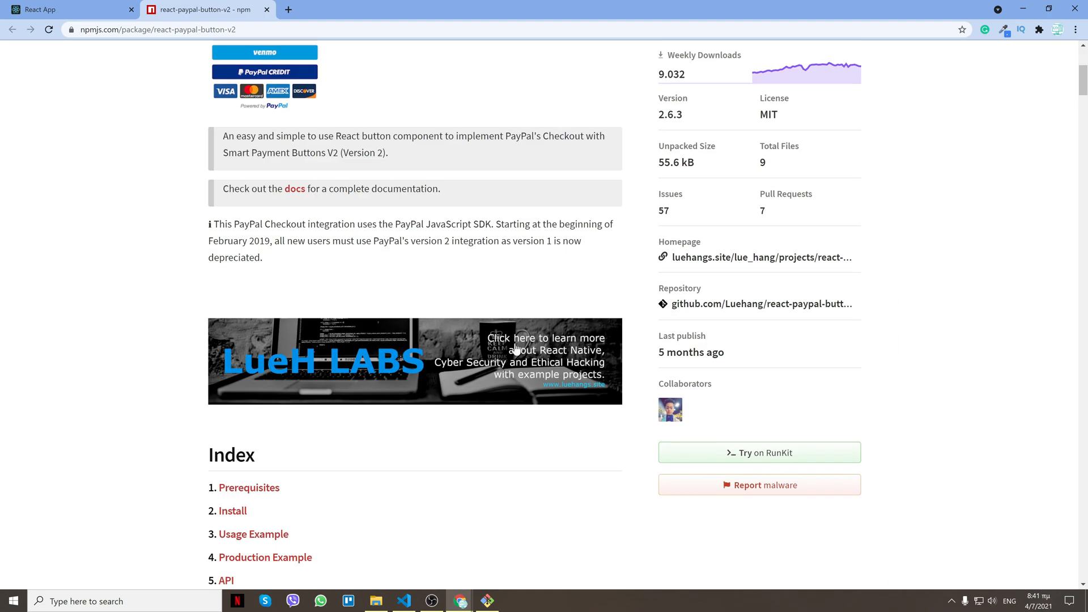
{"action": "scroll", "scroll_direction": "down", "scroll_amount": 3}
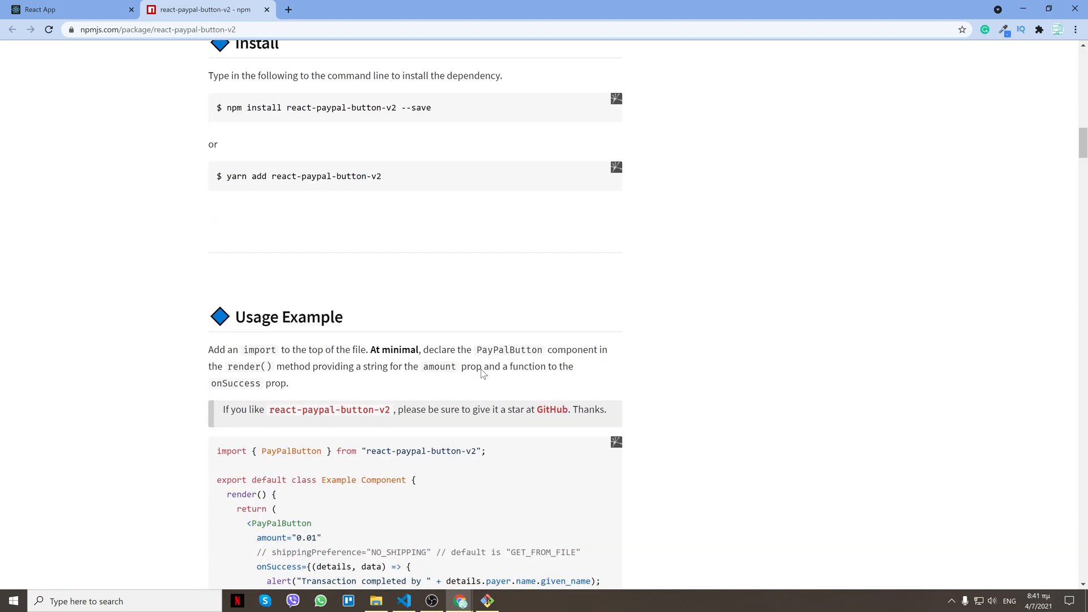
{"action": "scroll", "scroll_direction": "down", "scroll_amount": 3}
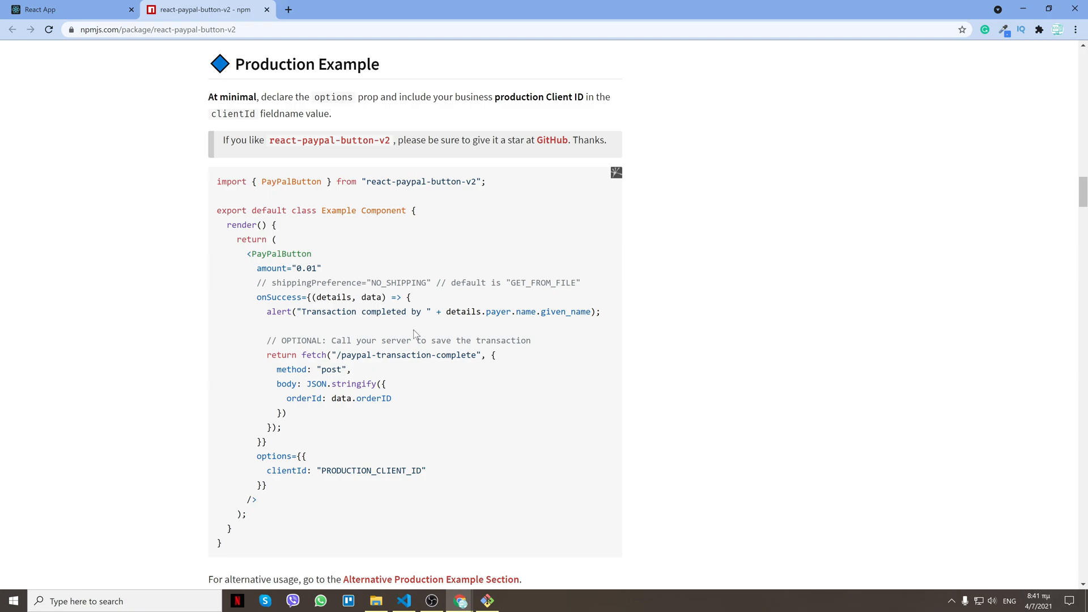
{"action": "left_click_drag", "start_coordinate": [245, 254], "coordinate": [600, 311]}
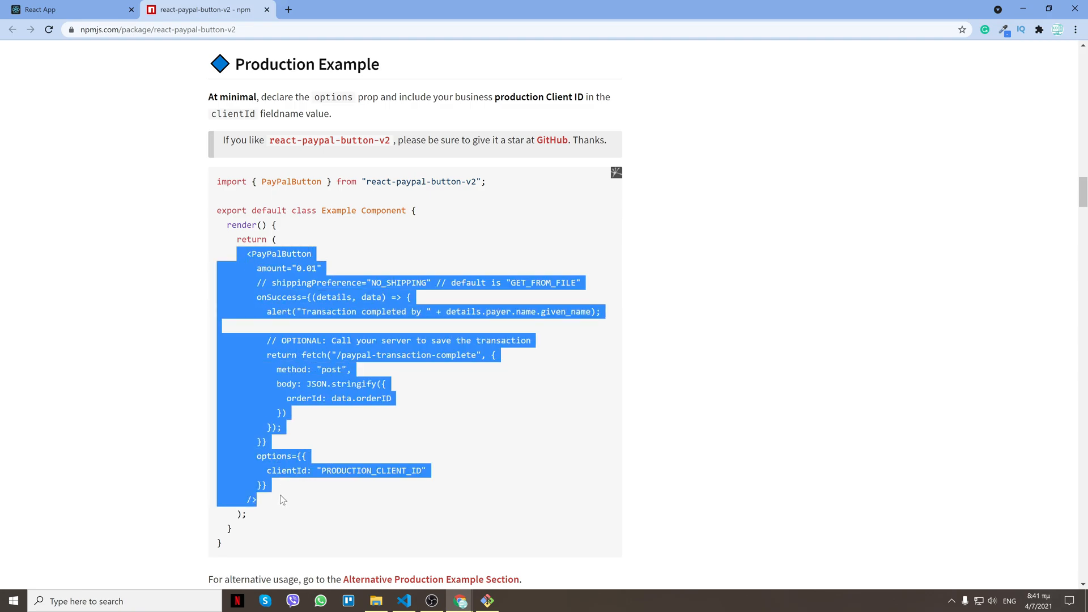
- Glance back at the React app, then highlight the onSuccess callback line in the docs
{"action": "left_click", "coordinate": [66, 9]}
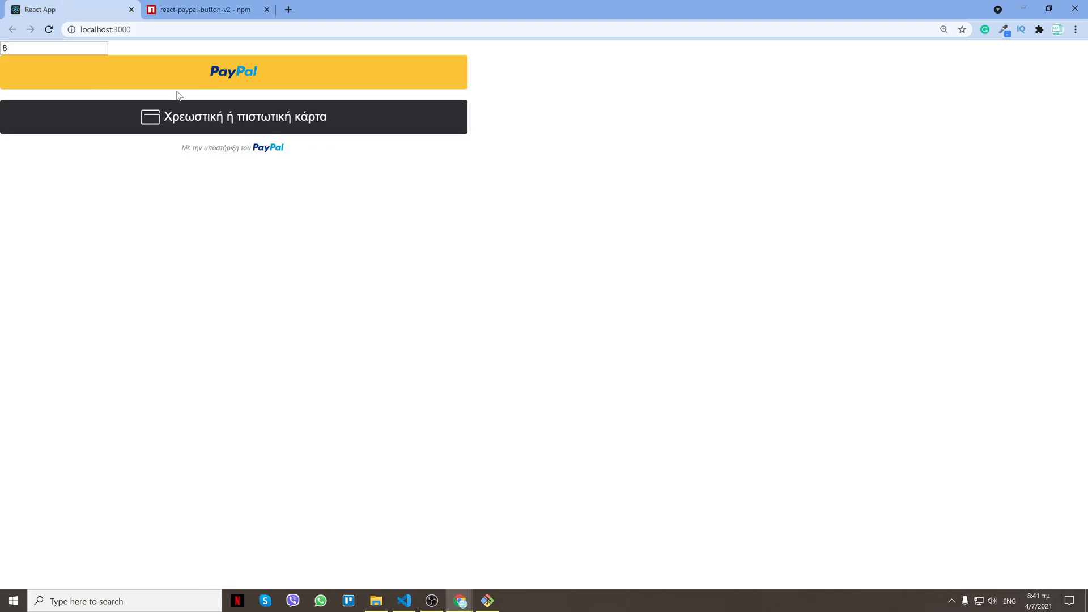
{"action": "left_click", "coordinate": [201, 9]}
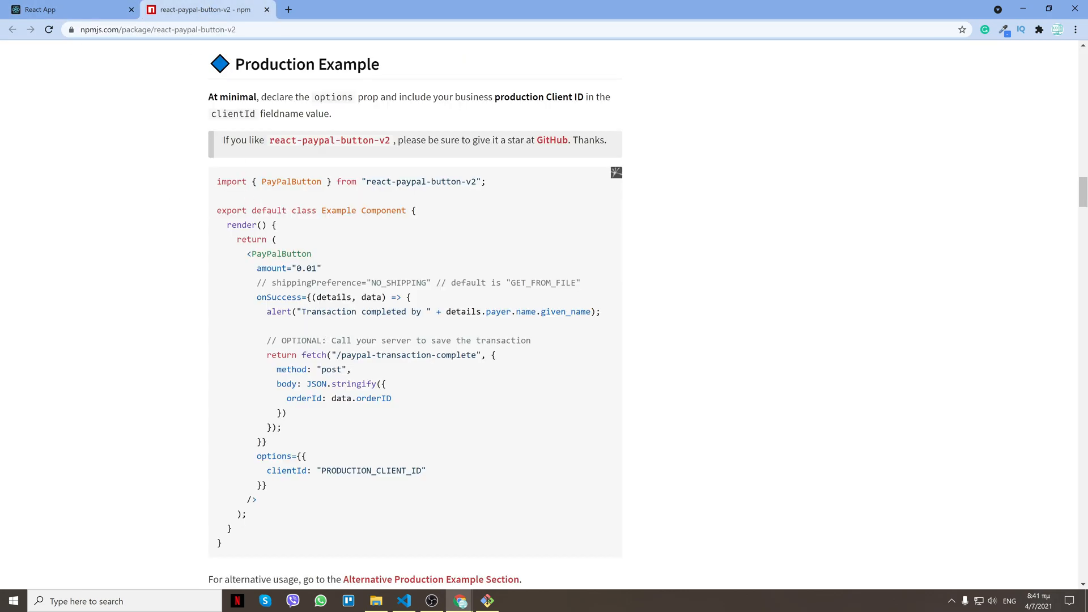
{"action": "double_click", "coordinate": [285, 471]}
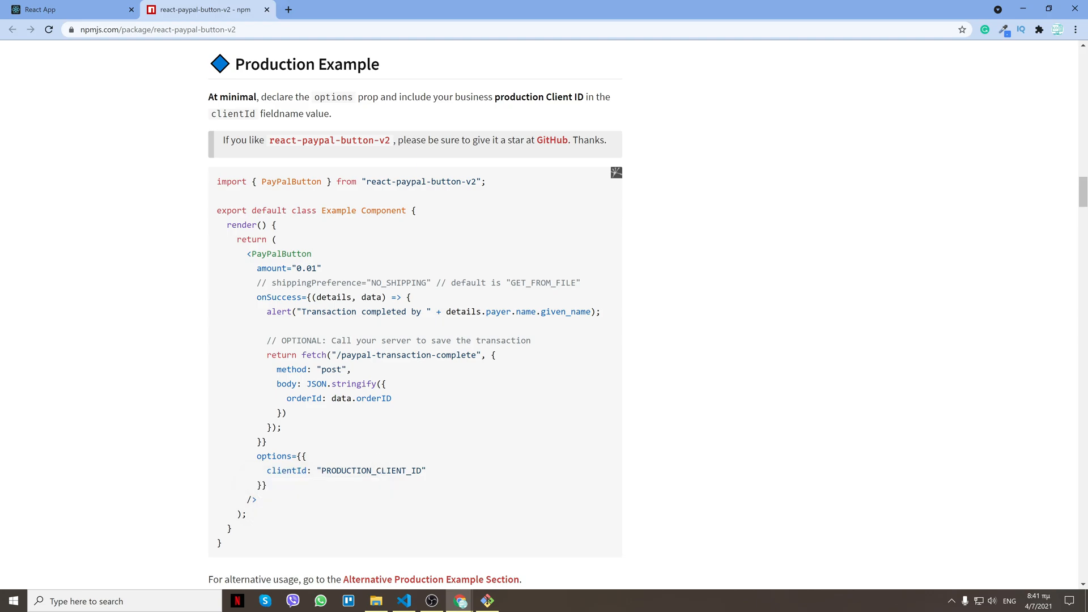
{"action": "mouse_move", "coordinate": [321, 259]}
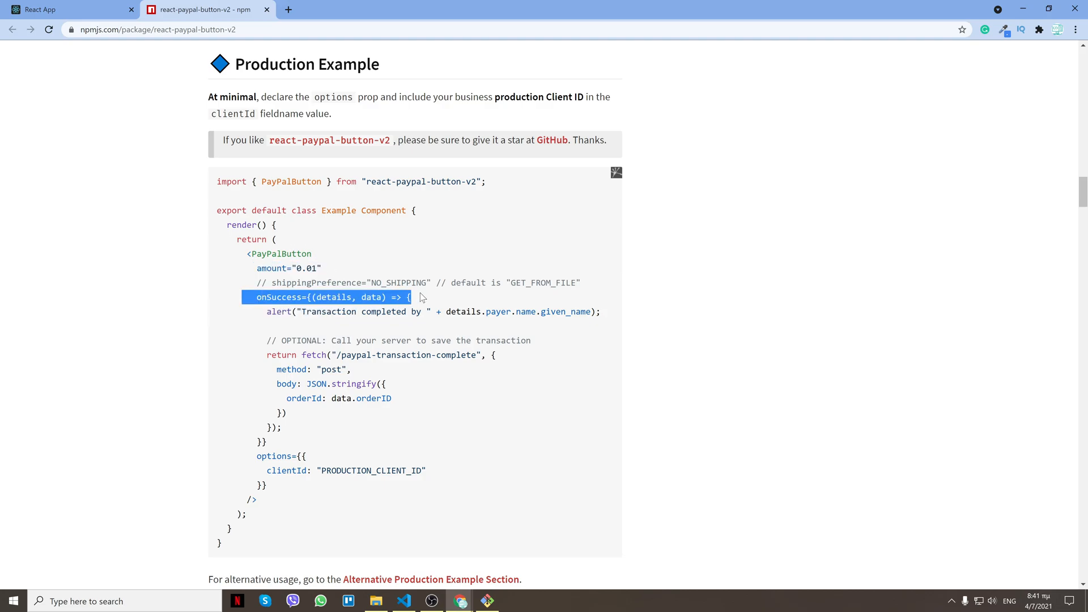
{"action": "left_click_drag", "start_coordinate": [411, 297], "coordinate": [282, 427]}
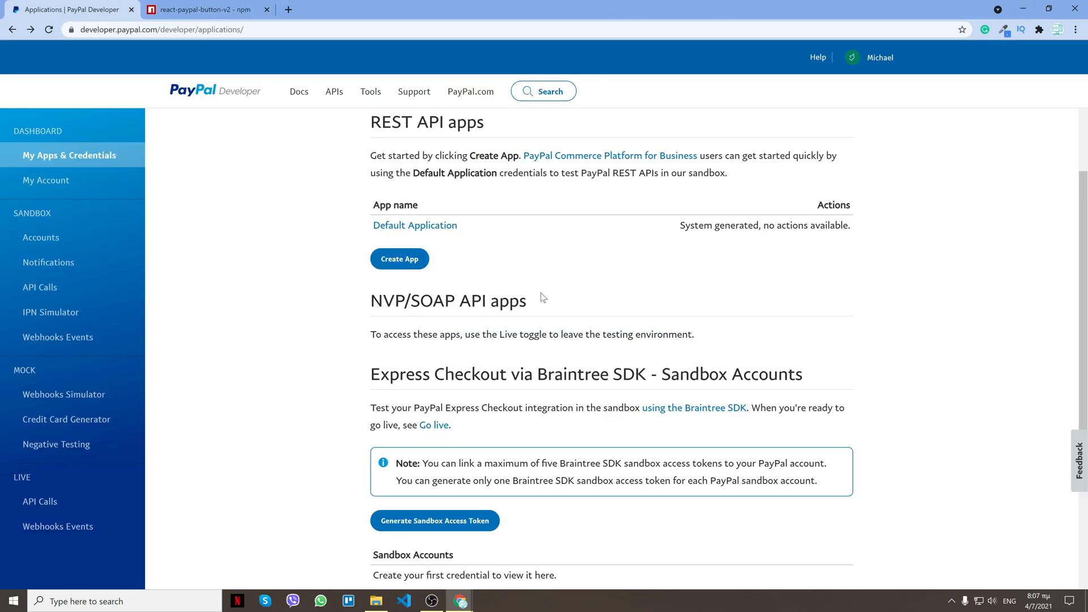
{"action": "scroll", "scroll_direction": "up", "scroll_amount": 3}
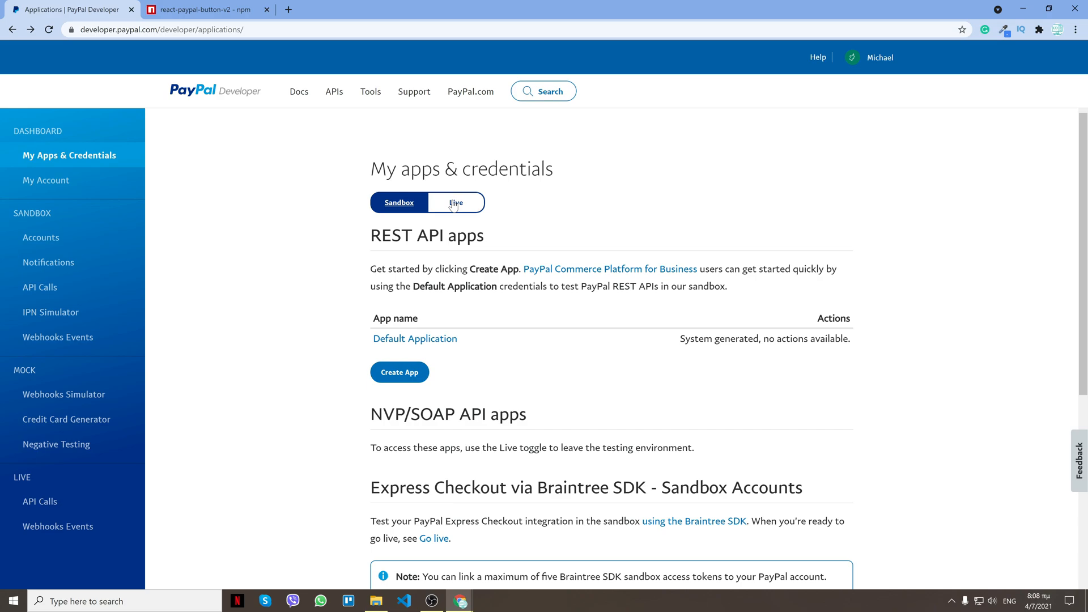
{"action": "left_click", "coordinate": [455, 202]}
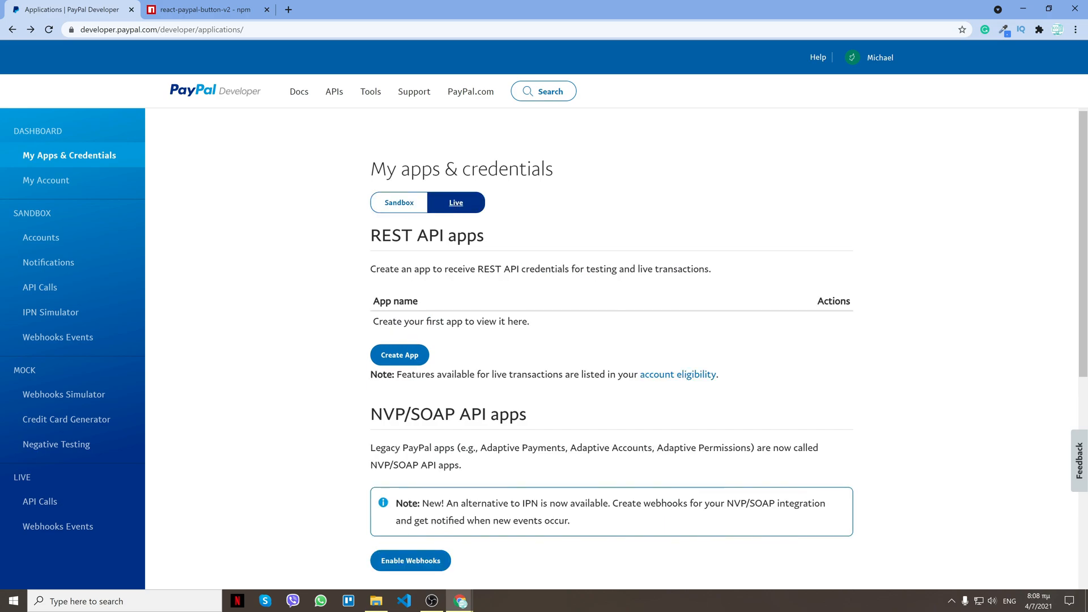
{"action": "mouse_move", "coordinate": [441, 188]}
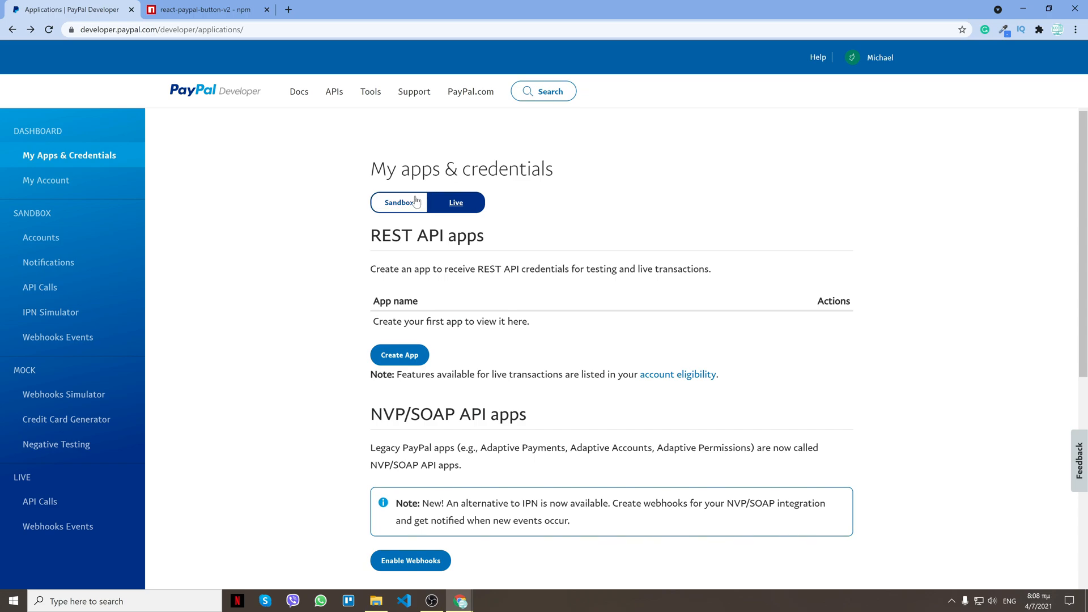
{"action": "left_click", "coordinate": [399, 202]}
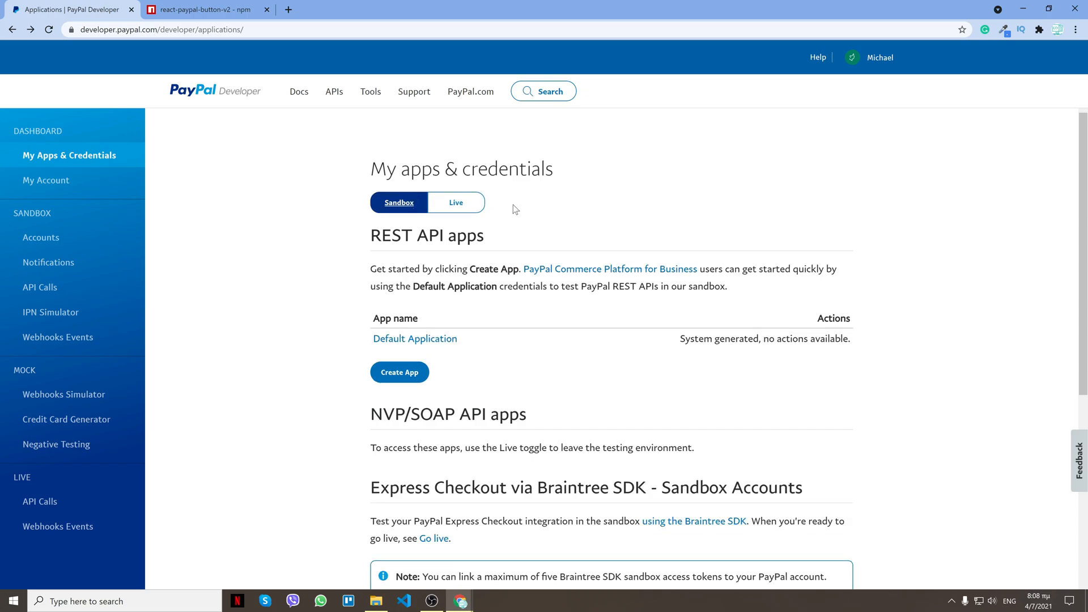
{"action": "mouse_move", "coordinate": [411, 222]}
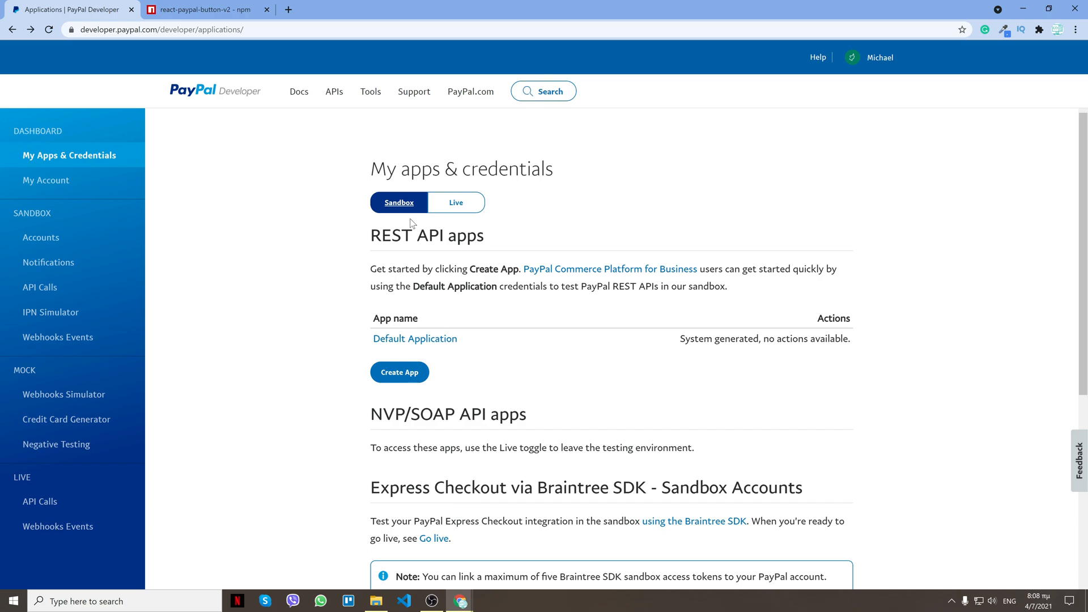
{"action": "mouse_move", "coordinate": [388, 188]}
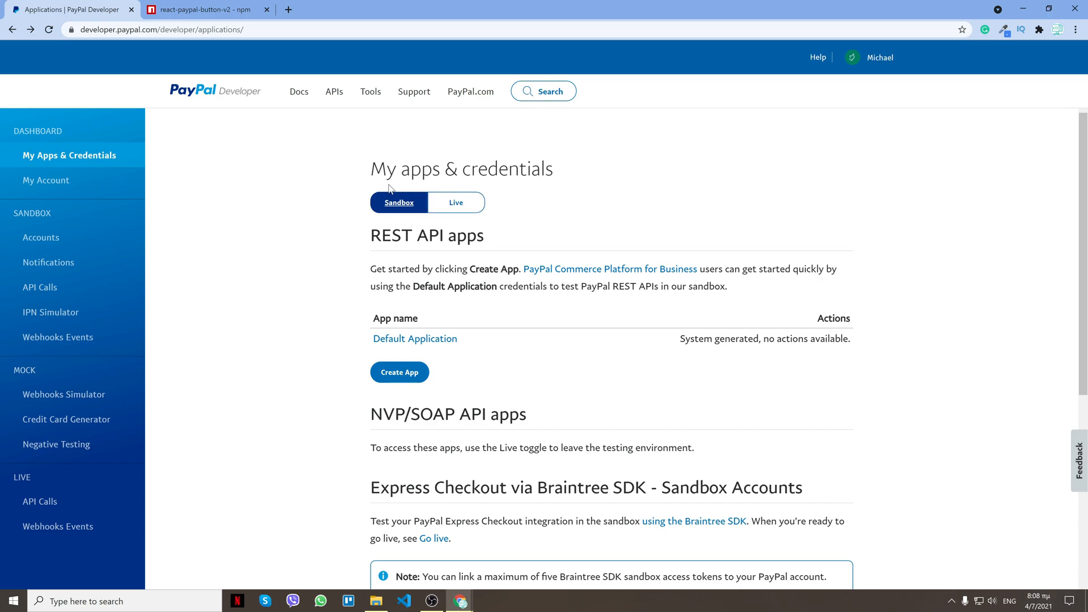
{"action": "mouse_move", "coordinate": [399, 372]}
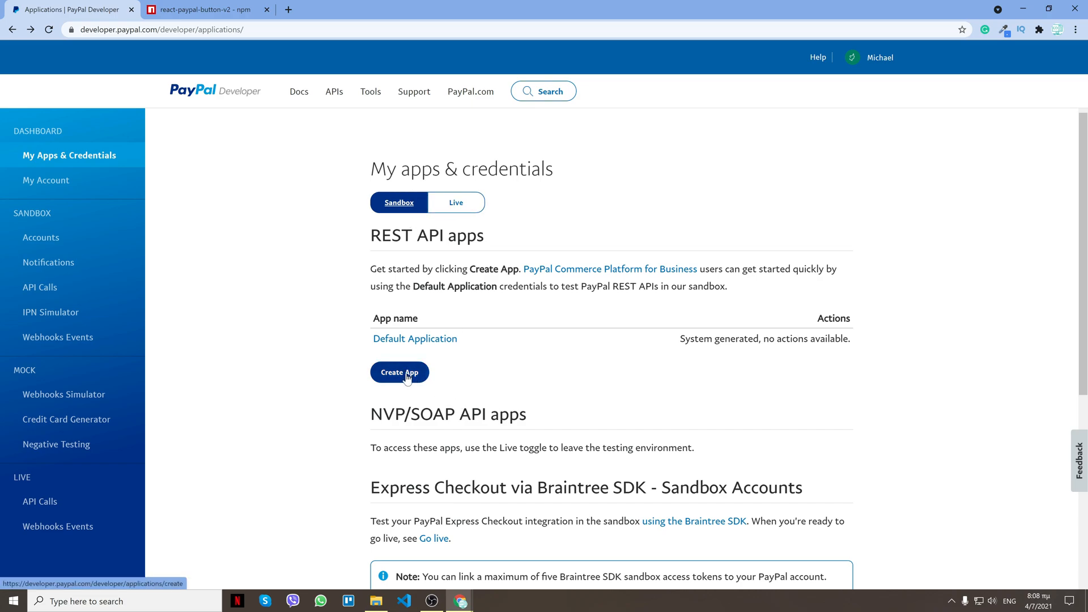
- Start a new REST API app named Test, linked to the business.example.com sandbox account
{"action": "left_click", "coordinate": [398, 373]}
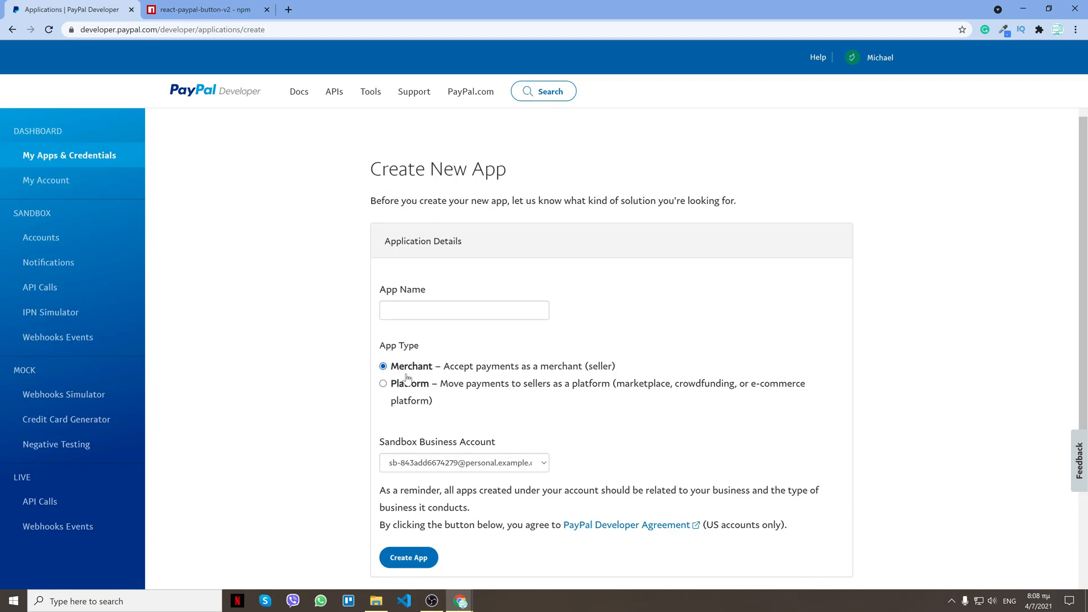
{"action": "type", "text": "alcoholmart"}
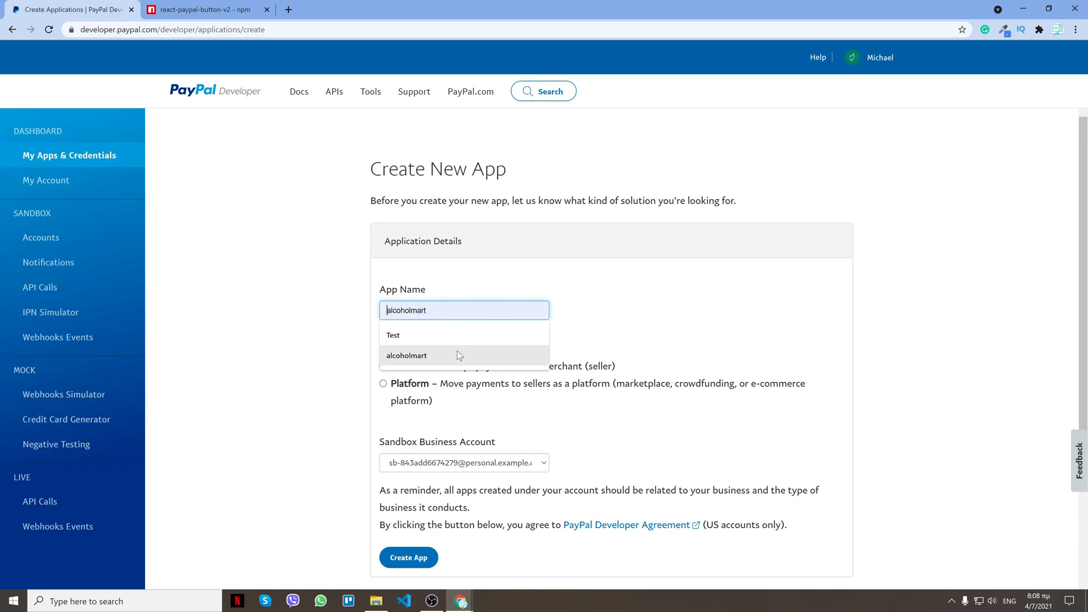
{"action": "left_click", "coordinate": [393, 335]}
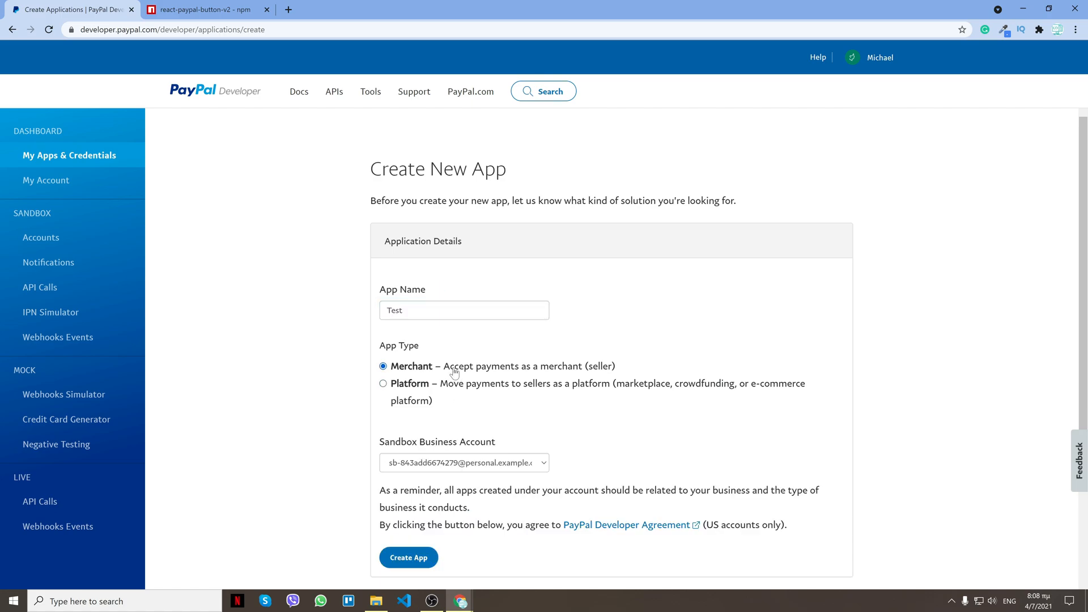
{"action": "mouse_move", "coordinate": [399, 454]}
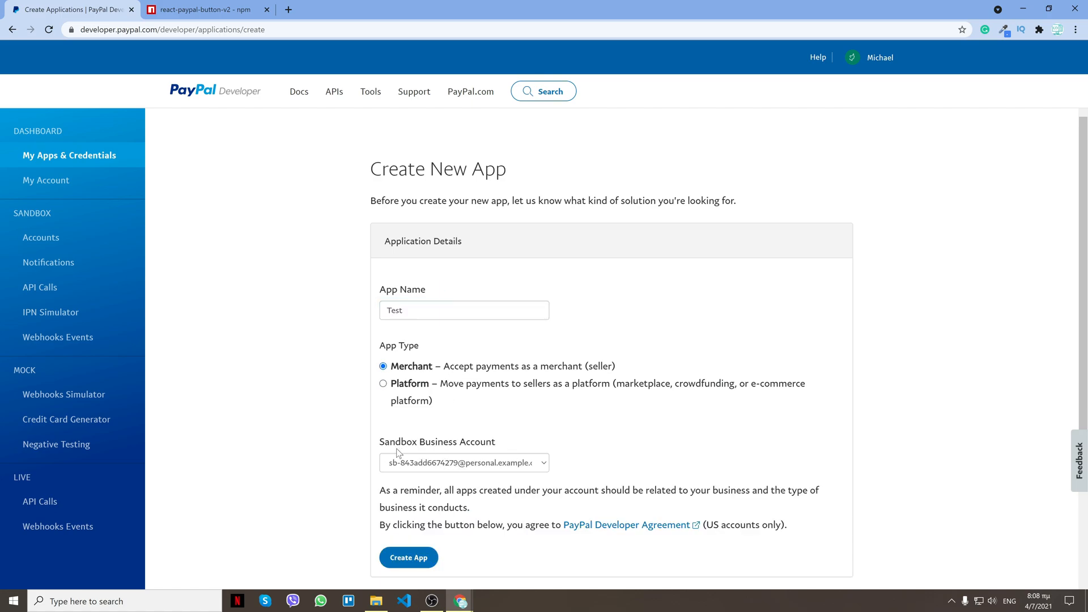
{"action": "left_click", "coordinate": [464, 462]}
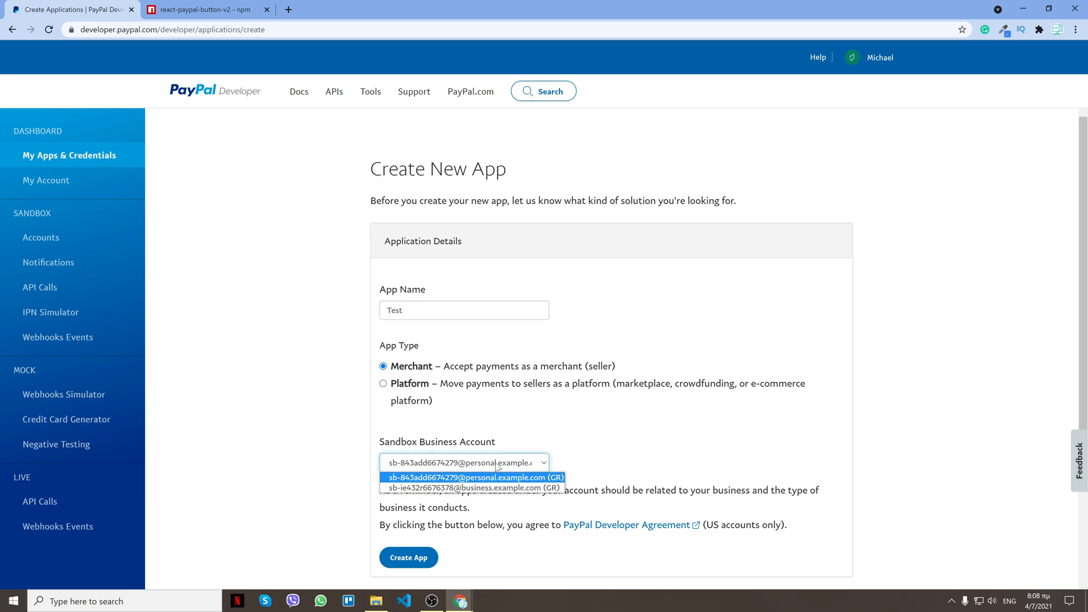
{"action": "left_click", "coordinate": [471, 488]}
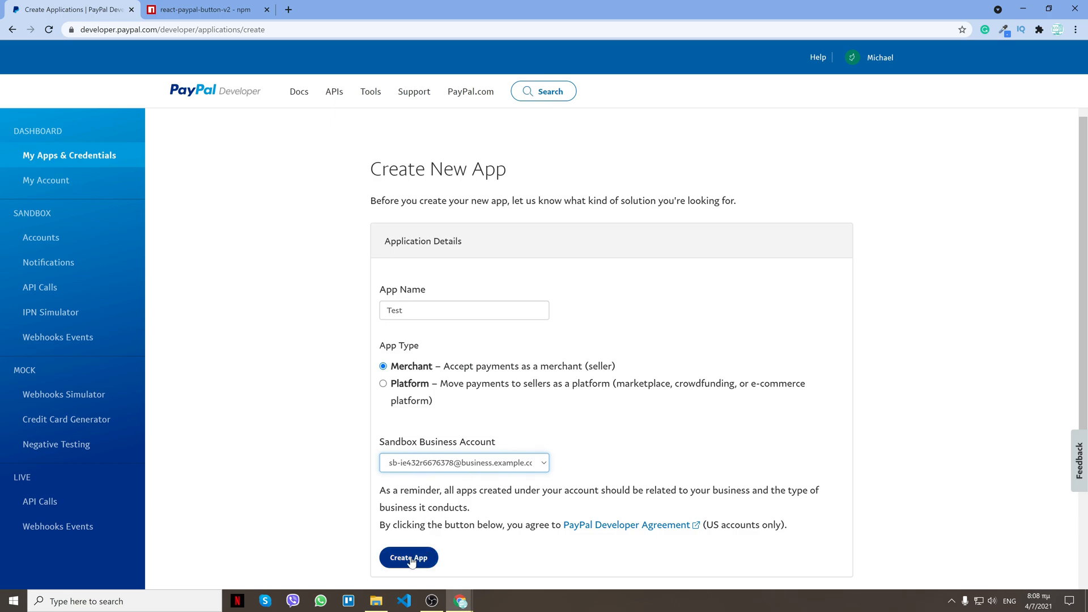
{"action": "scroll", "scroll_direction": "down", "scroll_amount": 3}
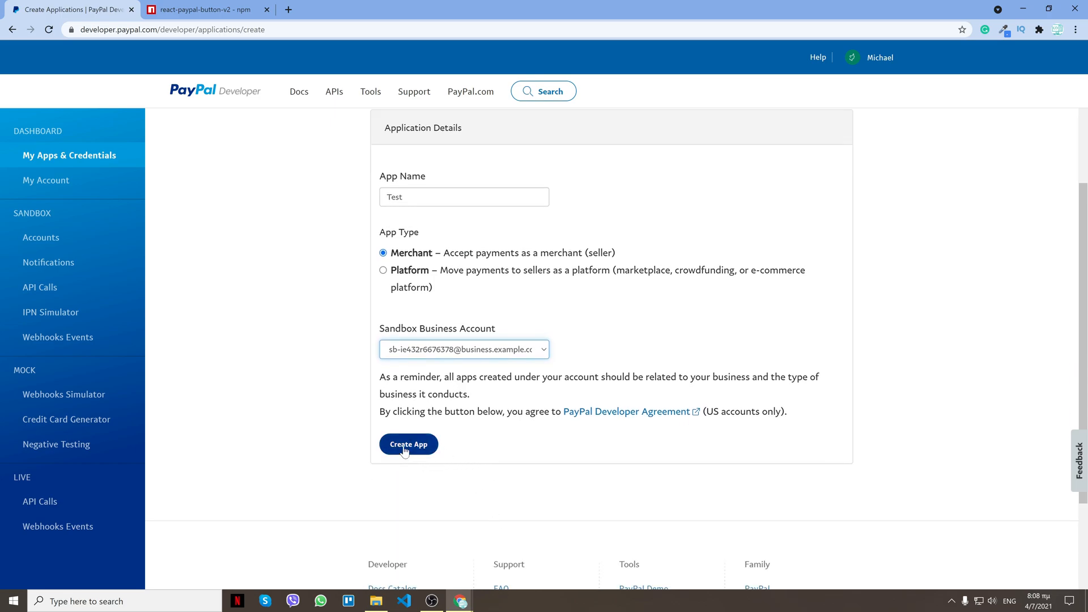
- Create the Test app, select its sandbox account email, and scroll through its settings
{"action": "left_click", "coordinate": [408, 444]}
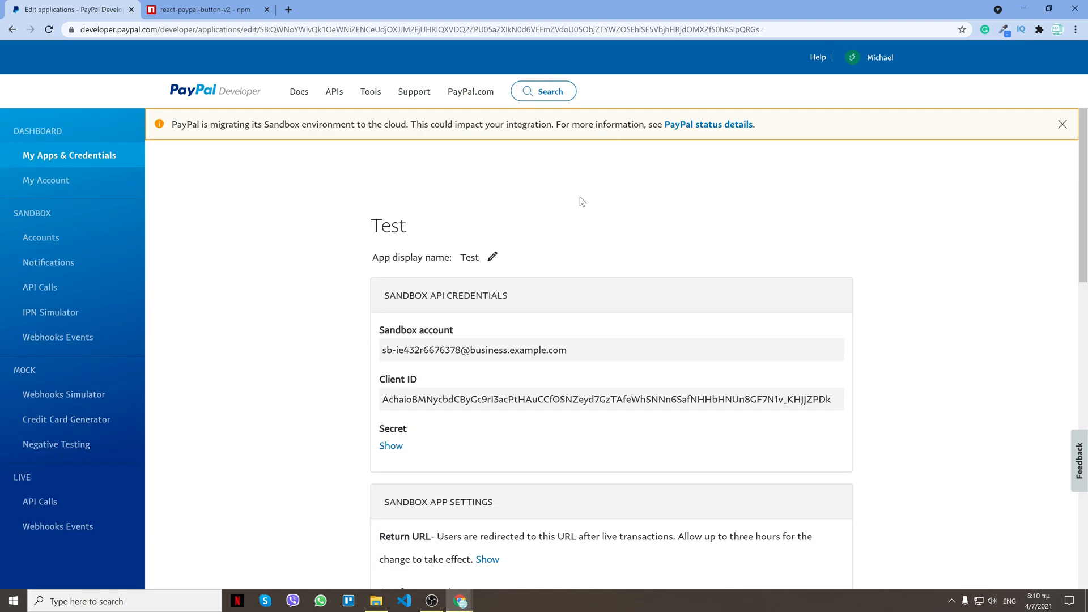
{"action": "scroll", "scroll_direction": "down", "scroll_amount": 3}
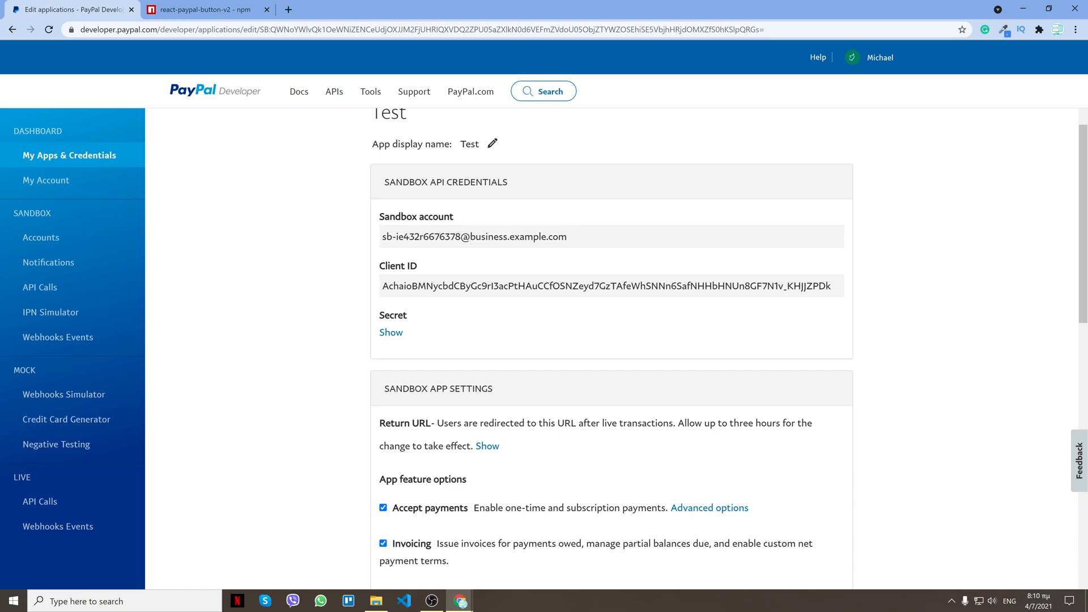
{"action": "triple_click", "coordinate": [611, 286]}
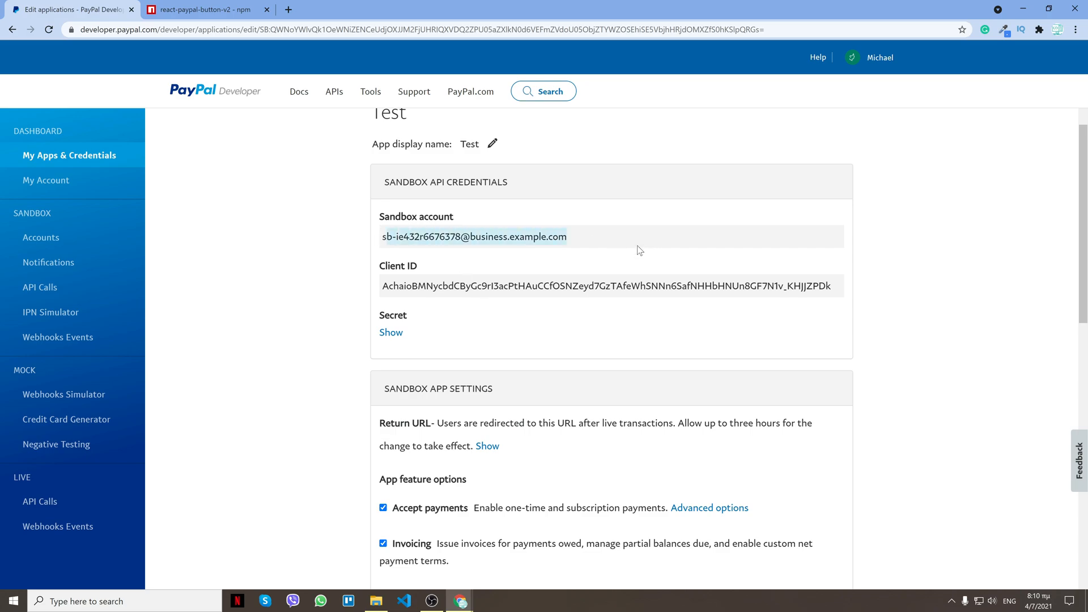
{"action": "scroll", "scroll_direction": "down", "scroll_amount": 3}
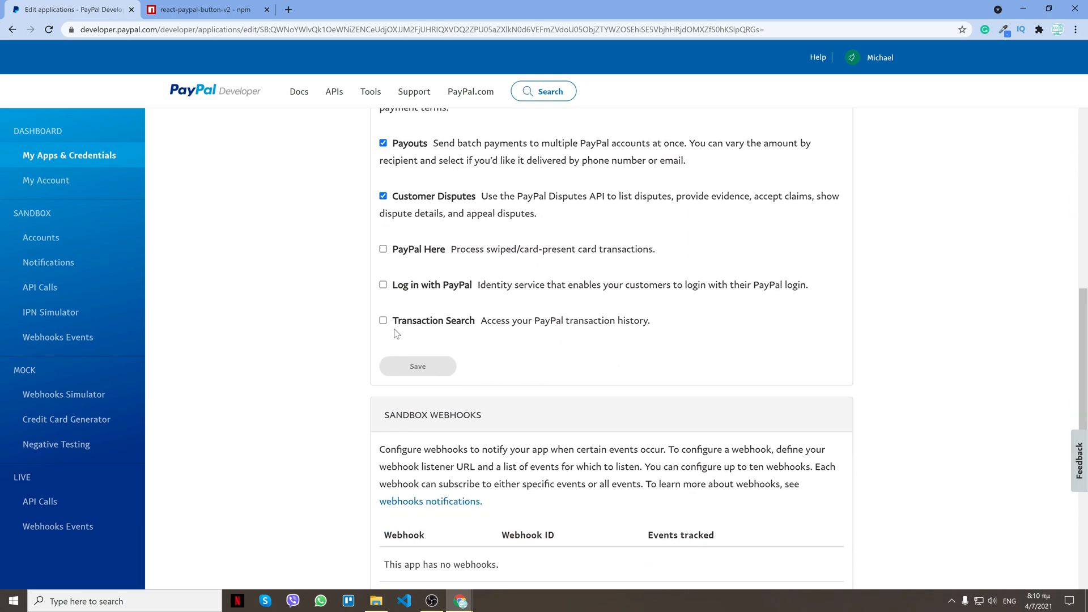
{"action": "scroll", "scroll_direction": "up", "scroll_amount": 3}
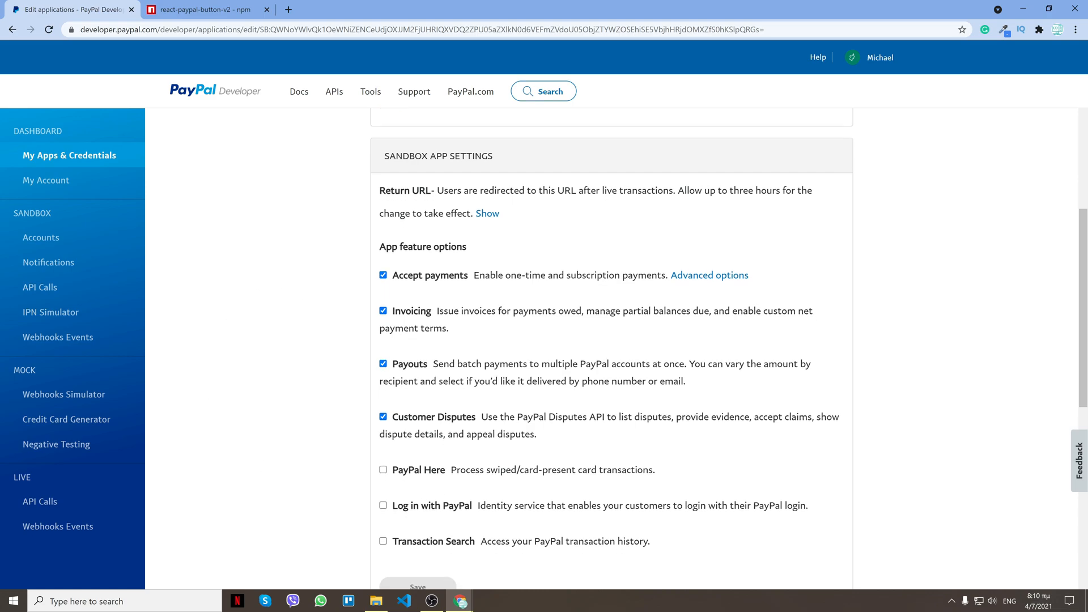
{"action": "scroll", "scroll_direction": "up", "scroll_amount": 3}
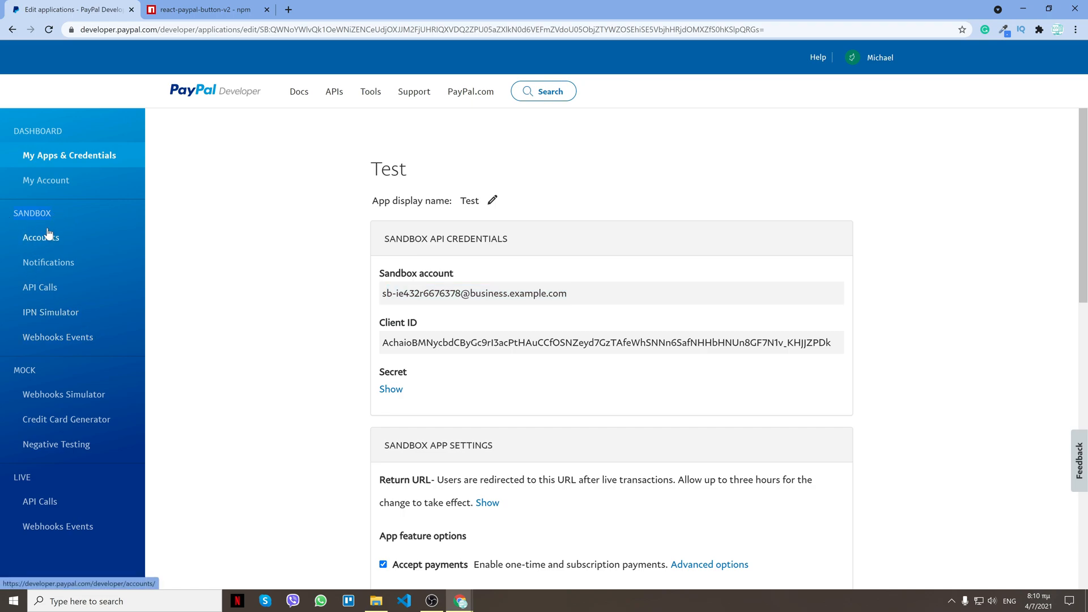
- Open Sandbox Accounts and view the business test account's email and details
{"action": "left_click", "coordinate": [40, 238]}
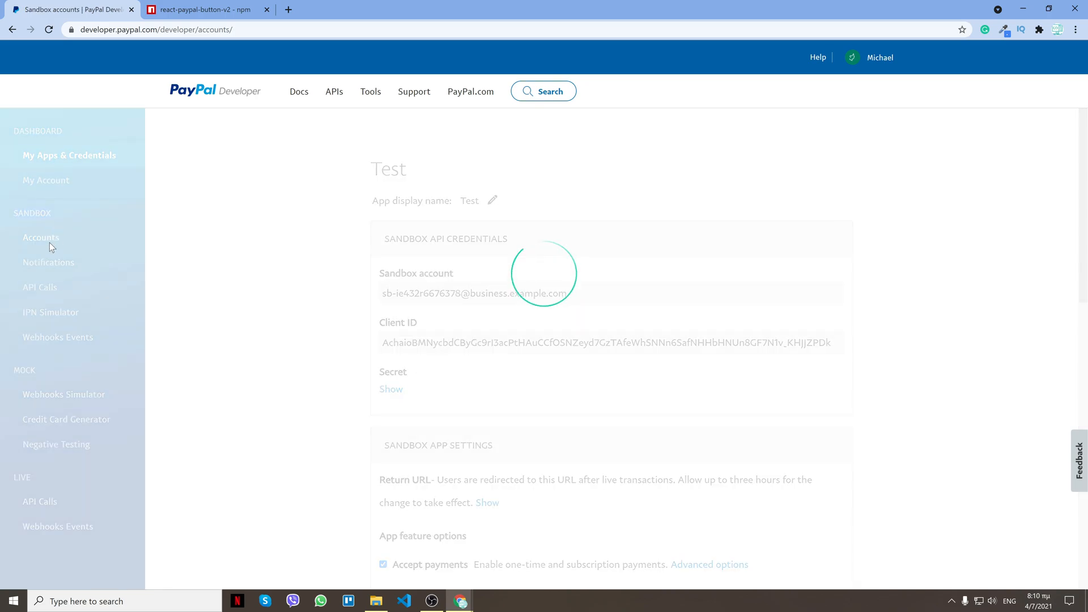
{"action": "left_click", "coordinate": [41, 238]}
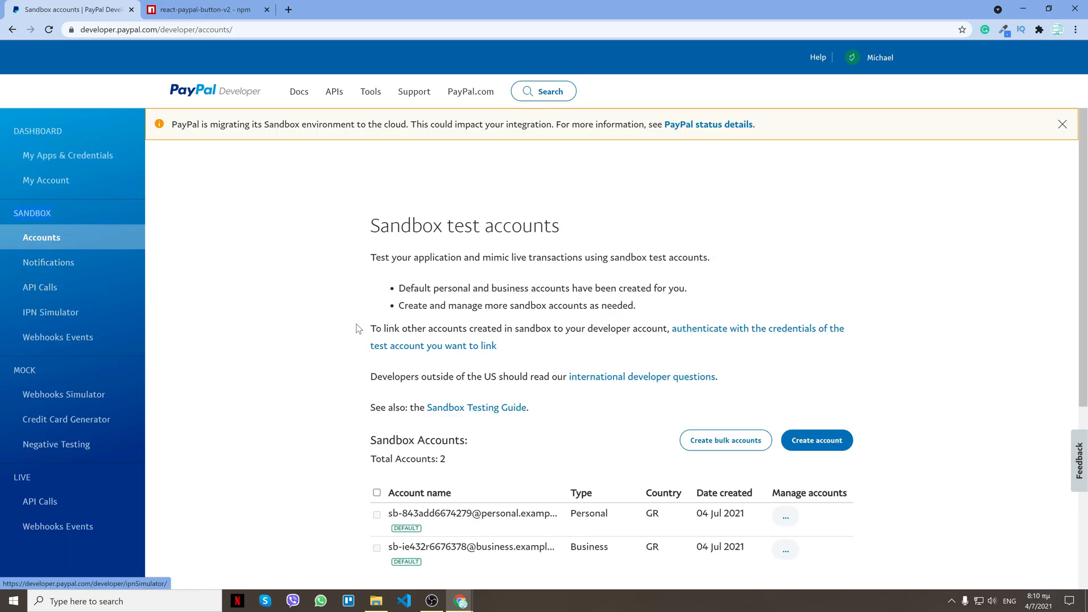
{"action": "scroll", "scroll_direction": "down", "scroll_amount": 3}
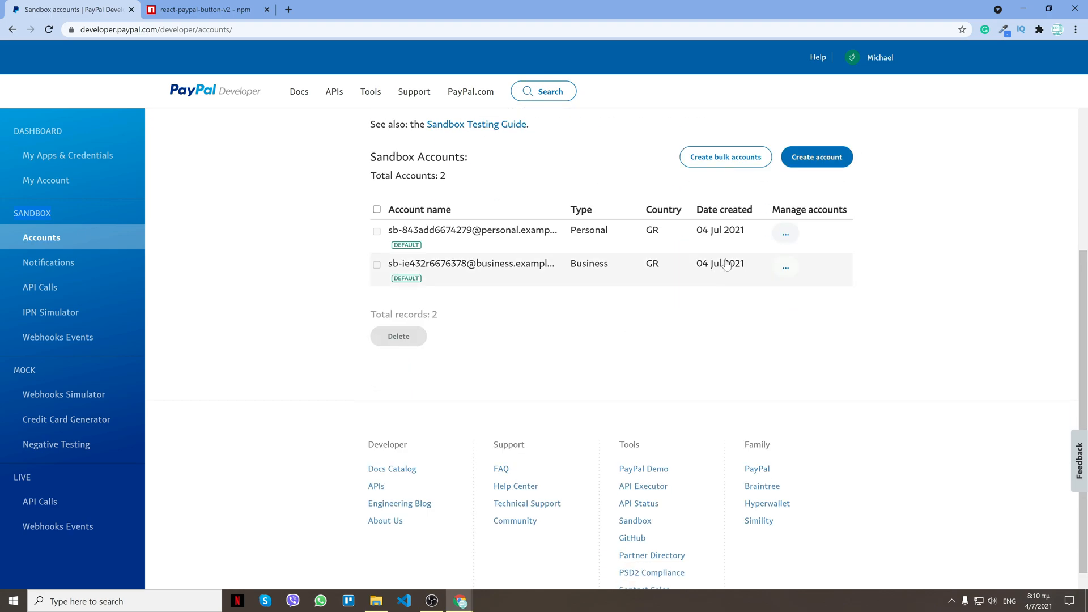
{"action": "mouse_move", "coordinate": [494, 269]}
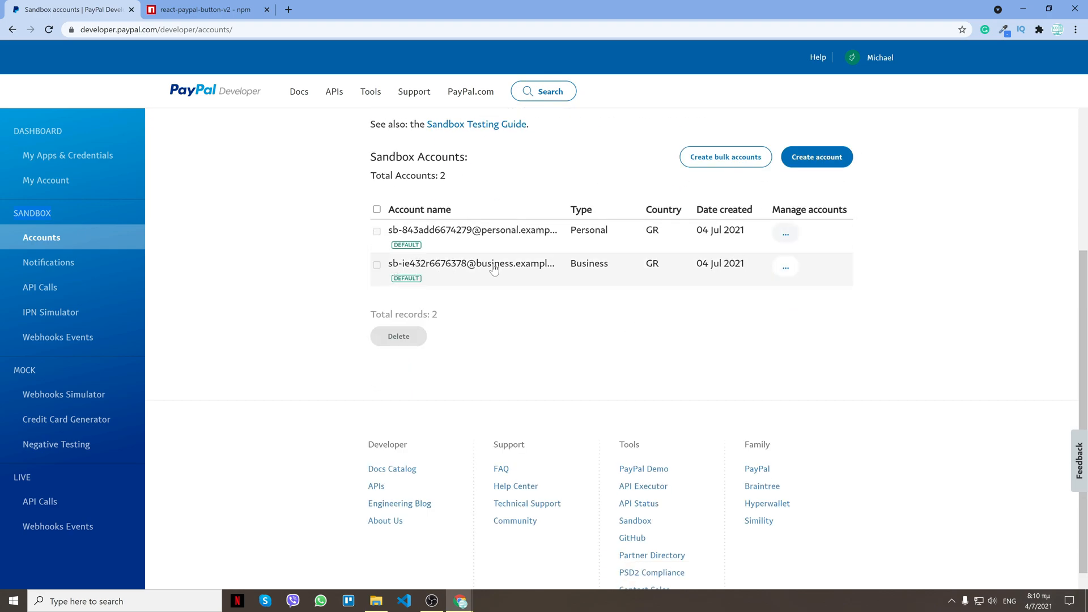
{"action": "left_click", "coordinate": [785, 266]}
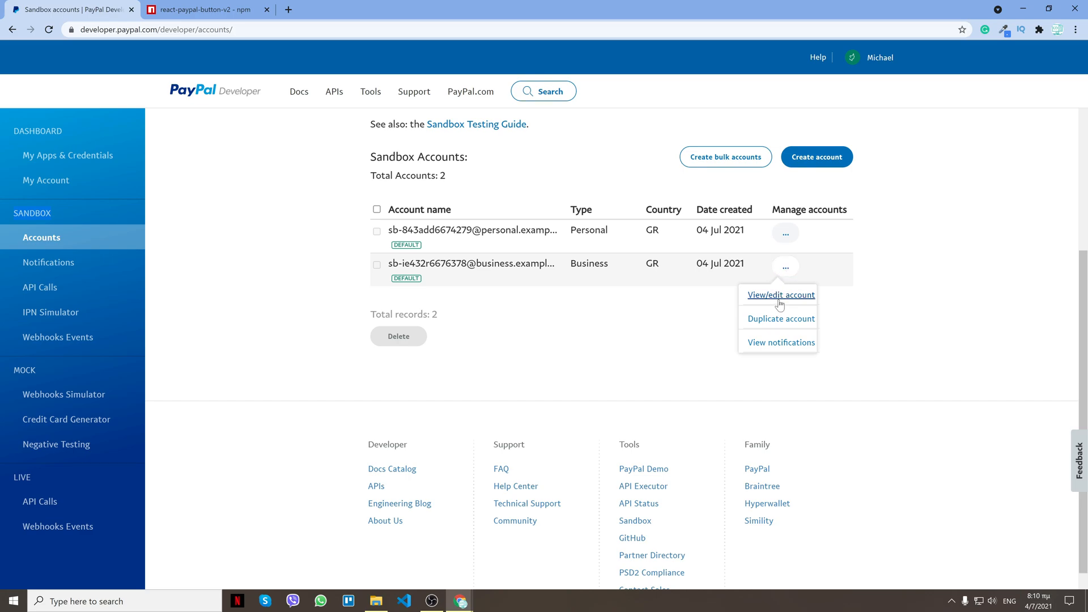
{"action": "left_click", "coordinate": [780, 294]}
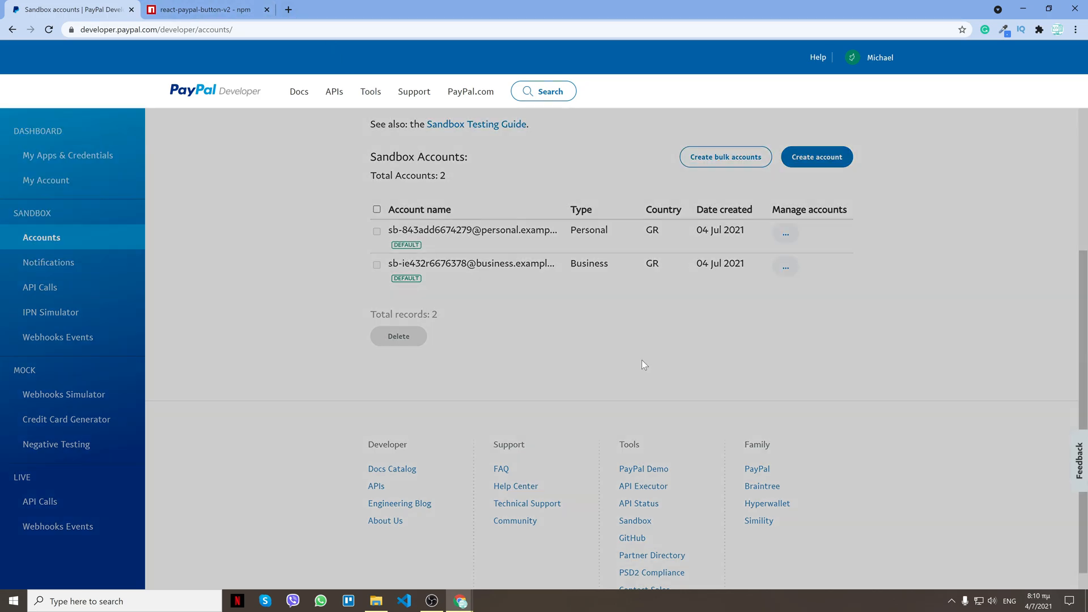
{"action": "left_click", "coordinate": [785, 266]}
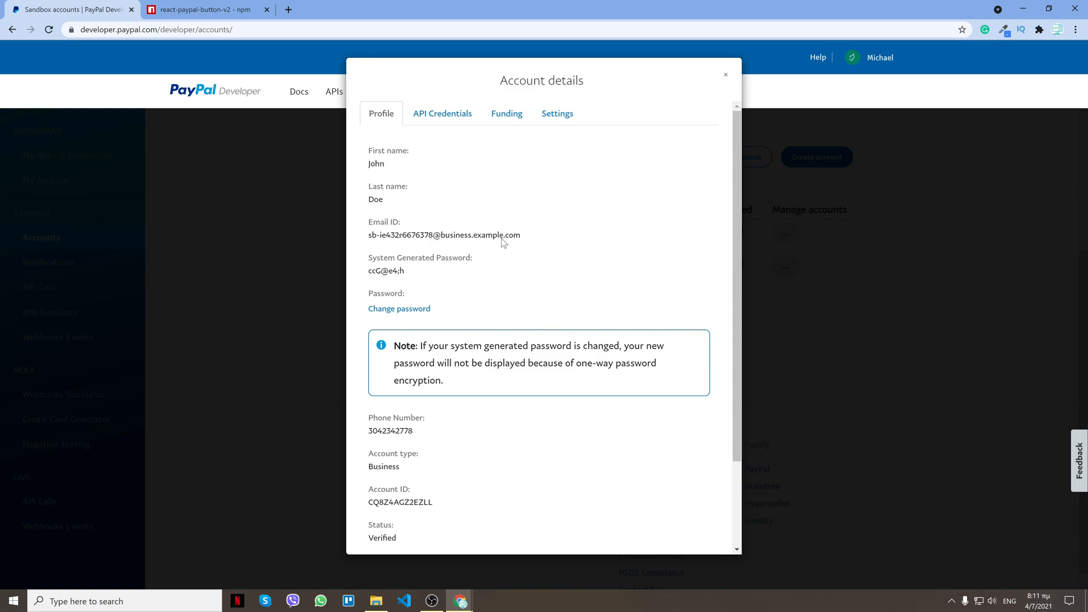
{"action": "mouse_move", "coordinate": [426, 272]}
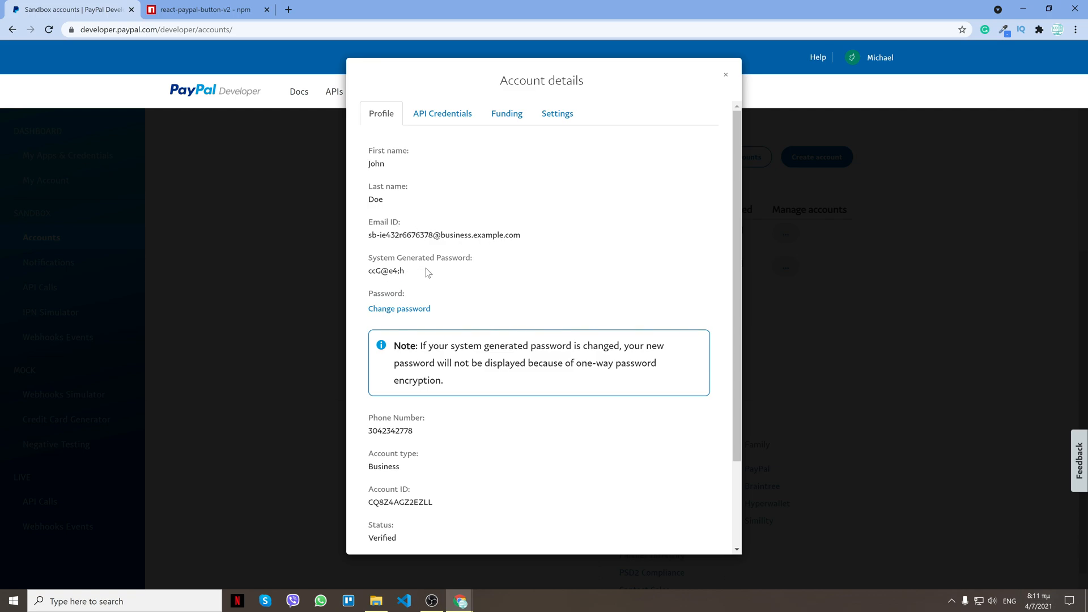
{"action": "mouse_move", "coordinate": [495, 268]}
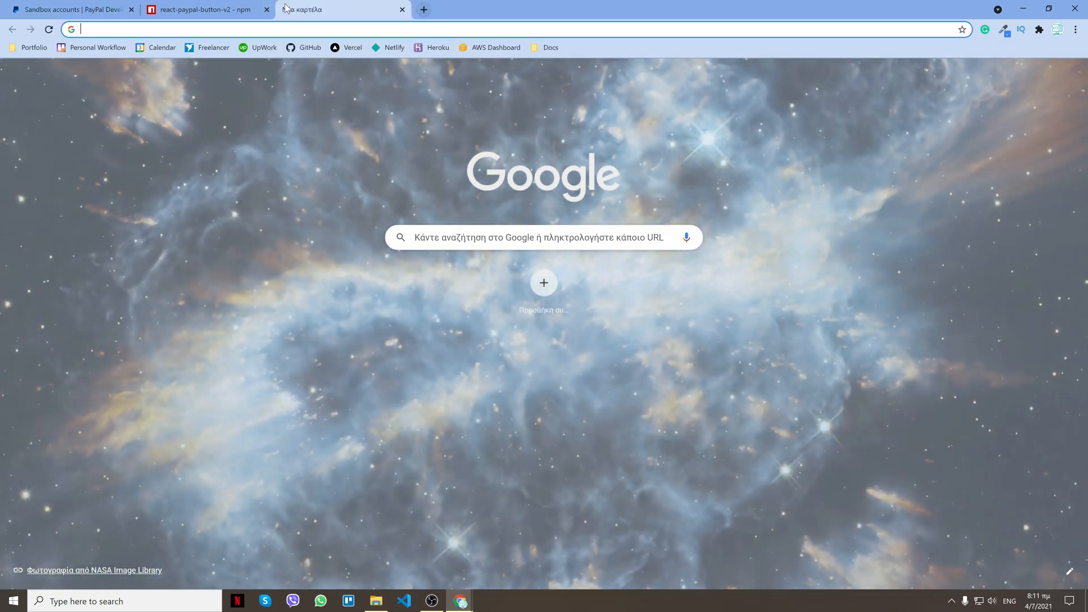
- Log into sandbox.paypal.com as the business account, then return to the developer tab
{"action": "type", "text": "san"}
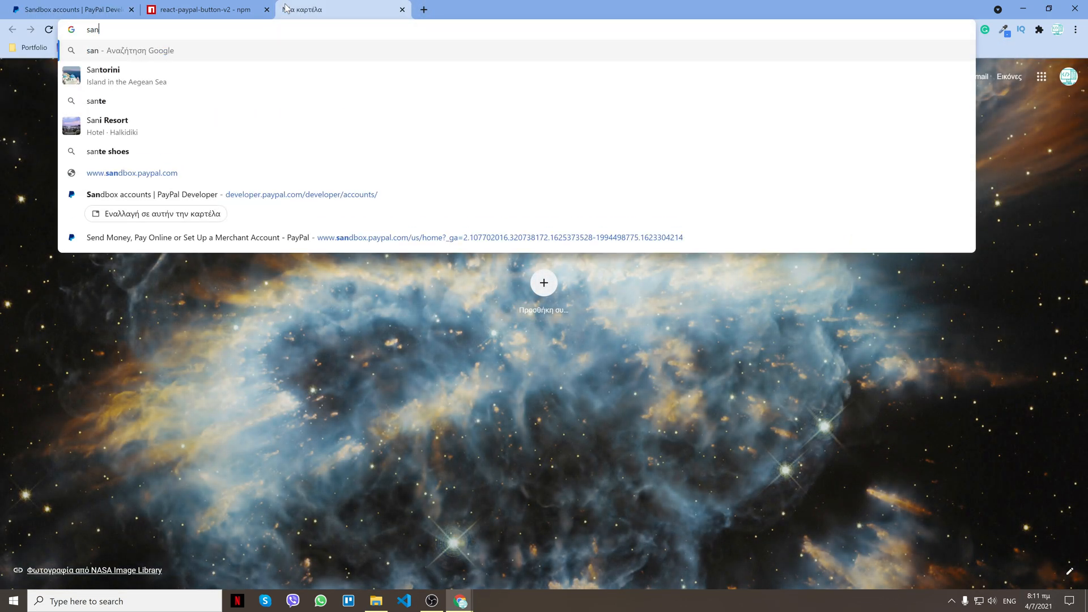
{"action": "left_click", "coordinate": [132, 173]}
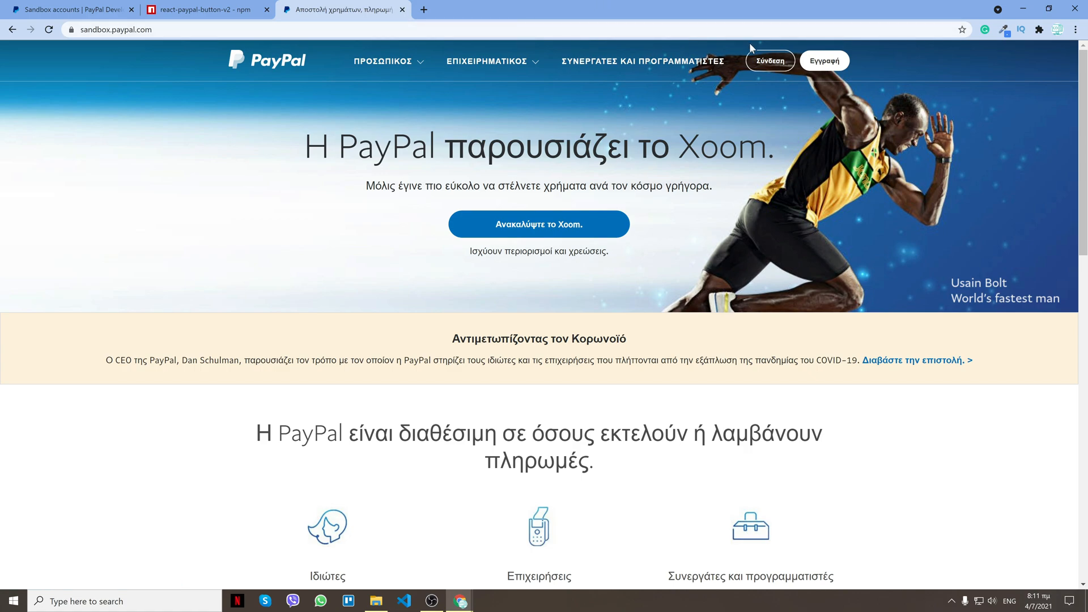
{"action": "left_click", "coordinate": [769, 60]}
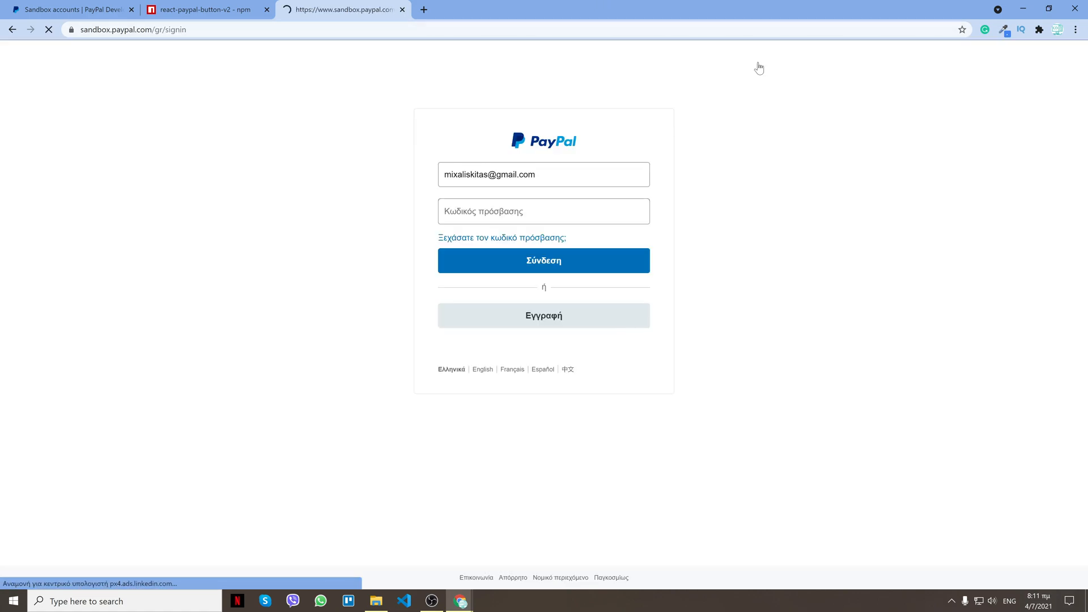
{"action": "left_click", "coordinate": [543, 261]}
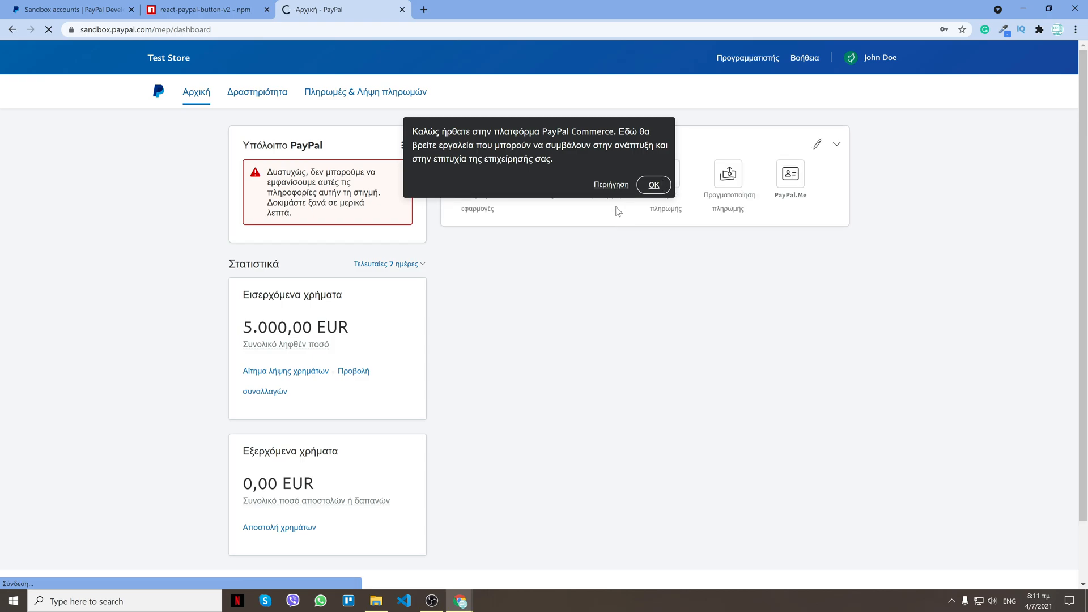
{"action": "scroll", "scroll_direction": "down", "scroll_amount": 3}
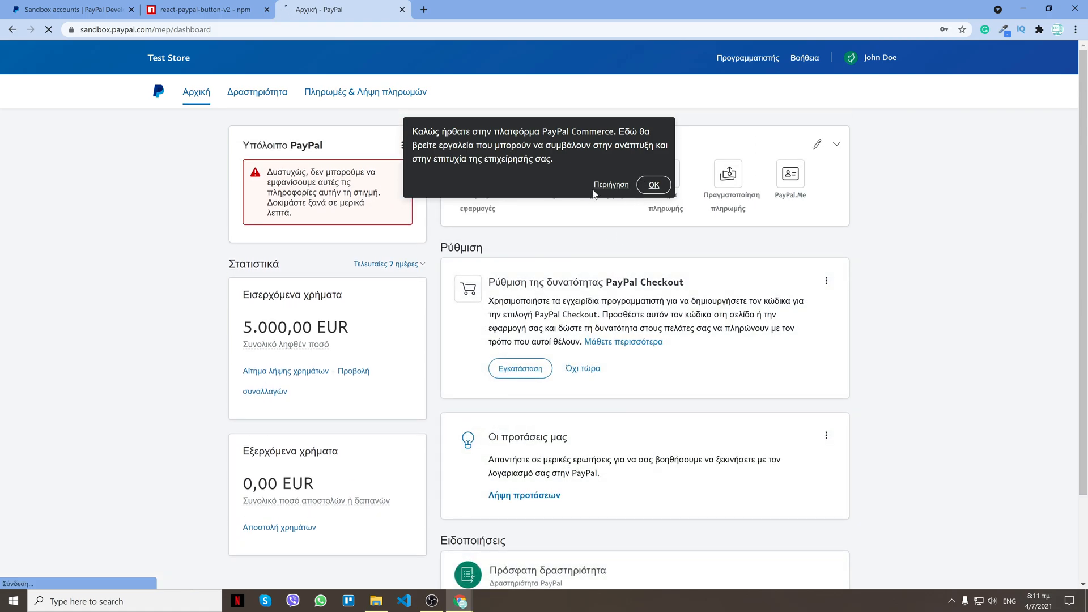
{"action": "left_click", "coordinate": [69, 9]}
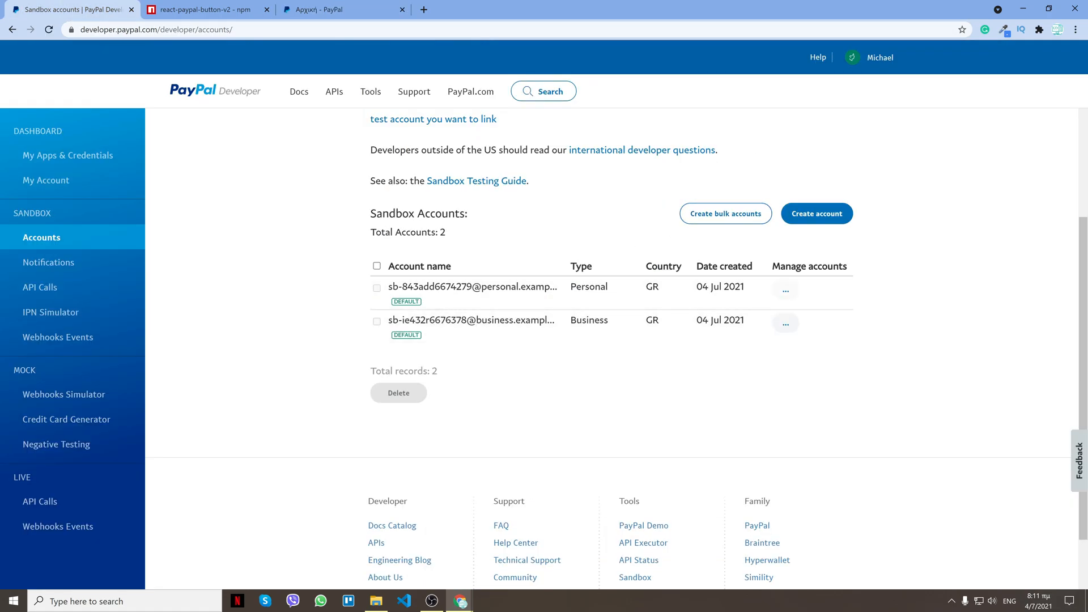
{"action": "left_click", "coordinate": [785, 289]}
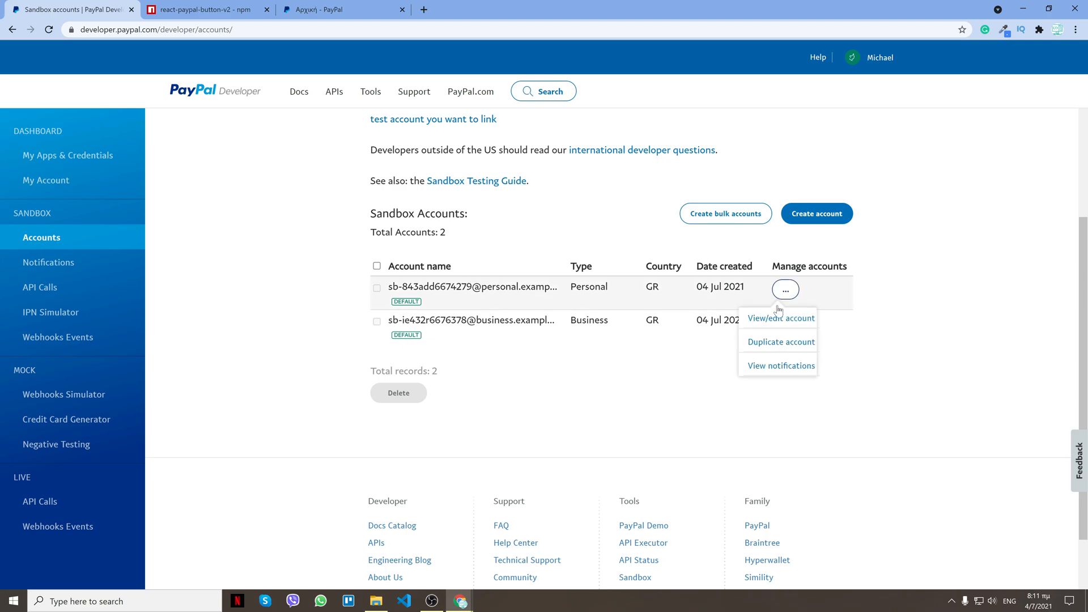
{"action": "left_click", "coordinate": [780, 318]}
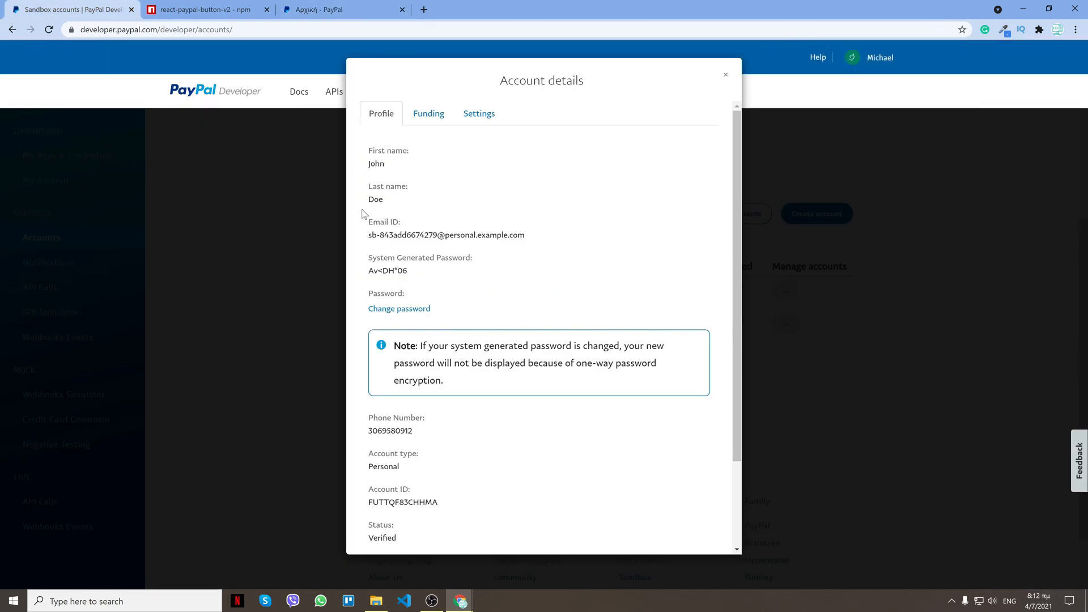
{"action": "mouse_move", "coordinate": [535, 241]}
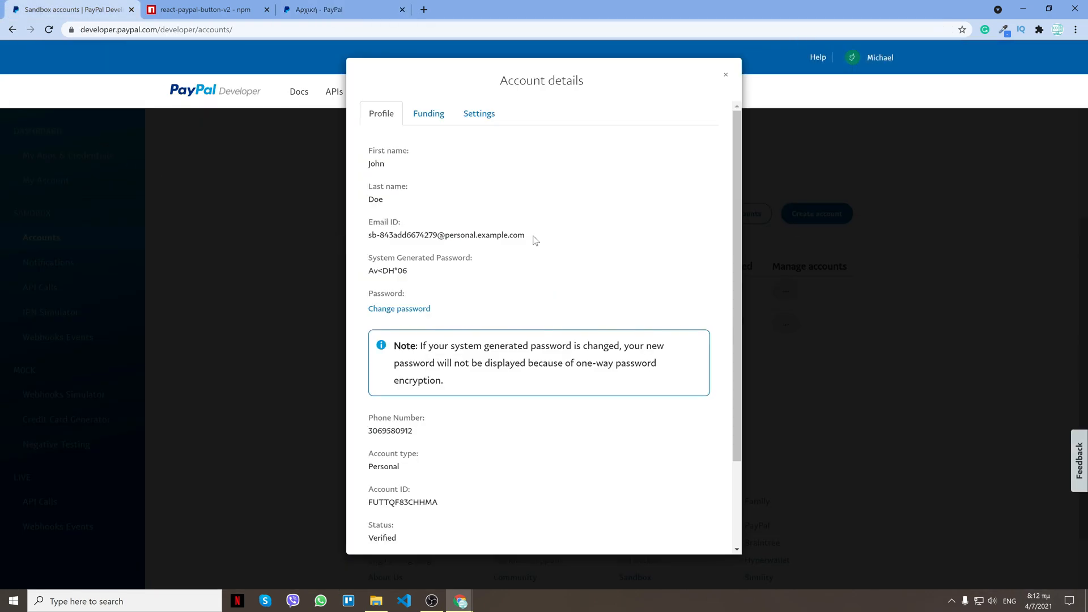
{"action": "left_click", "coordinate": [725, 74]}
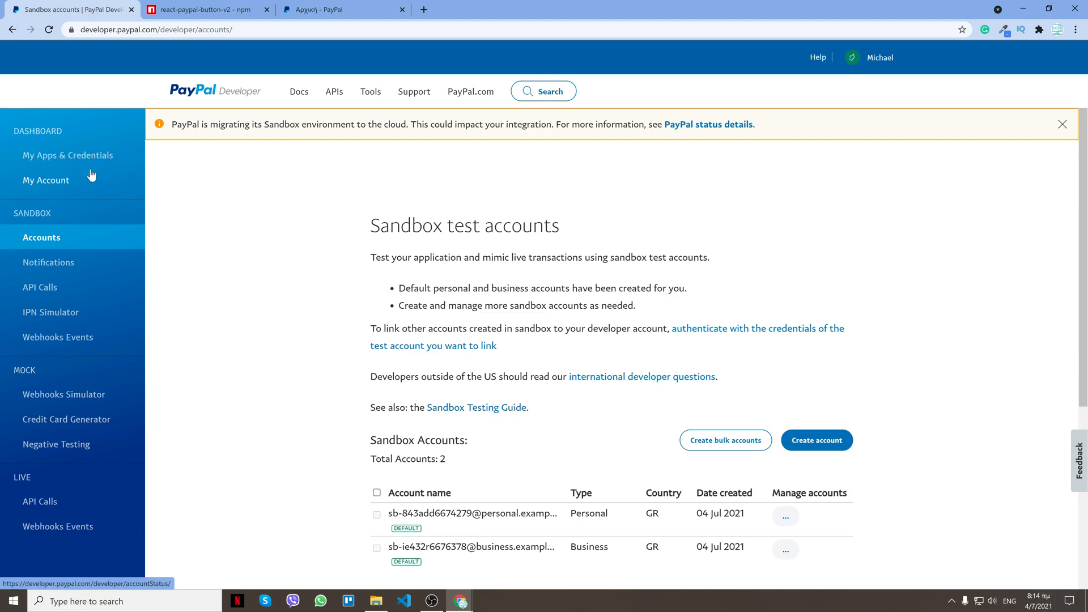
- Under Live on My apps & credentials, create an app named Test1234
{"action": "left_click", "coordinate": [67, 155]}
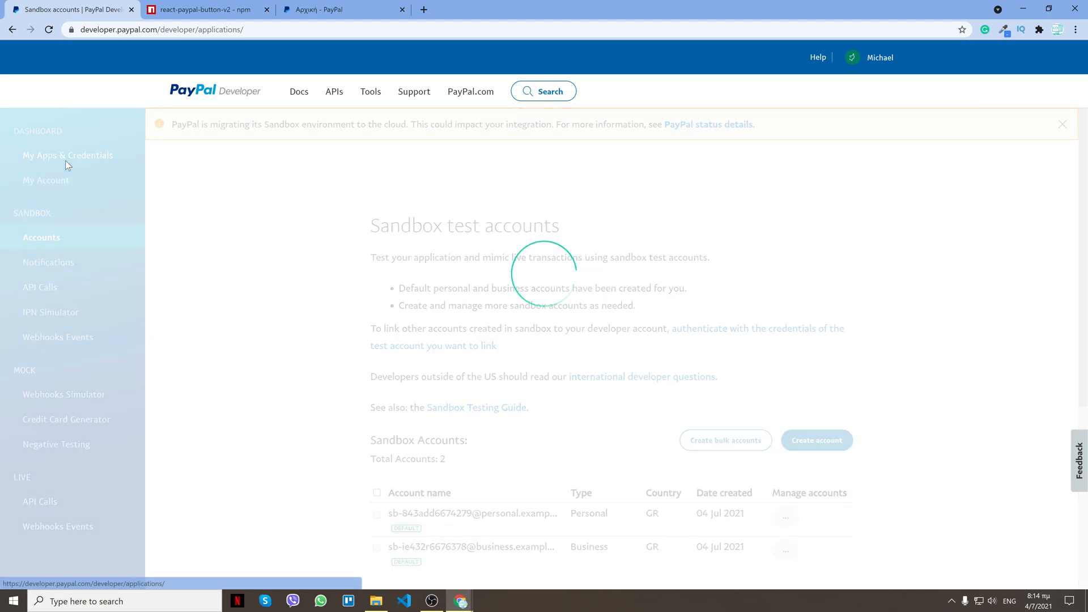
{"action": "left_click", "coordinate": [68, 155]}
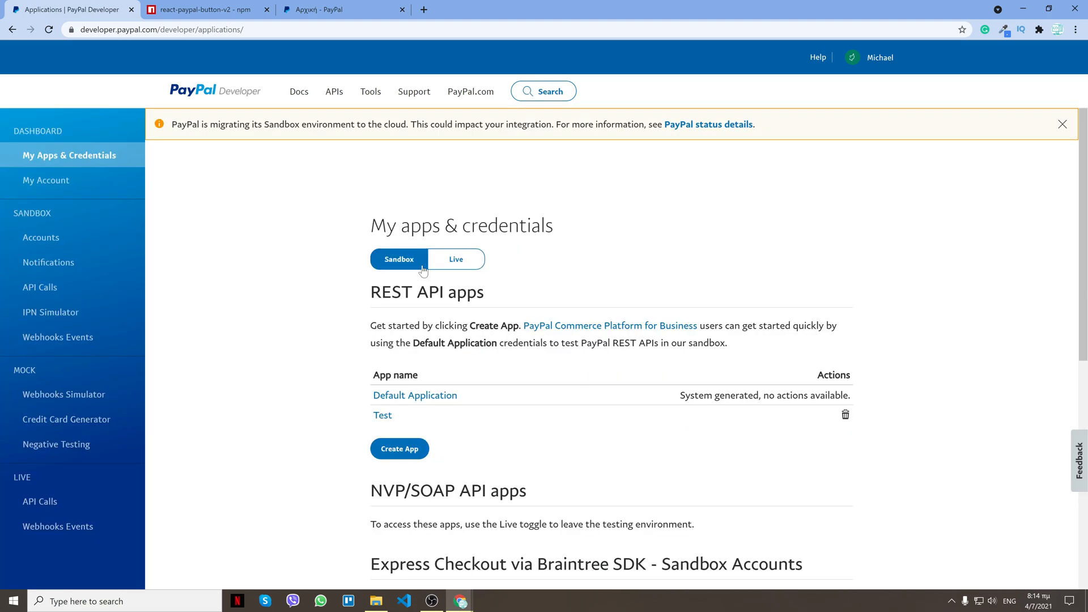
{"action": "left_click", "coordinate": [455, 259]}
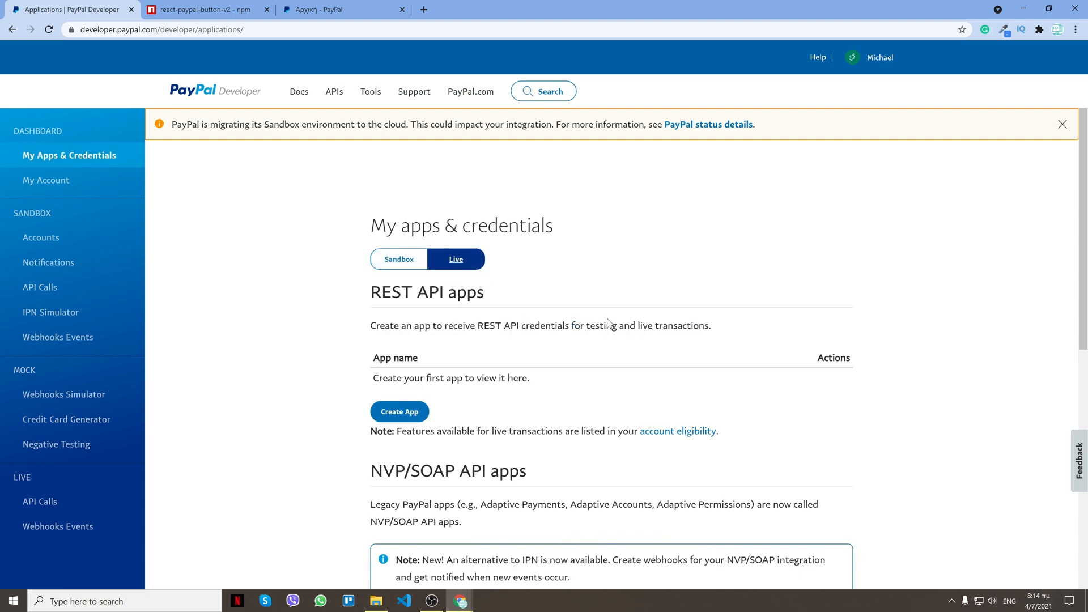
{"action": "left_click", "coordinate": [1063, 124]}
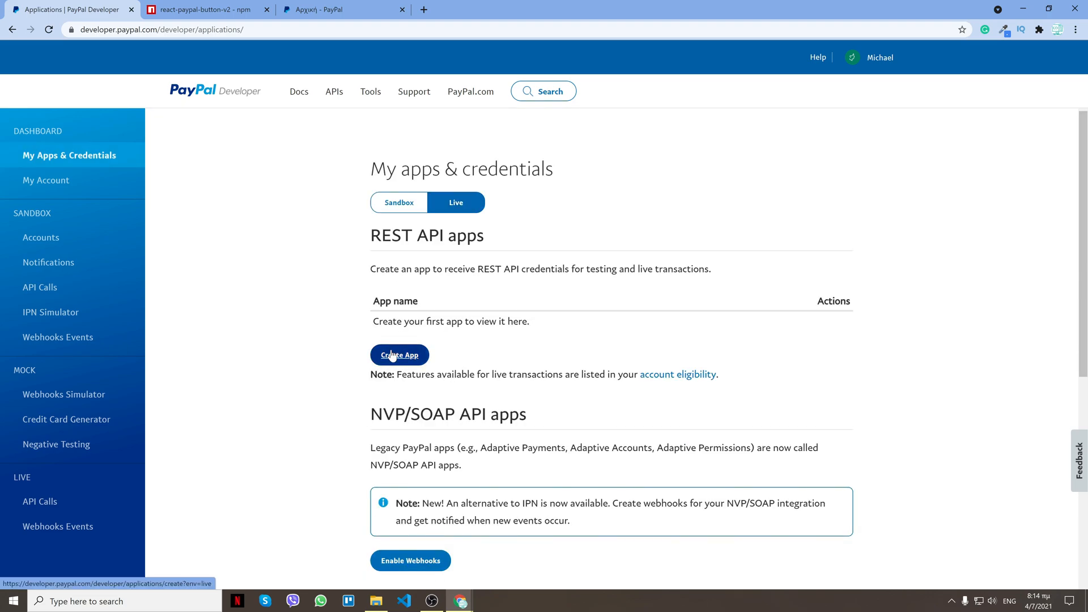
{"action": "left_click", "coordinate": [399, 355]}
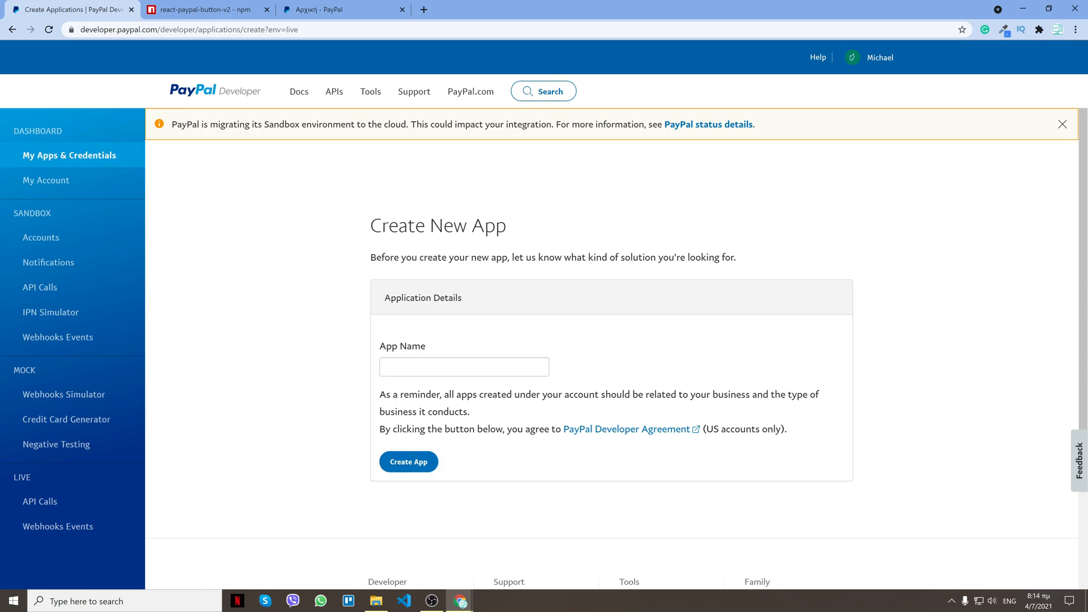
{"action": "left_click", "coordinate": [408, 461]}
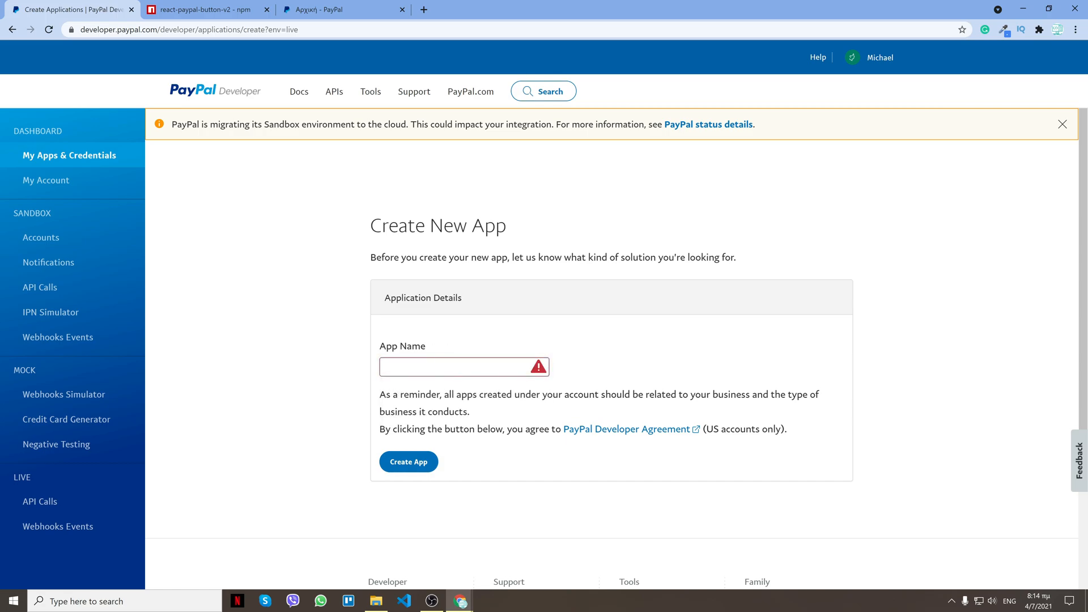
{"action": "type", "text": "Test"}
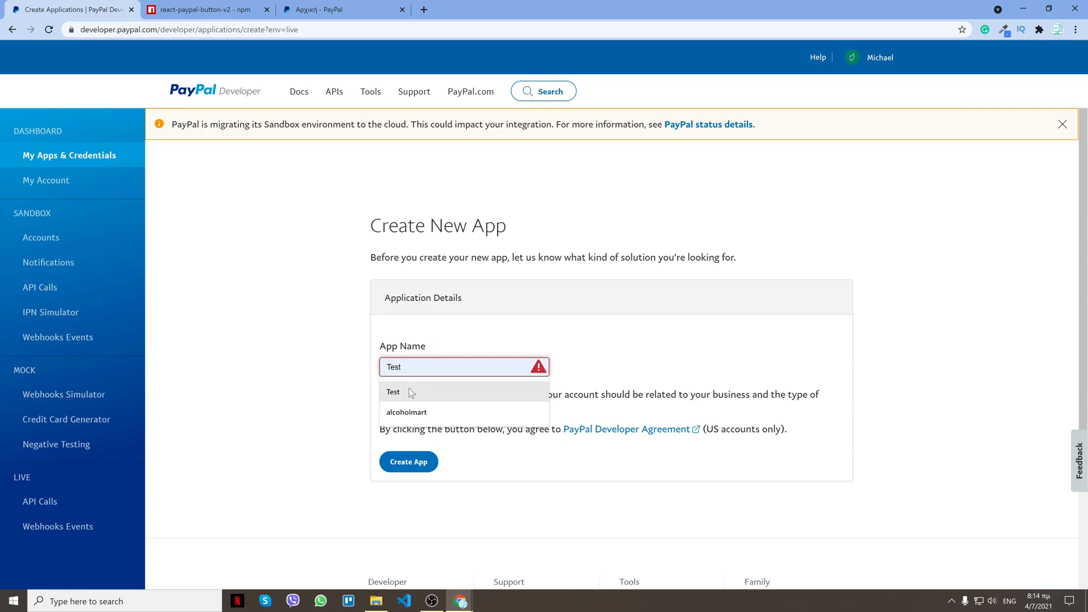
{"action": "type", "text": "1234"}
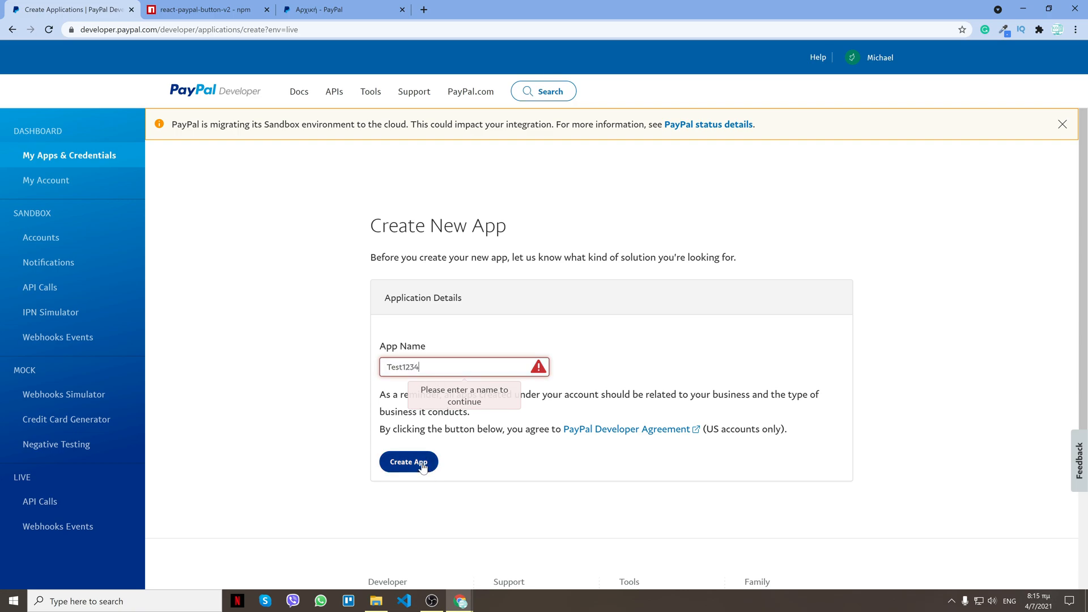
{"action": "left_click", "coordinate": [408, 461]}
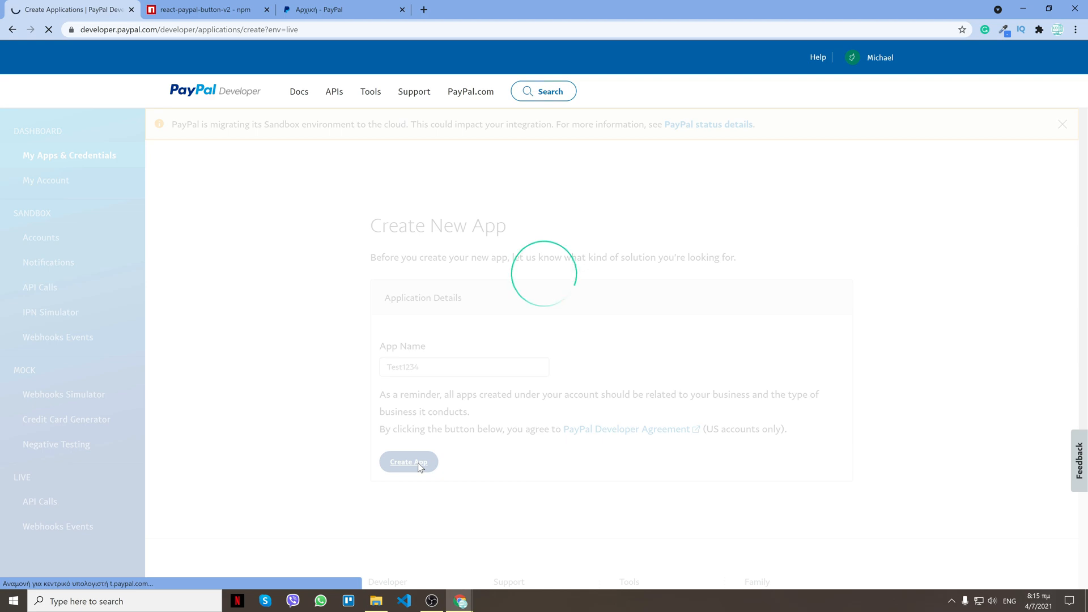
- Finish creating Test1234 to display its live API credentials and Client ID
{"action": "left_click", "coordinate": [408, 461]}
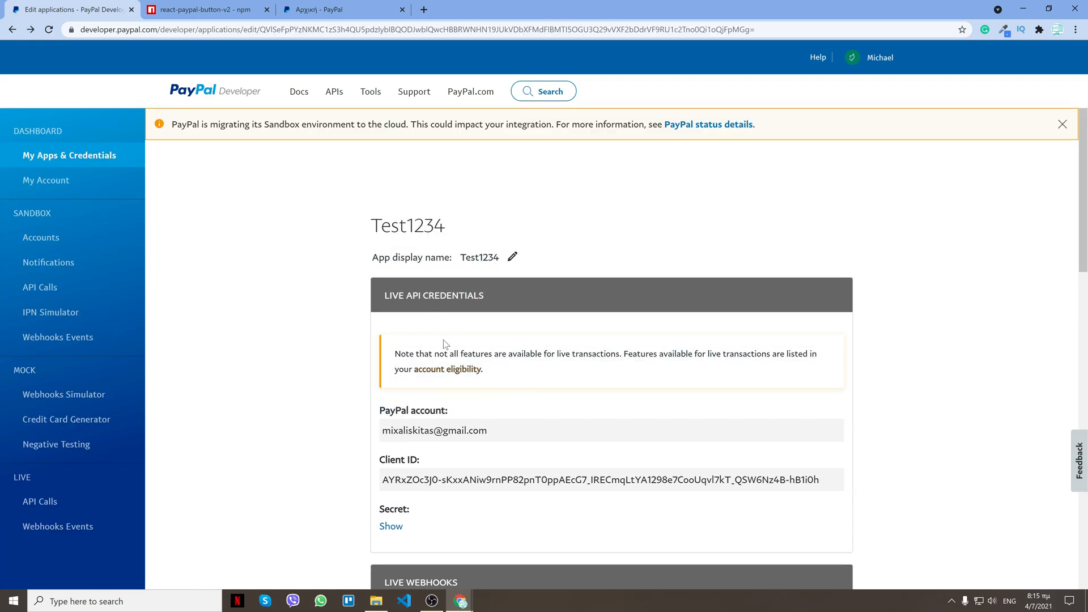
{"action": "mouse_move", "coordinate": [529, 380]}
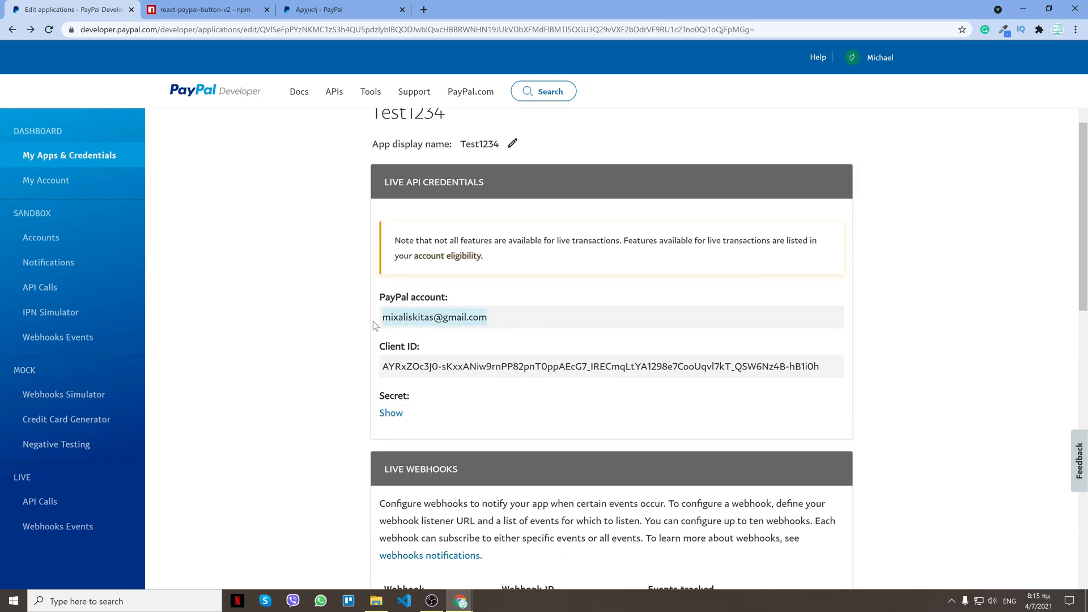
{"action": "mouse_move", "coordinate": [421, 361]}
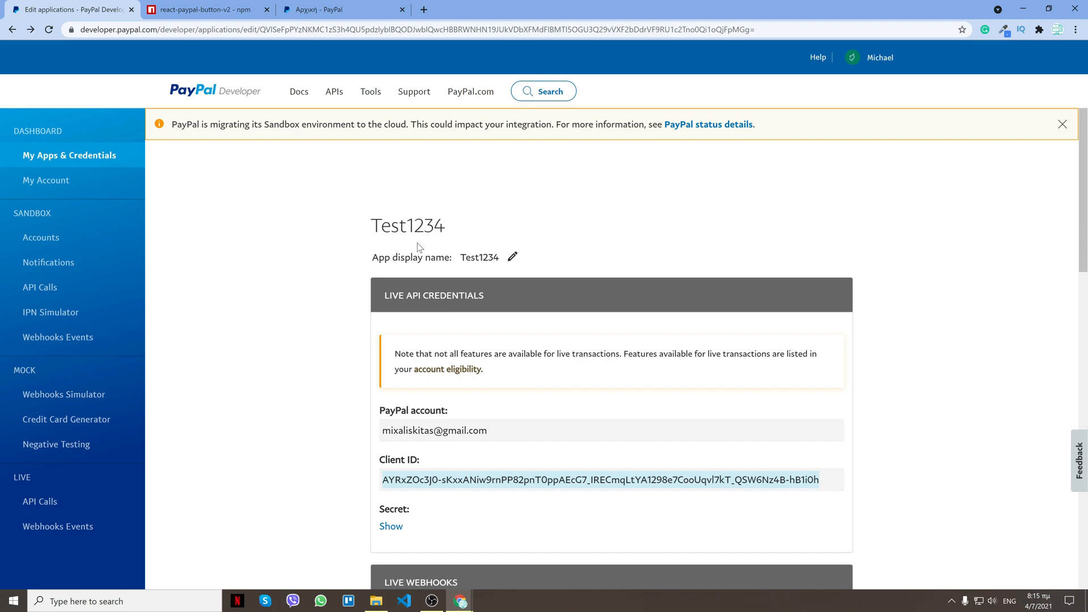
{"action": "mouse_move", "coordinate": [354, 430]}
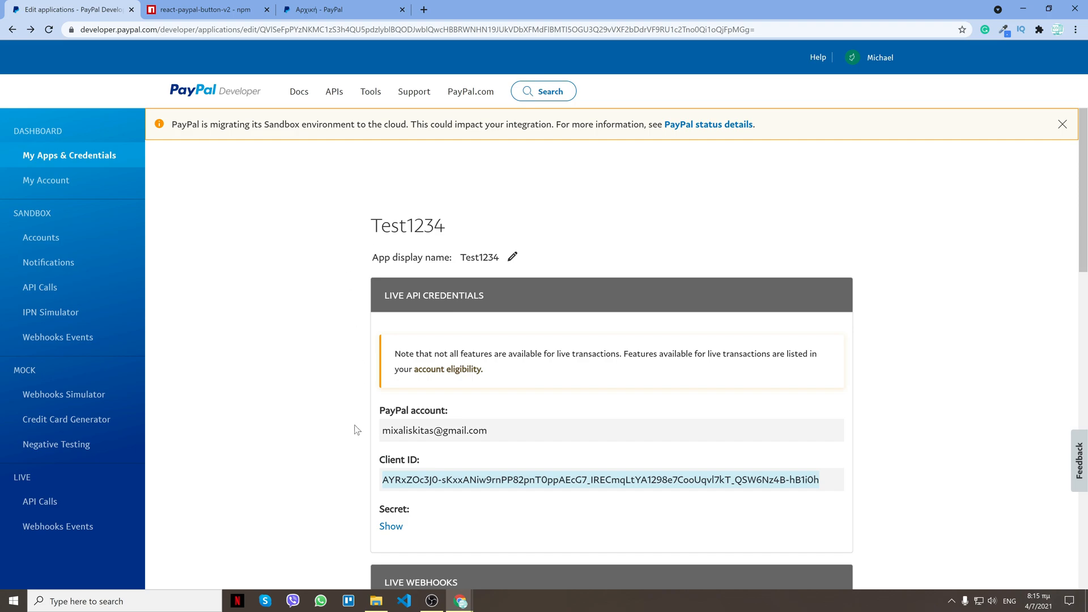
{"action": "mouse_move", "coordinate": [337, 399]}
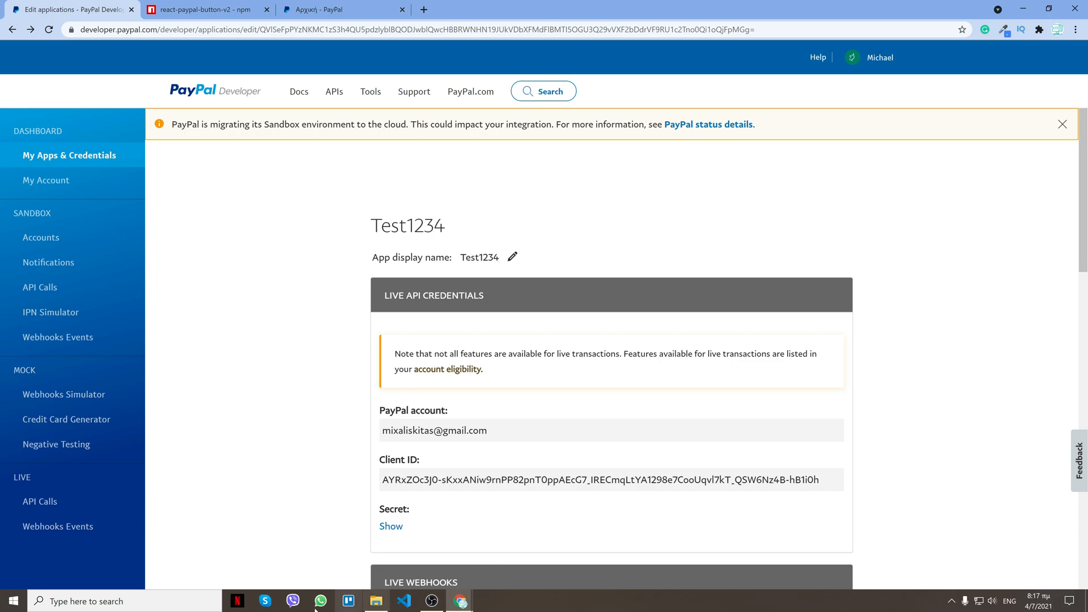
- Run cd Desktop and npx create-react-app frontend to generate the React project
{"action": "type", "text": "c"}
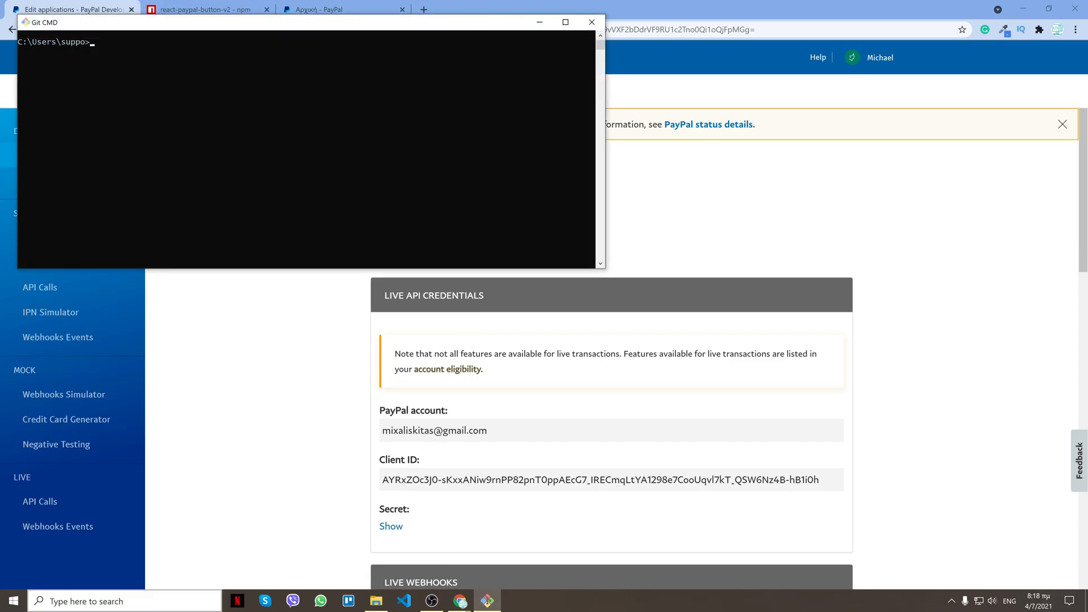
{"action": "type", "text": "cd Desktop"}
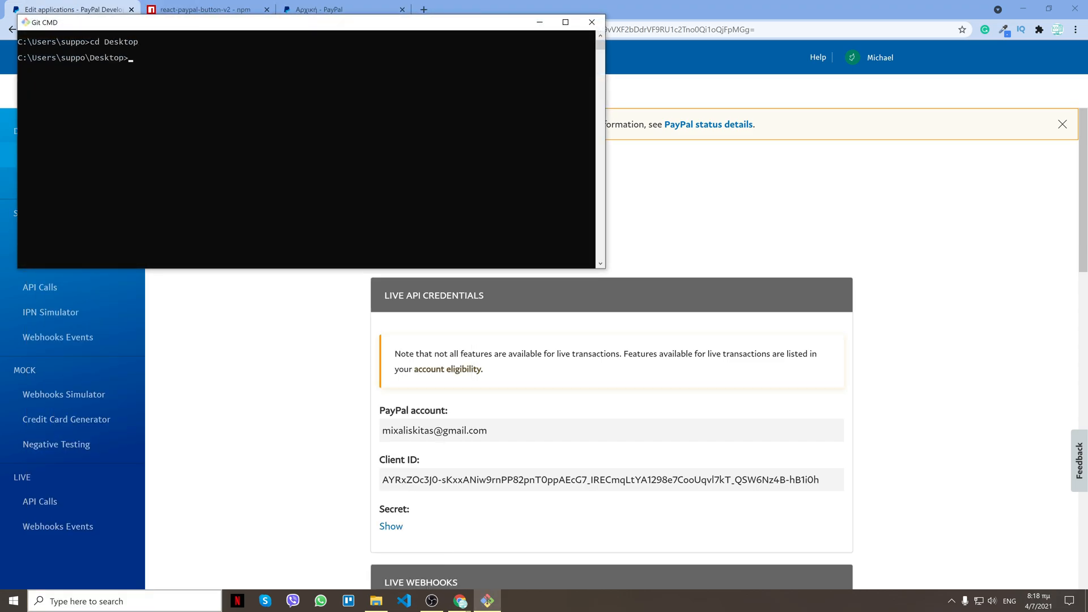
{"action": "type", "text": "npx cea"}
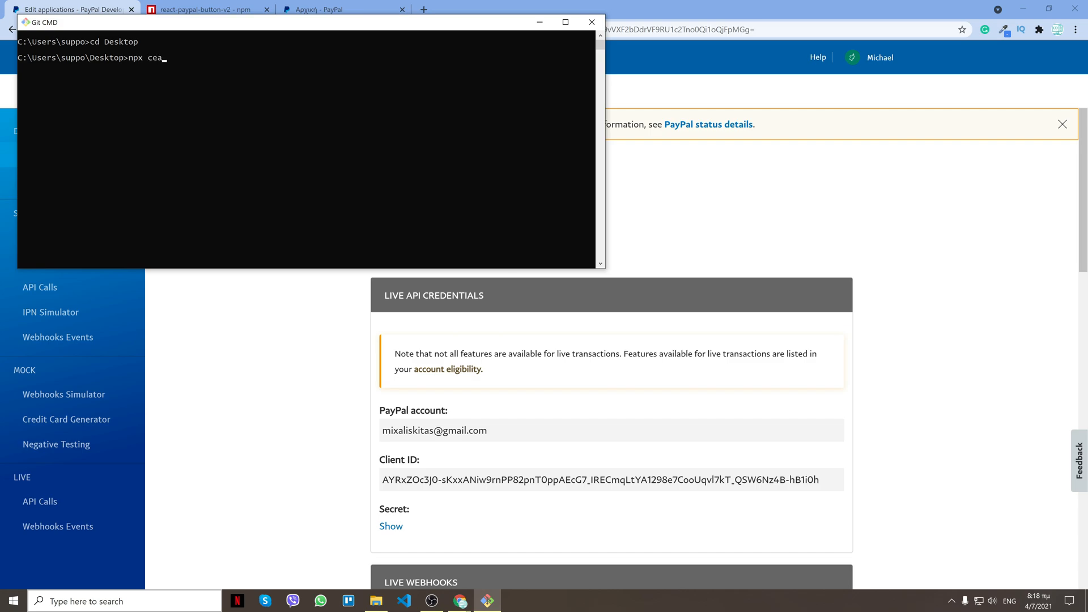
{"action": "type", "text": "reate-c"}
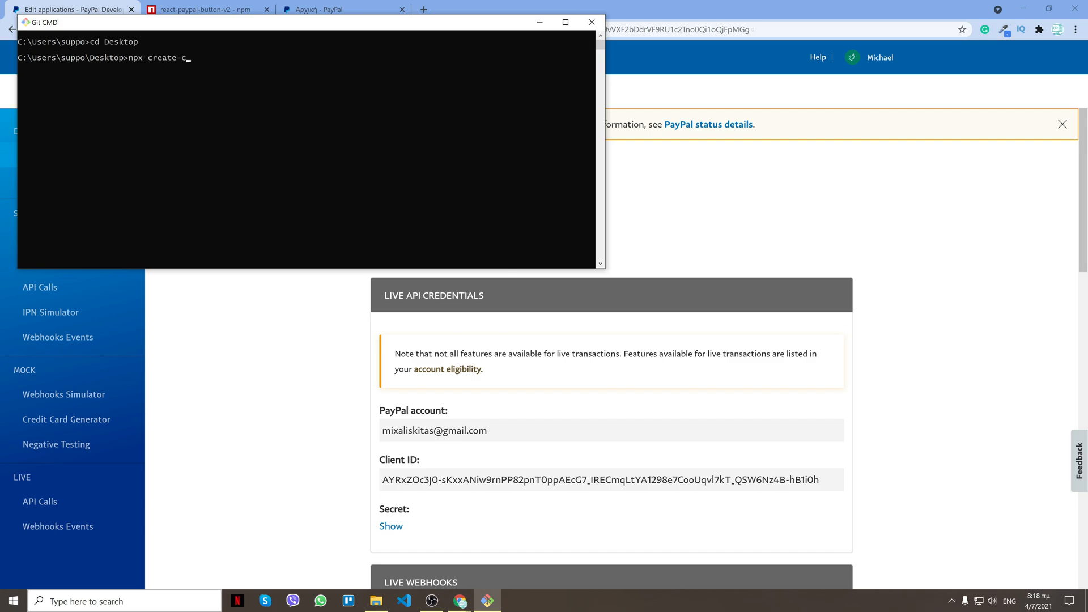
{"action": "type", "text": "react-app cl"}
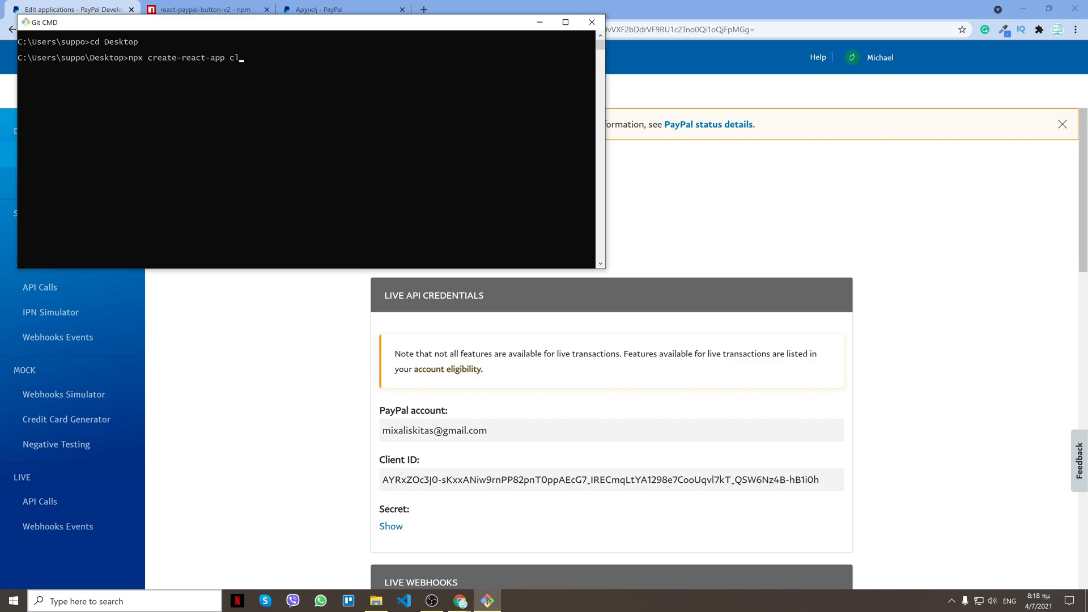
{"action": "type", "text": "fr"}
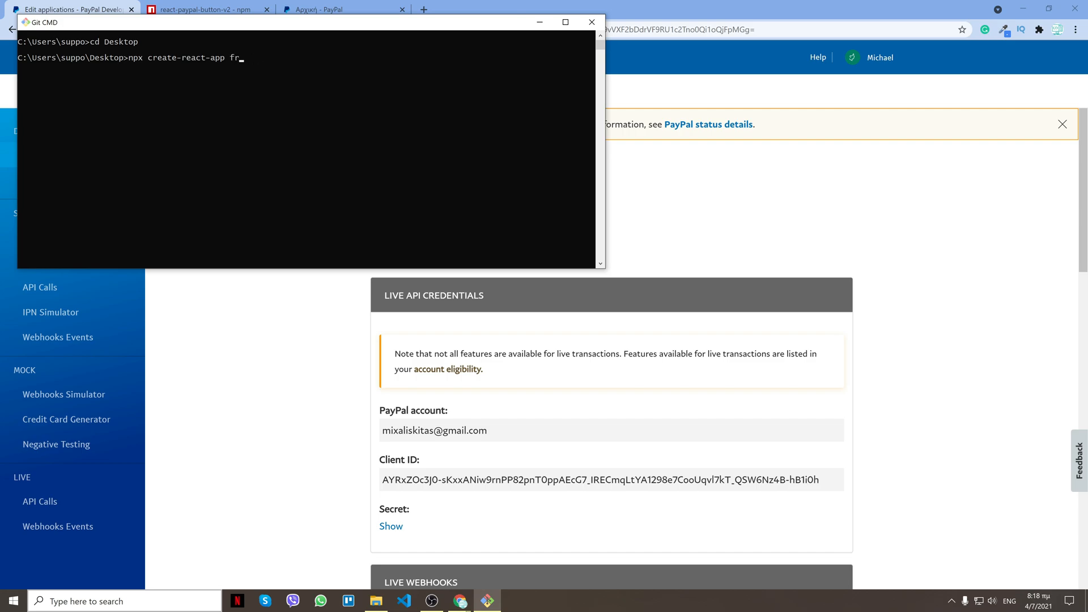
{"action": "type", "text": "ontend"}
{"action": "type", "text": "c"}
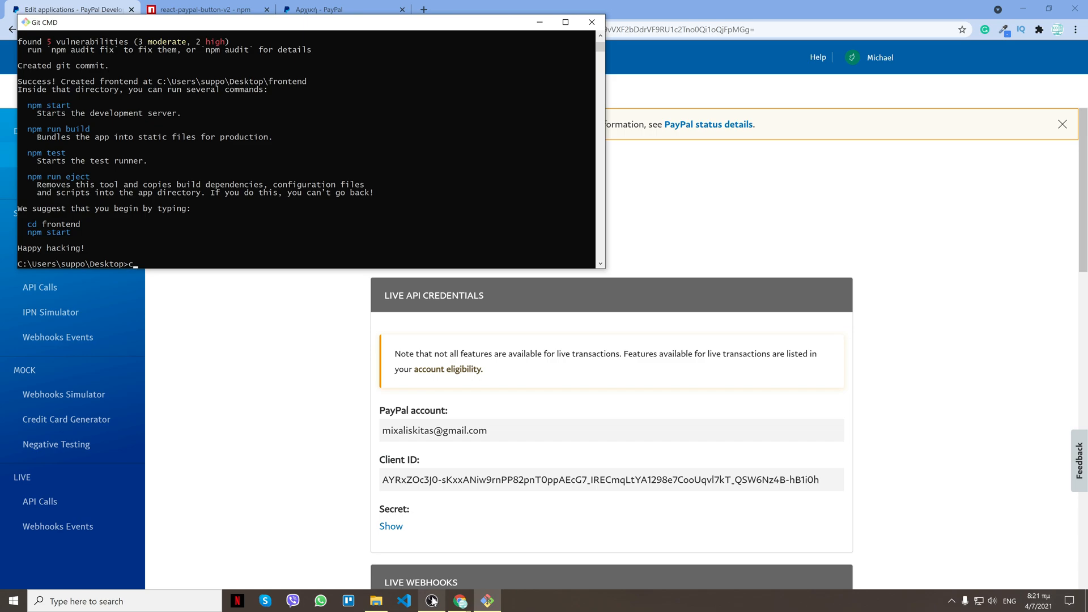
- Enter the frontend folder and open it in the editor with code
{"action": "type", "text": "d frontend"}
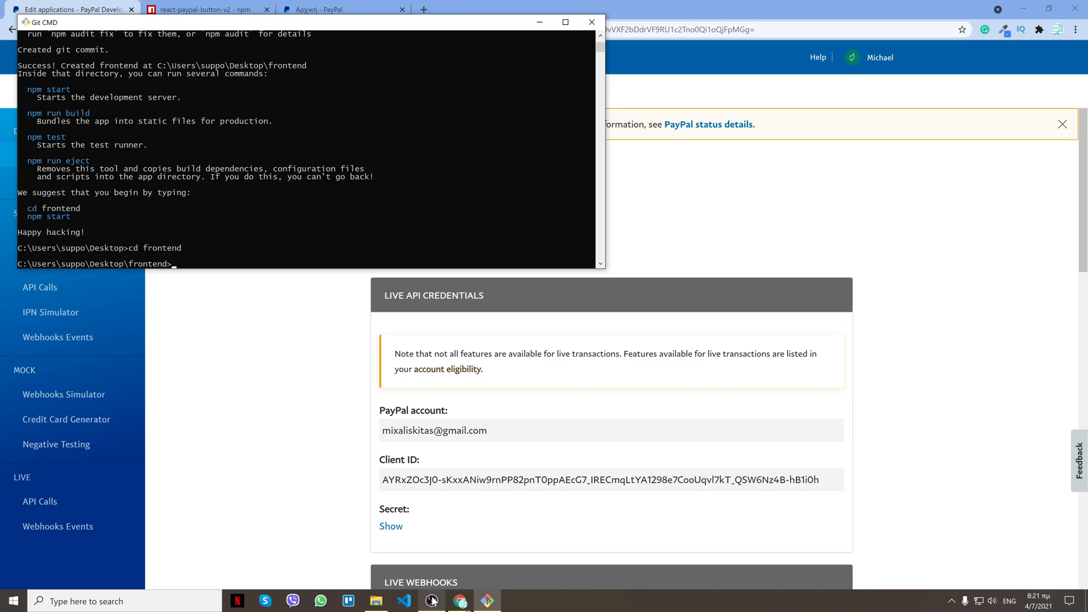
{"action": "type", "text": "ode"}
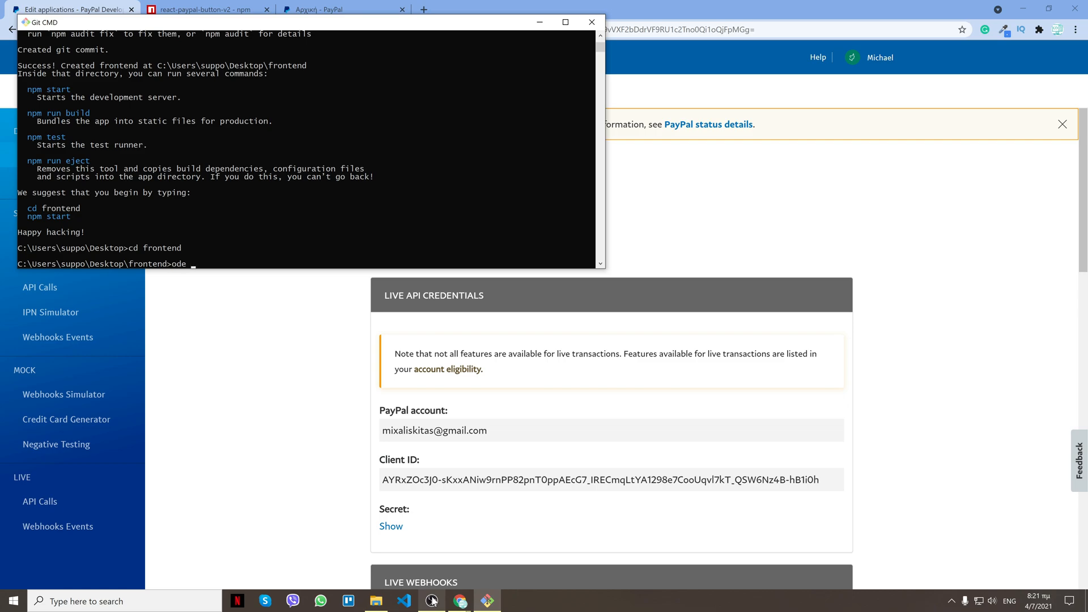
{"action": "type", "text": "code ."}
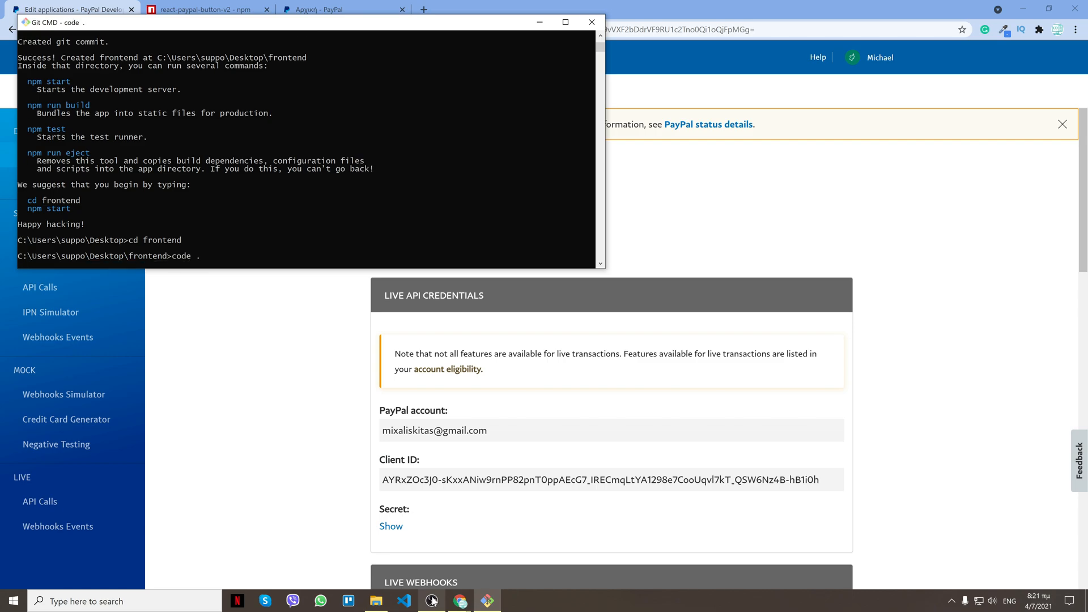
{"action": "key", "text": "Enter"}
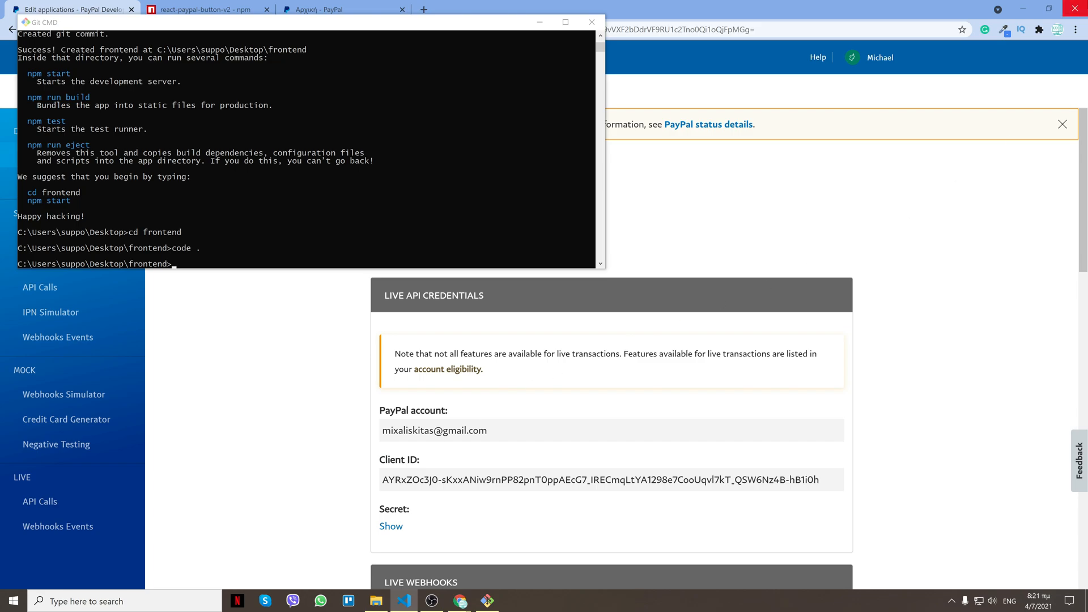
- Bring up the frontend project and delete App.js's starter code for the PayPalButton example
{"action": "left_click", "coordinate": [403, 600]}
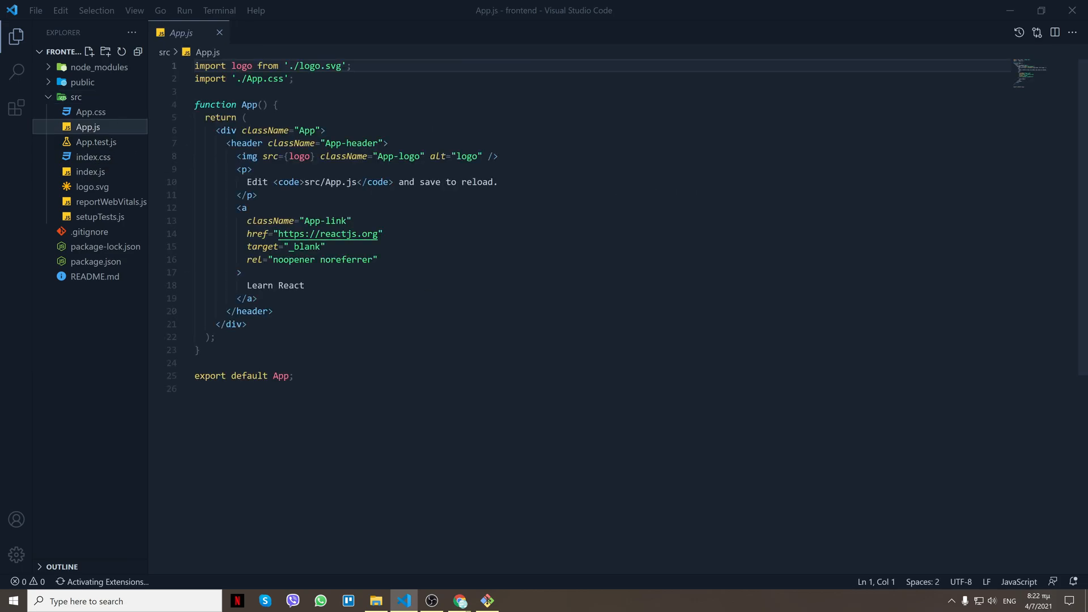
{"action": "mouse_move", "coordinate": [460, 600]}
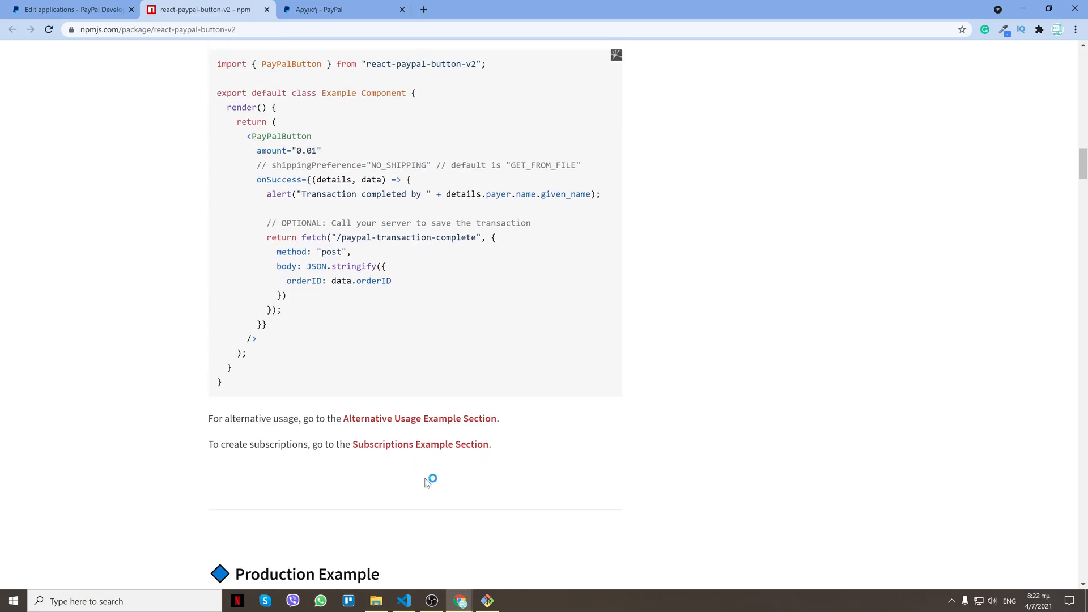
{"action": "left_click", "coordinate": [403, 601]}
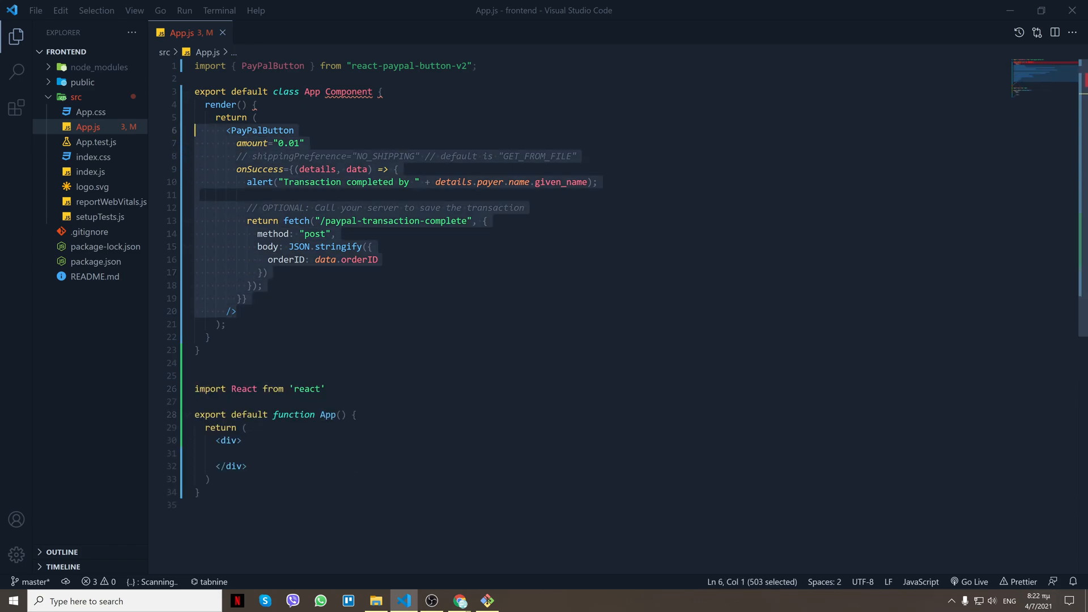
{"action": "key", "text": "Delete"}
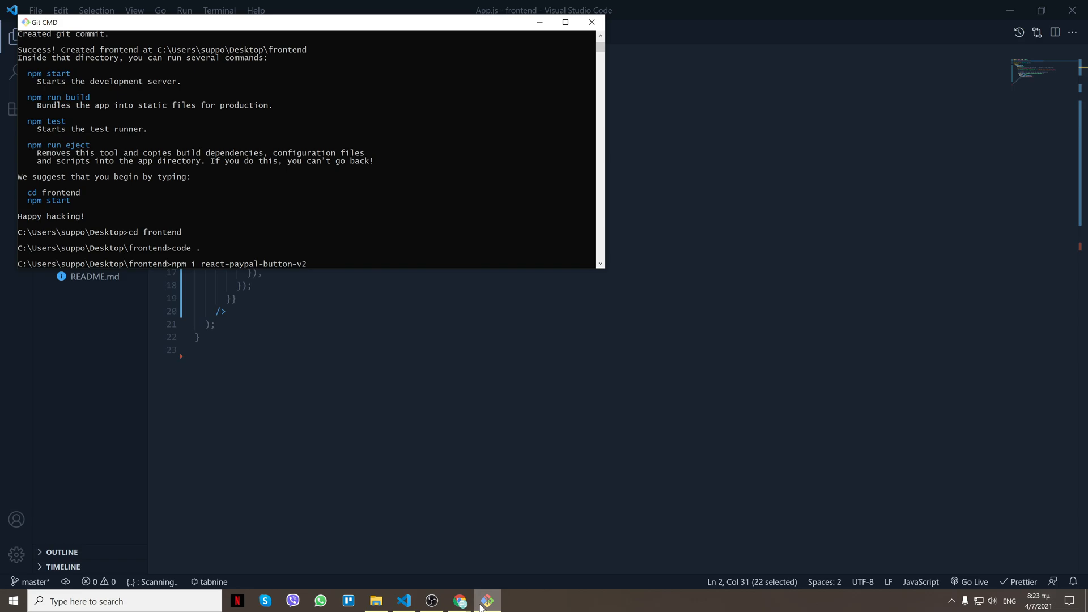
- Install react-paypal-button-v2 with npm i react-paypal-button-v2 --save in the frontend folder
{"action": "type", "text": "--save"}
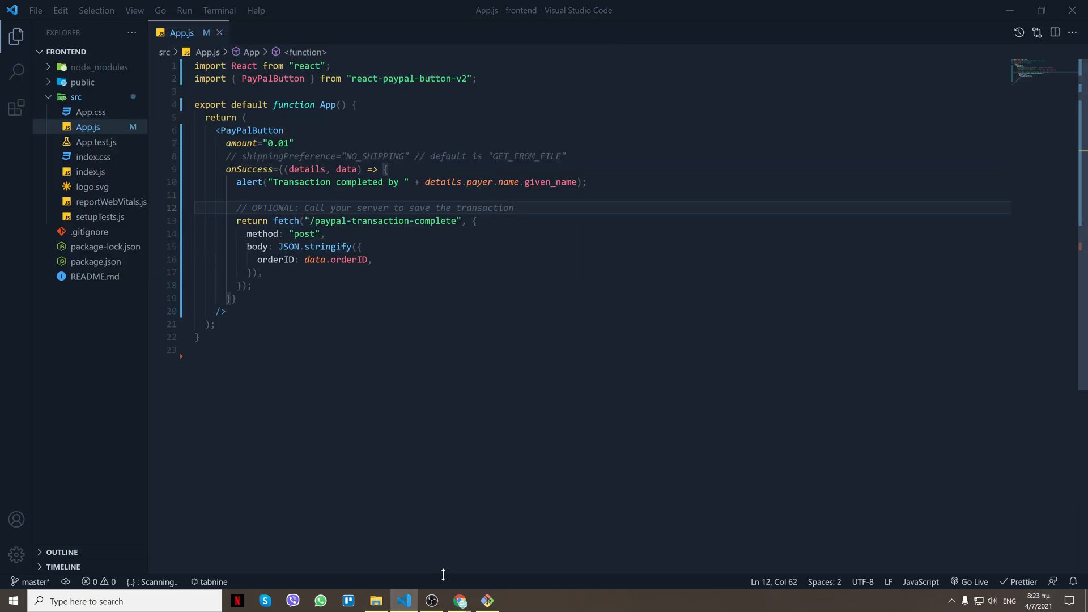
- Copy the options={{ clientId }} lines from the react-paypal-button-v2 usage example
{"action": "left_click", "coordinate": [460, 601]}
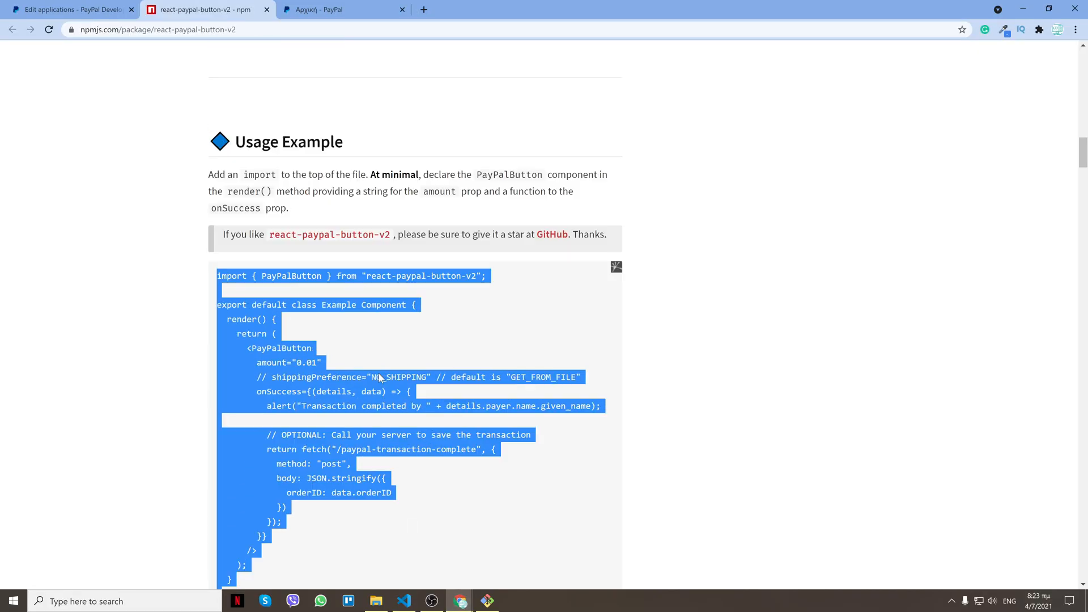
{"action": "scroll", "scroll_direction": "up", "scroll_amount": 3}
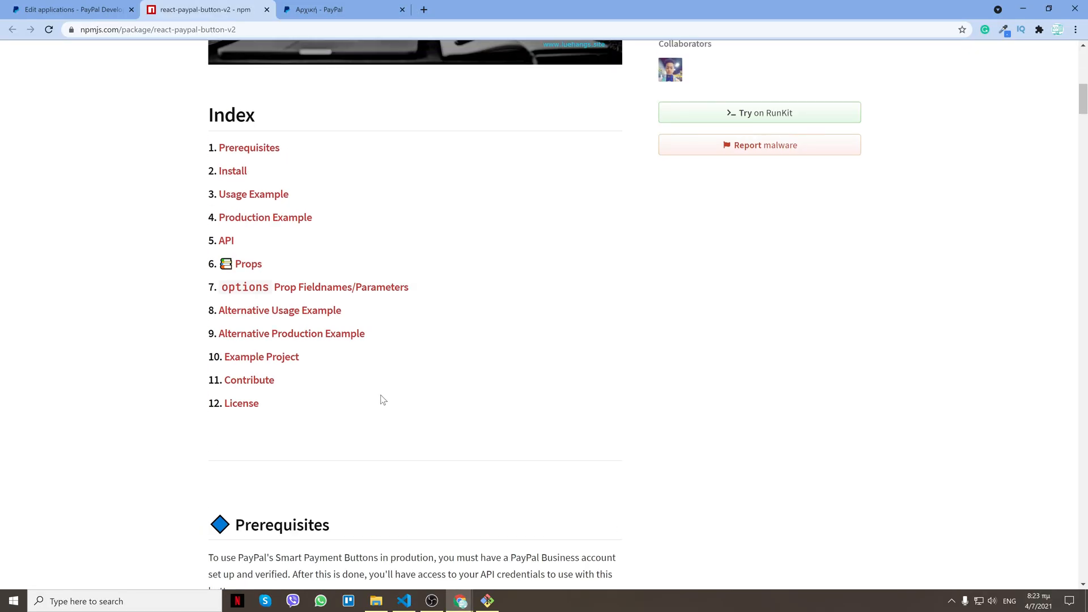
{"action": "scroll", "scroll_direction": "up", "scroll_amount": 3}
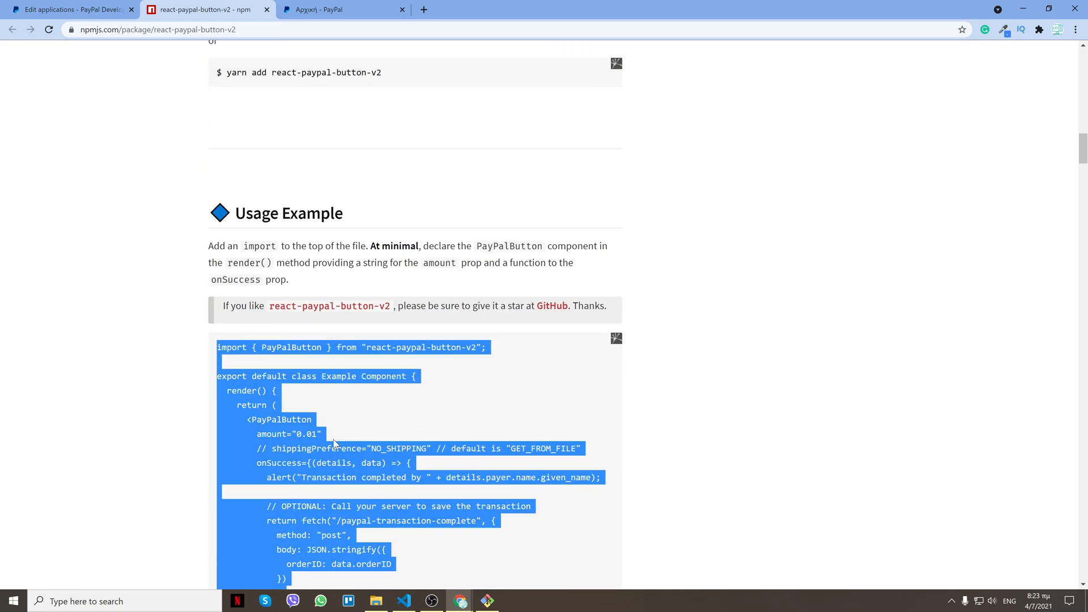
{"action": "scroll", "scroll_direction": "down", "scroll_amount": 3}
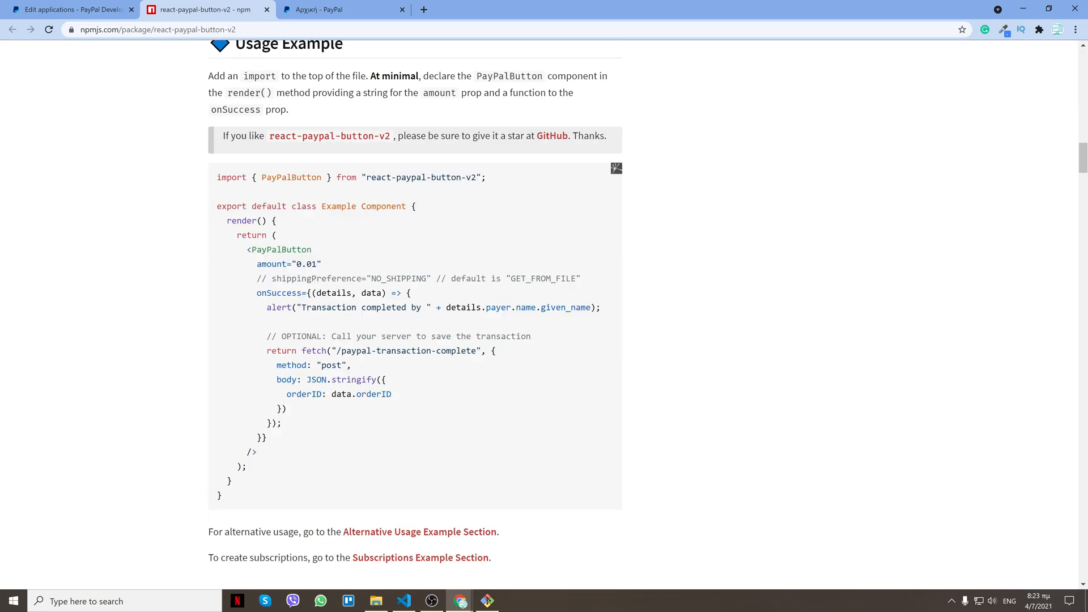
{"action": "scroll", "scroll_direction": "down", "scroll_amount": 3}
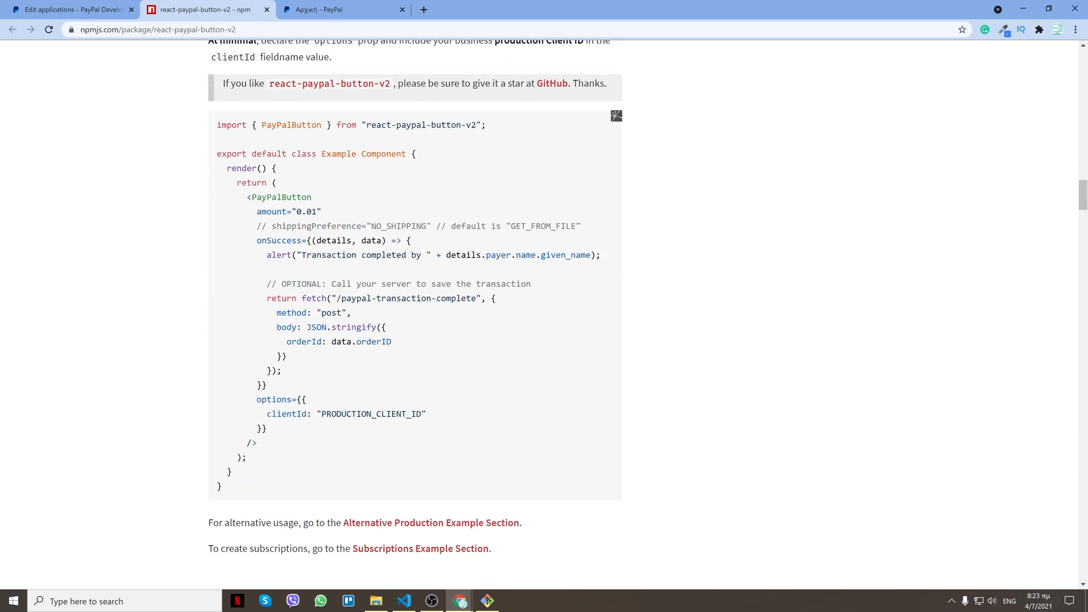
{"action": "left_click_drag", "start_coordinate": [256, 399], "coordinate": [267, 428]}
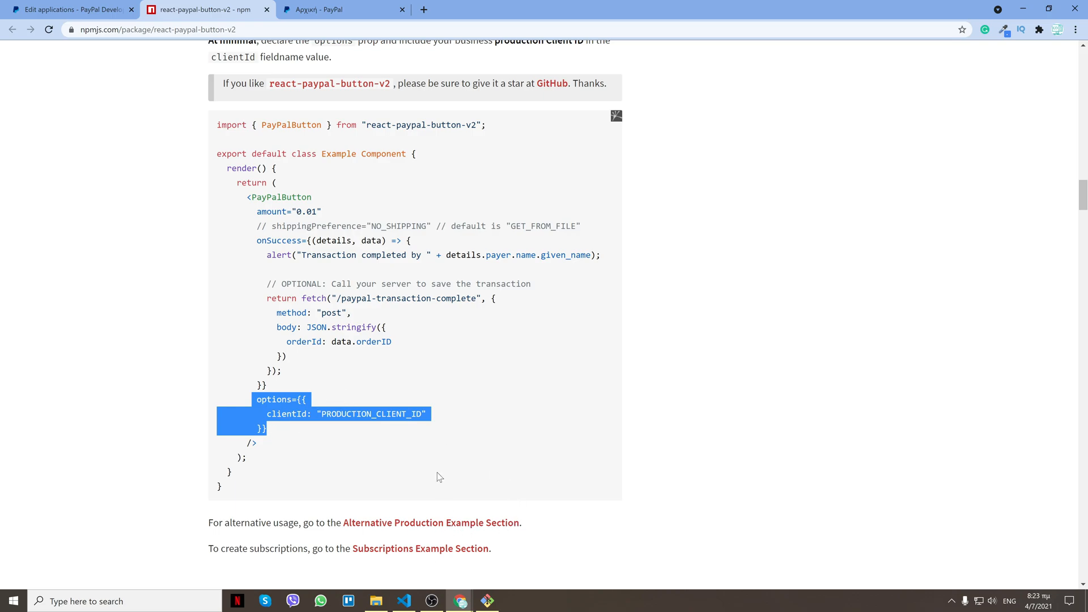
{"action": "scroll", "scroll_direction": "down", "scroll_amount": 3}
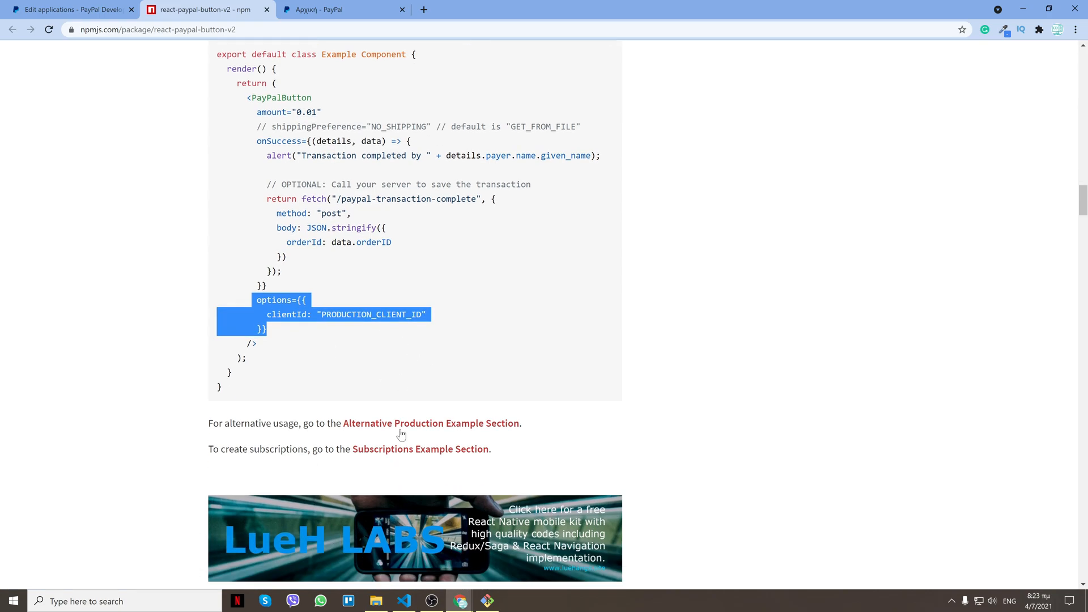
{"action": "scroll", "scroll_direction": "down", "scroll_amount": 3}
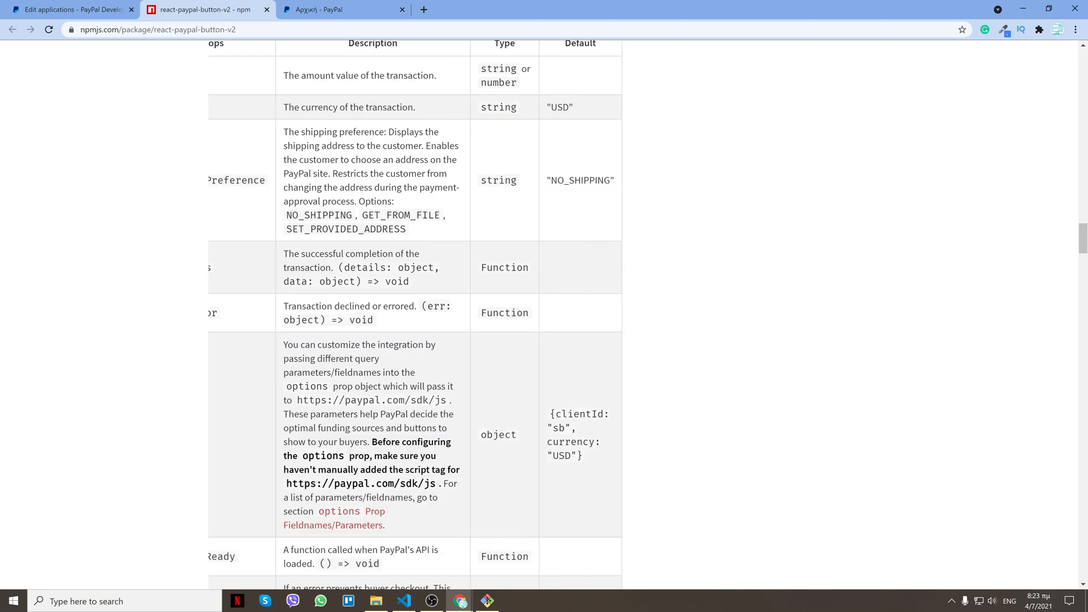
{"action": "scroll", "scroll_direction": "down", "scroll_amount": 3}
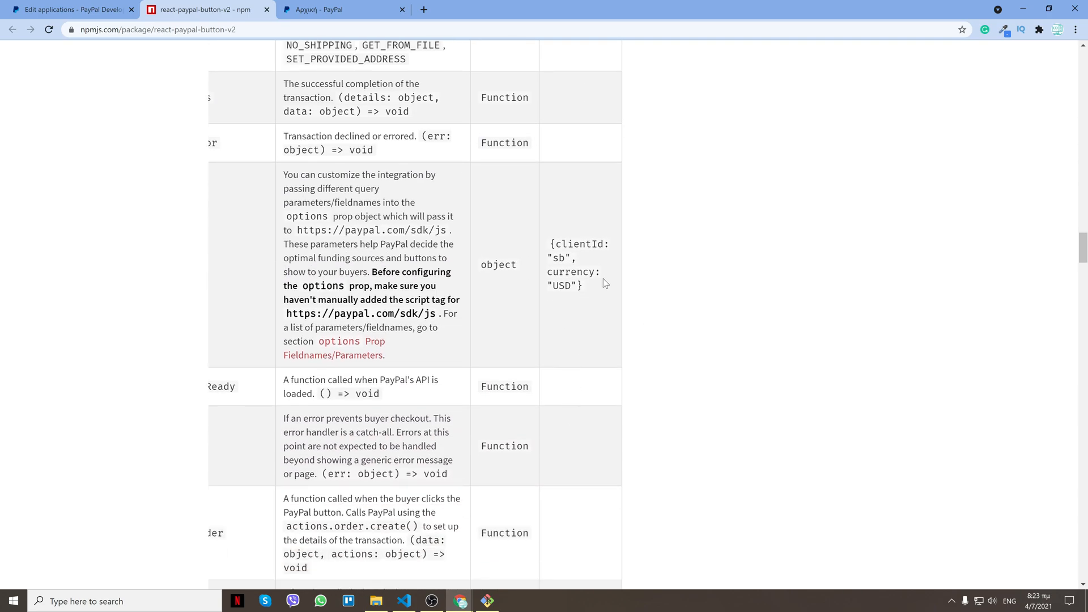
- Replace the fetch block in onSuccess with console.log({ details, data })
{"action": "left_click", "coordinate": [403, 600]}
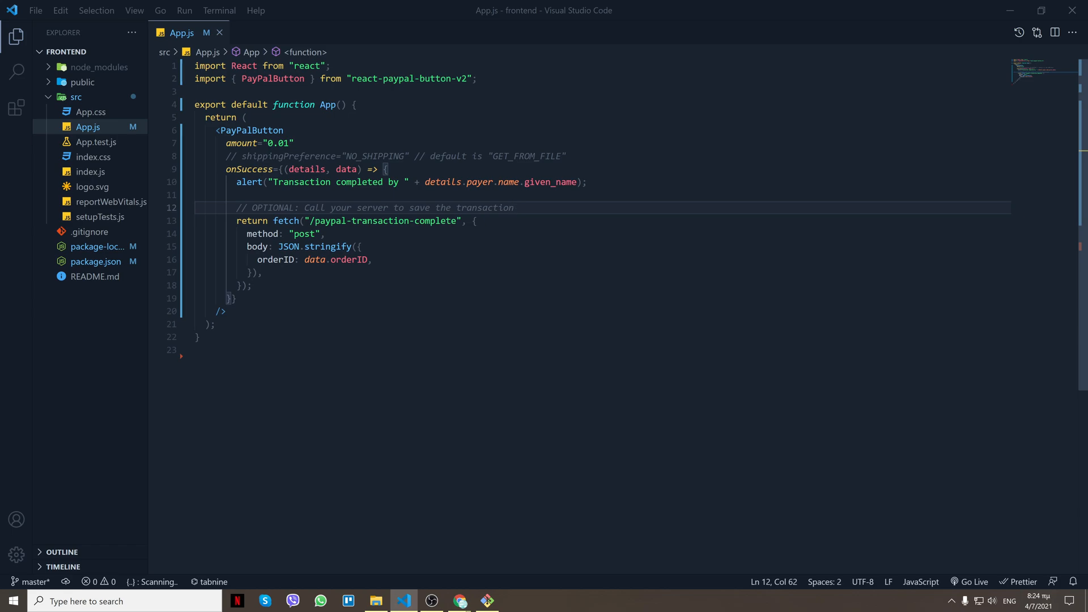
{"action": "left_click_drag", "start_coordinate": [239, 208], "coordinate": [235, 299]}
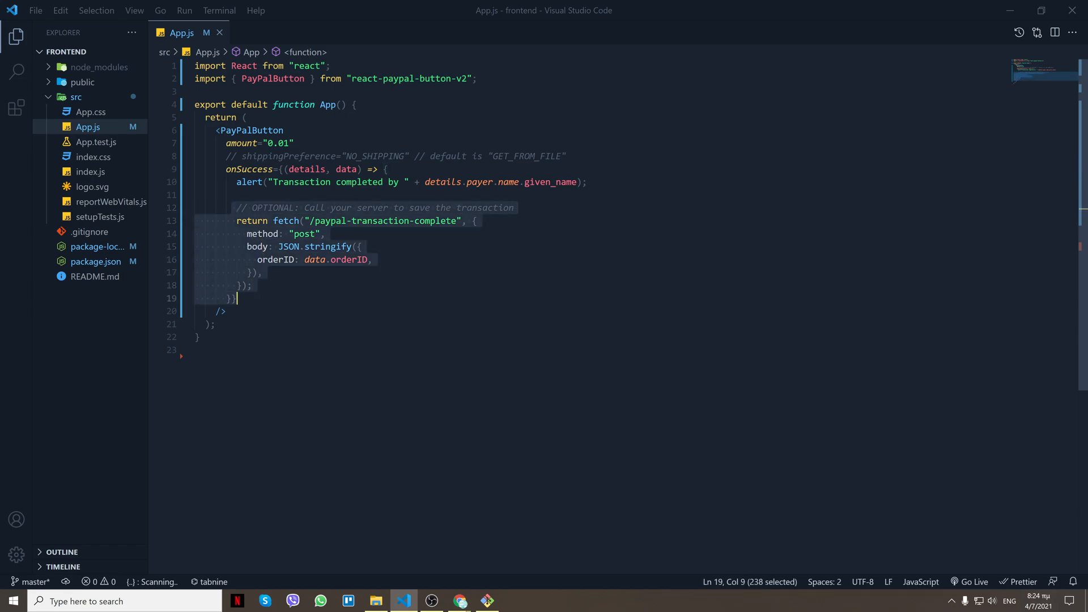
{"action": "key", "text": "Delete"}
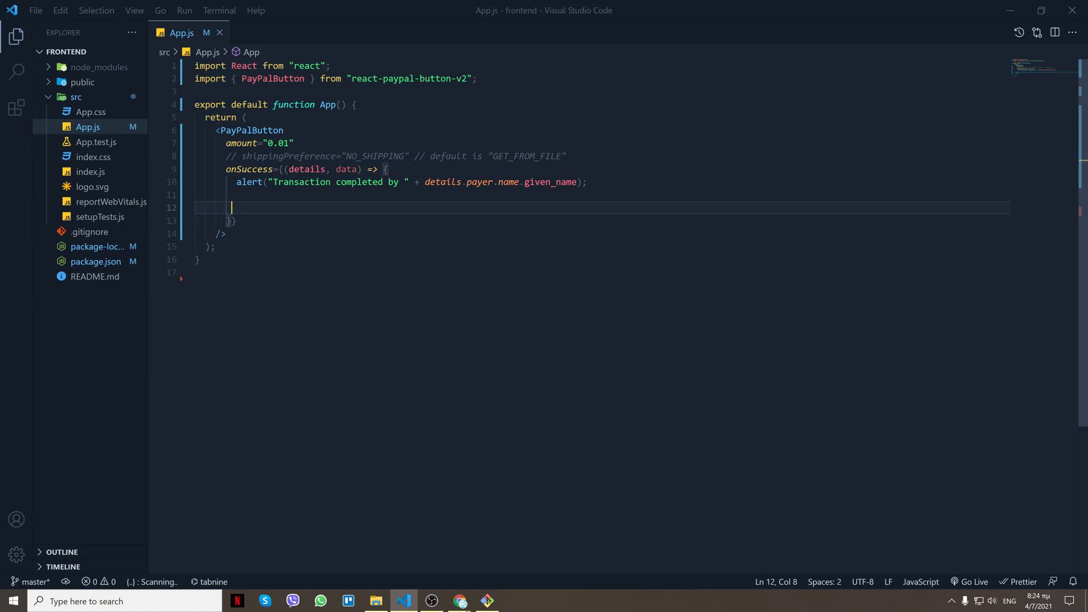
{"action": "type", "text": "console."}
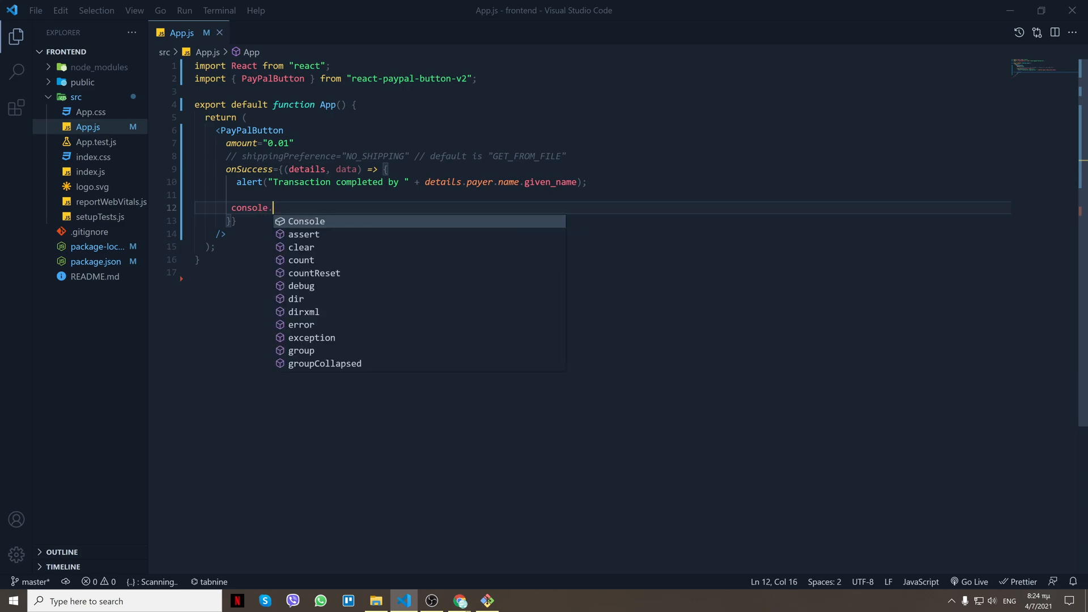
{"action": "type", "text": "log({d"}
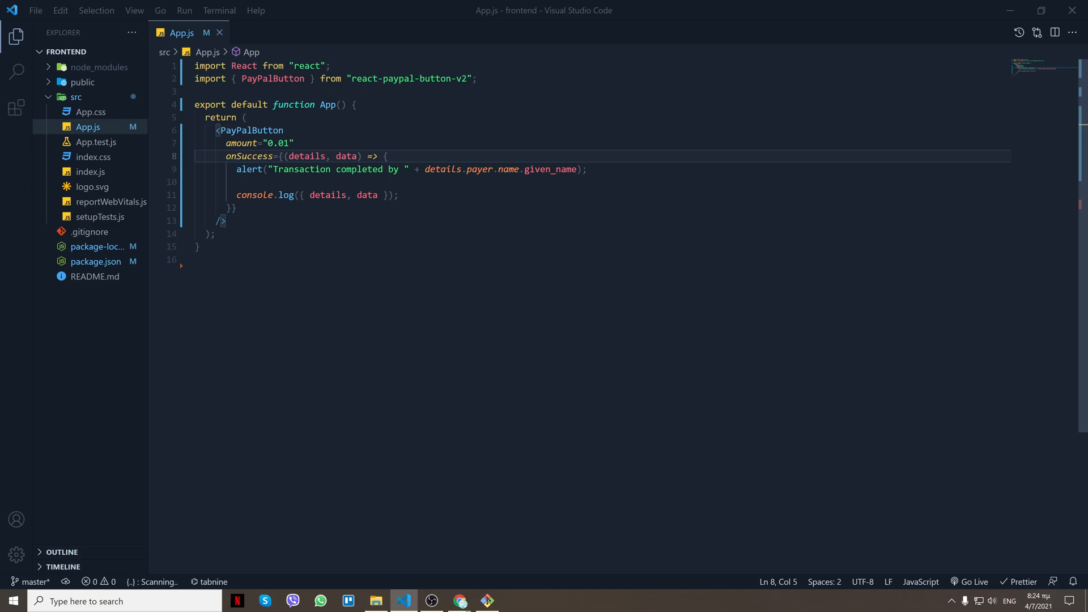
- Paste the options={{ clientId }} block into the PayPalButton component
{"action": "key", "text": "enter"}
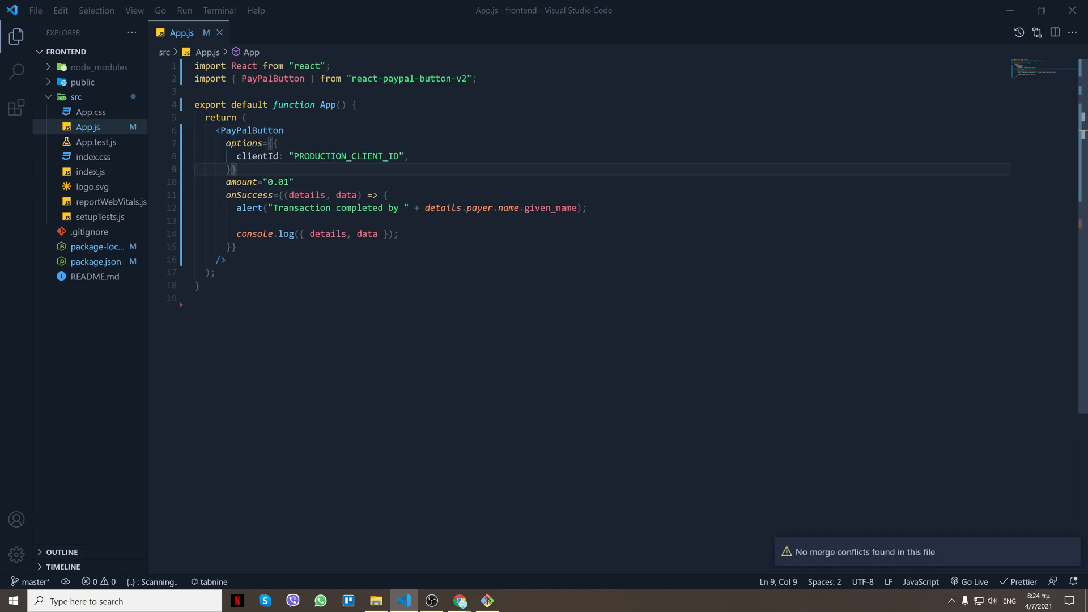
{"action": "left_click", "coordinate": [277, 143]}
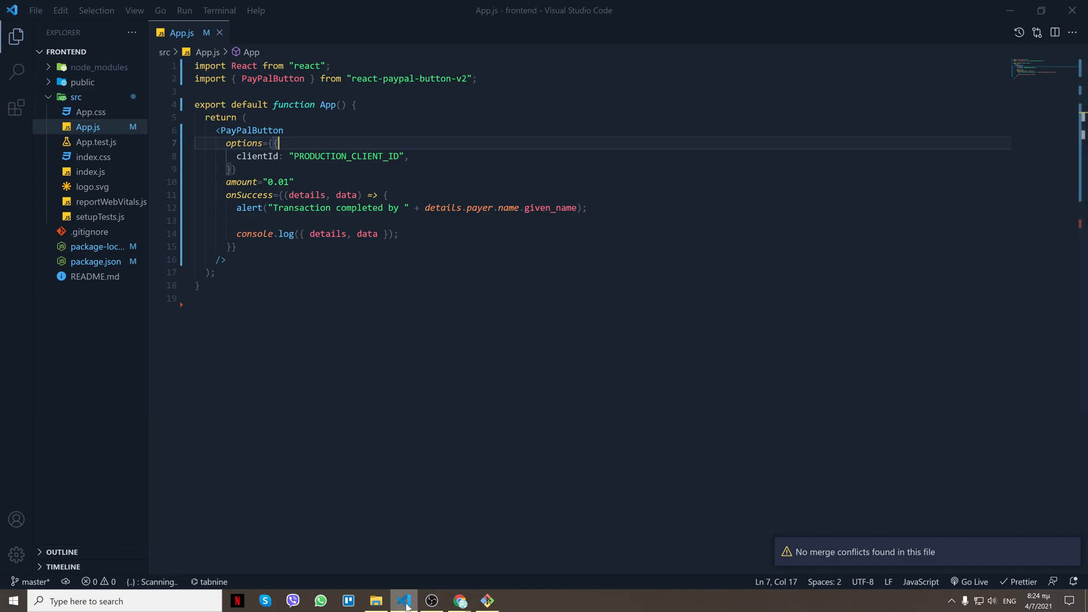
{"action": "left_click", "coordinate": [461, 601]}
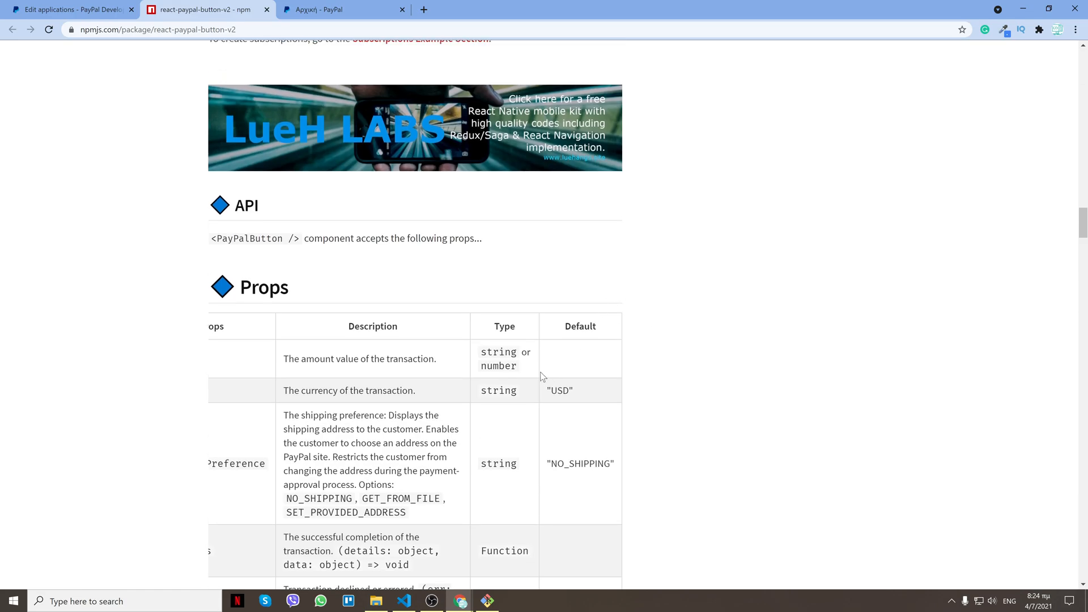
{"action": "scroll", "scroll_direction": "down", "scroll_amount": 3}
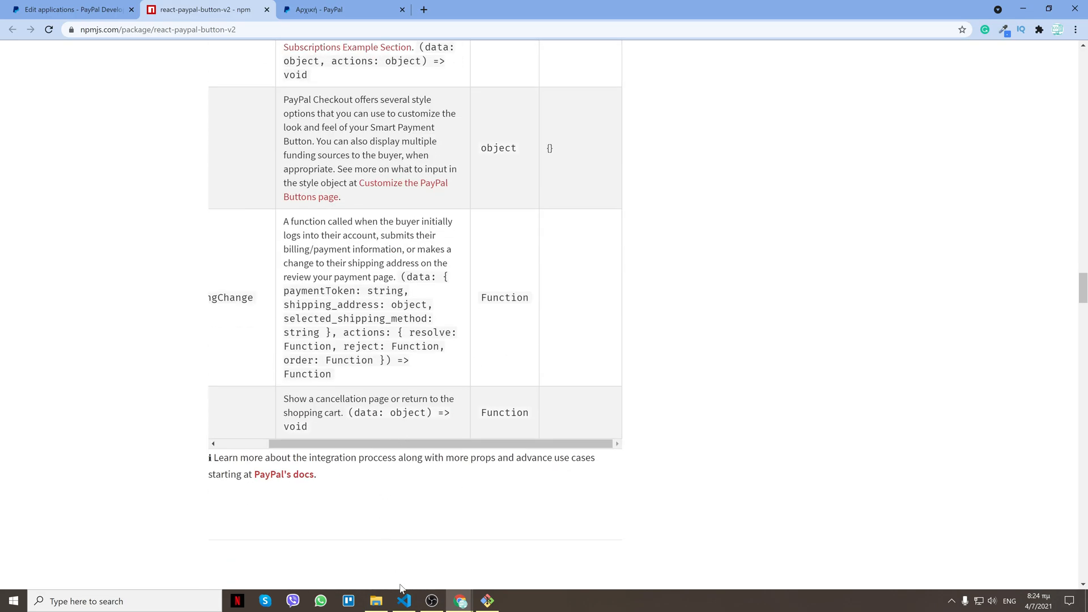
{"action": "left_click", "coordinate": [402, 601]}
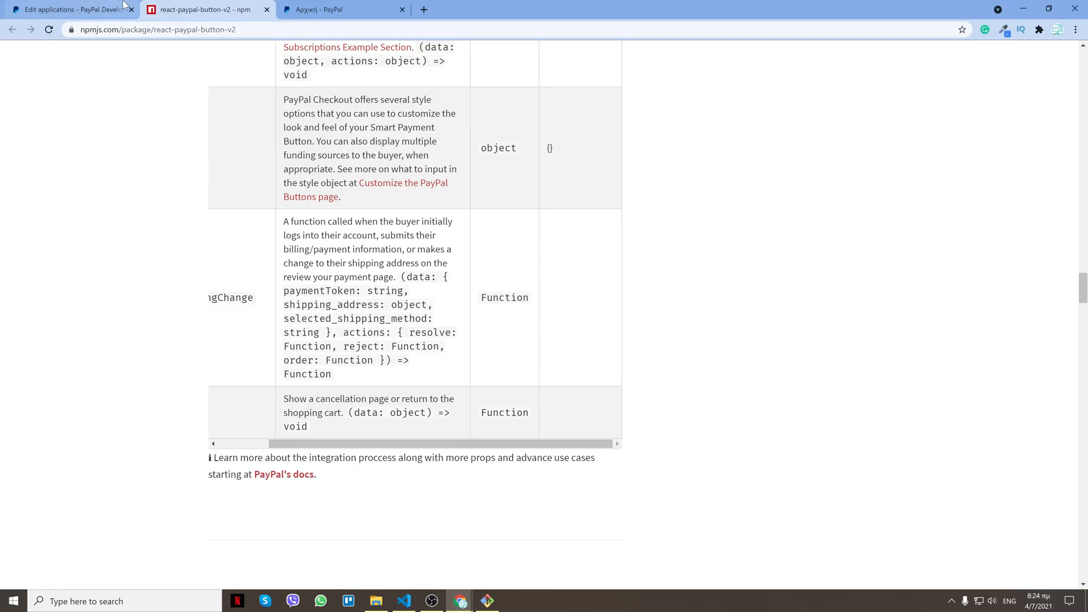
- Copy the sandbox Test app's Client ID from My Apps & Credentials
{"action": "left_click", "coordinate": [69, 9]}
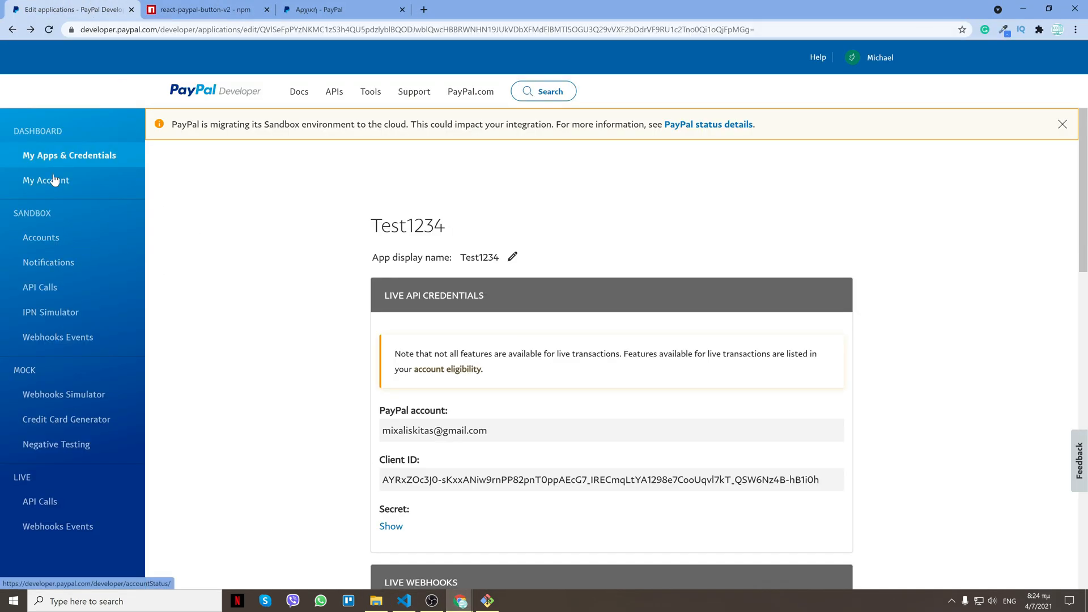
{"action": "left_click", "coordinate": [69, 155]}
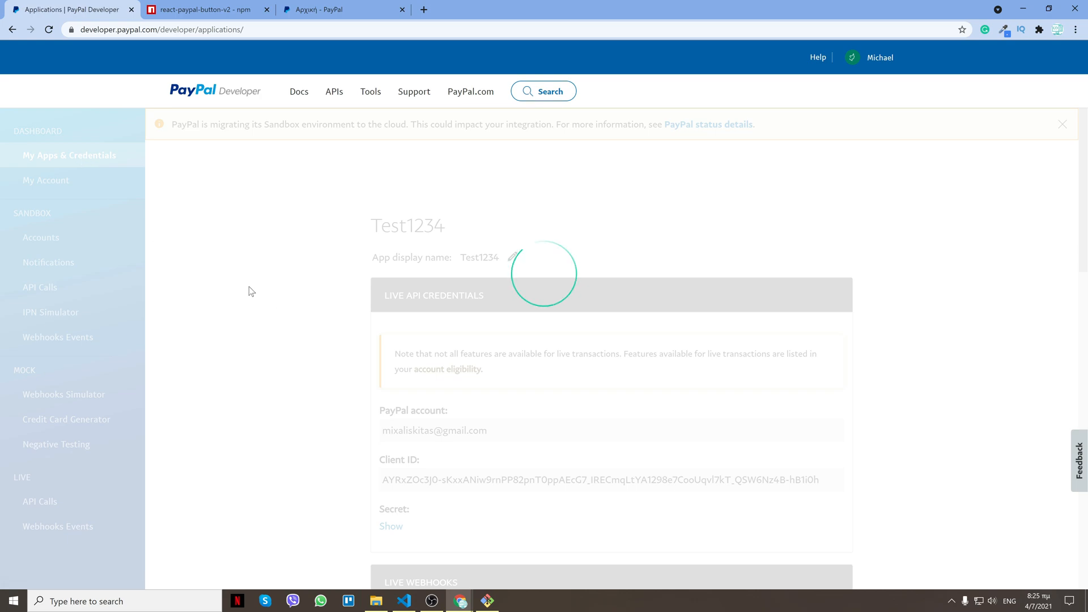
{"action": "left_click", "coordinate": [69, 154]}
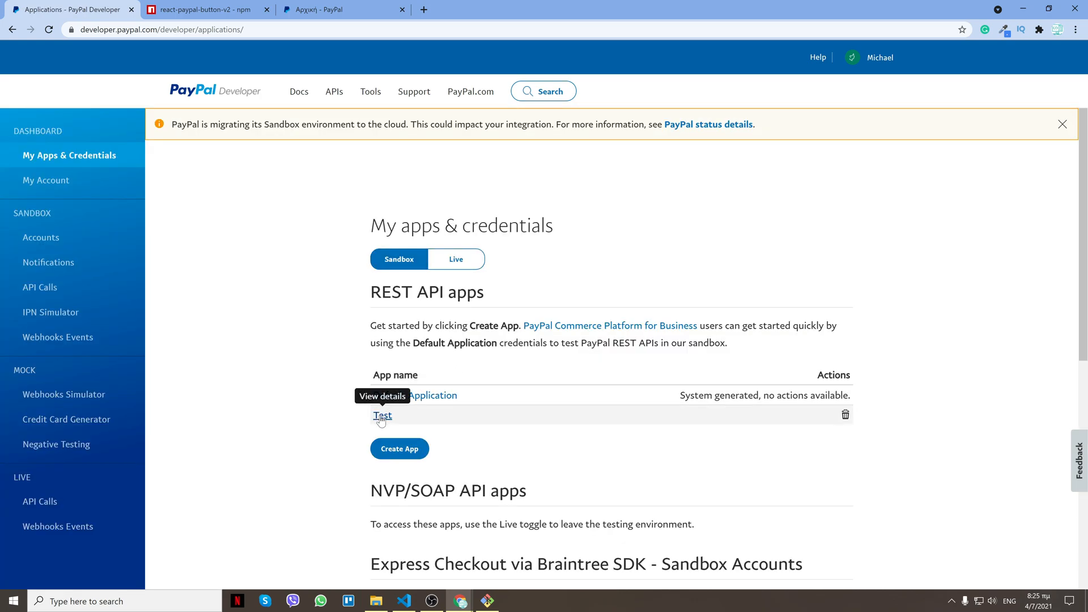
{"action": "left_click", "coordinate": [383, 415]}
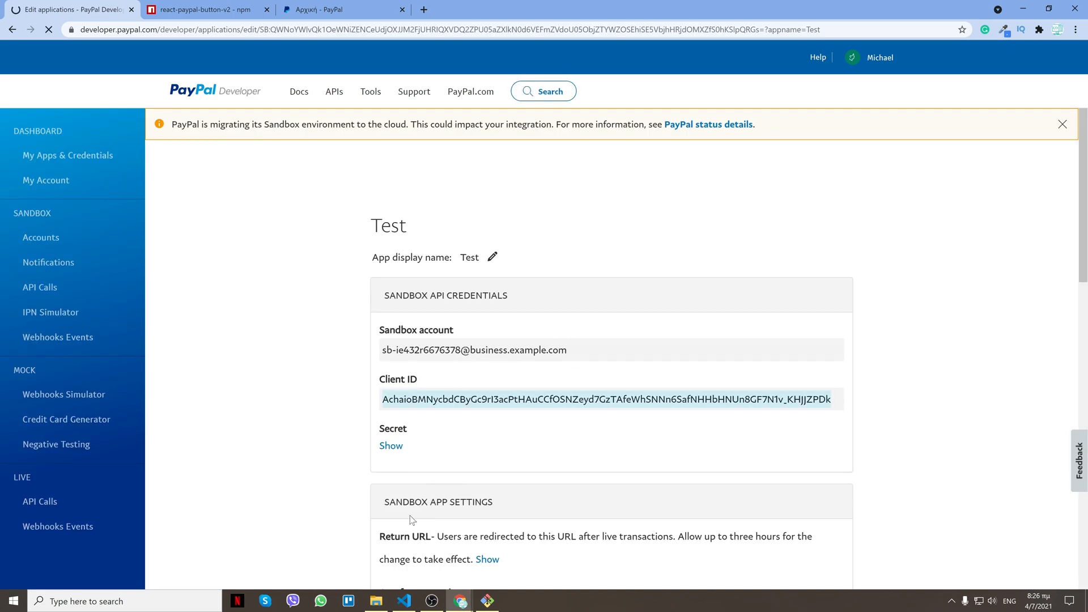
{"action": "left_click", "coordinate": [404, 600]}
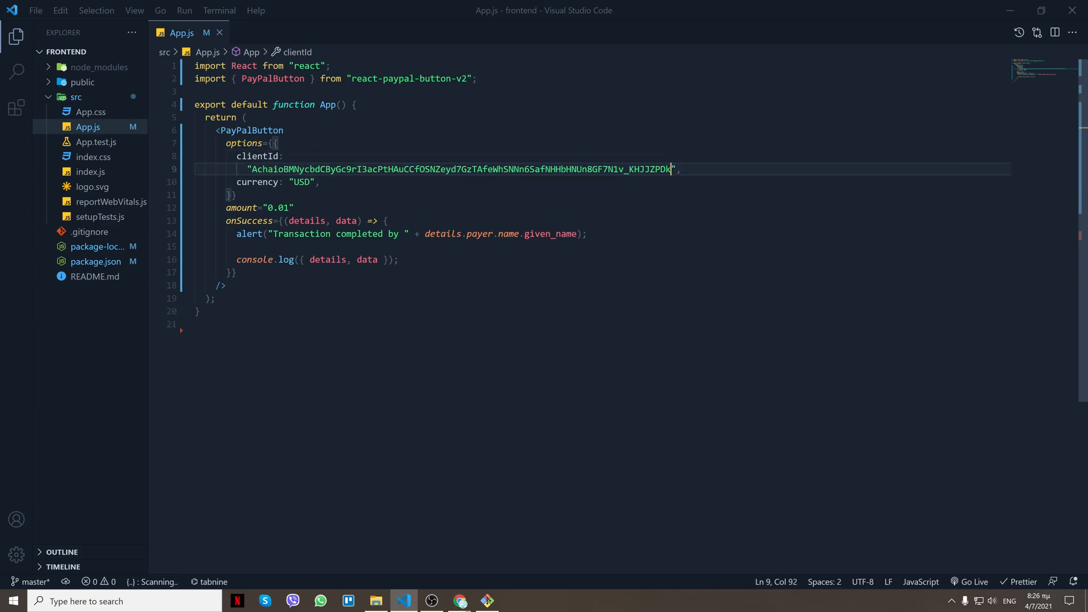
- Start the React app with npm run start in Git CMD
{"action": "left_click", "coordinate": [486, 601]}
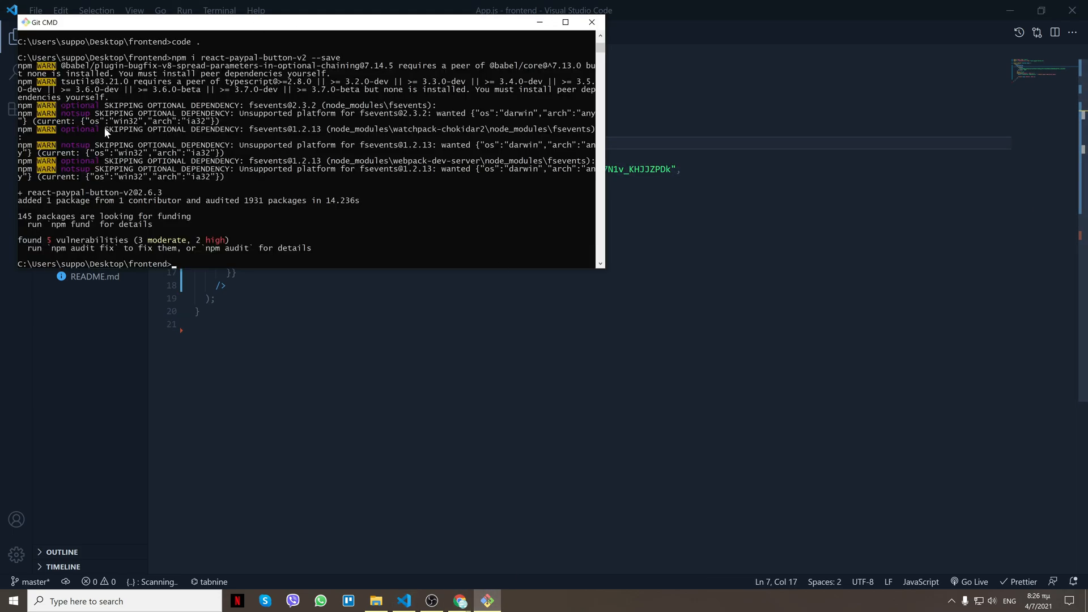
{"action": "scroll", "scroll_direction": "down", "scroll_amount": 3}
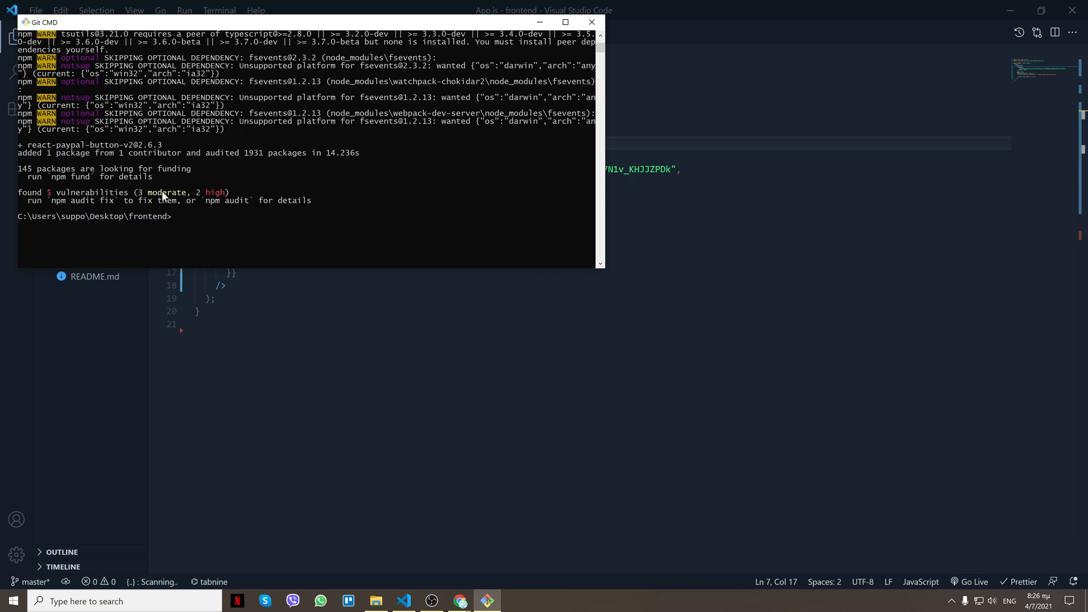
{"action": "type", "text": "npm ru"}
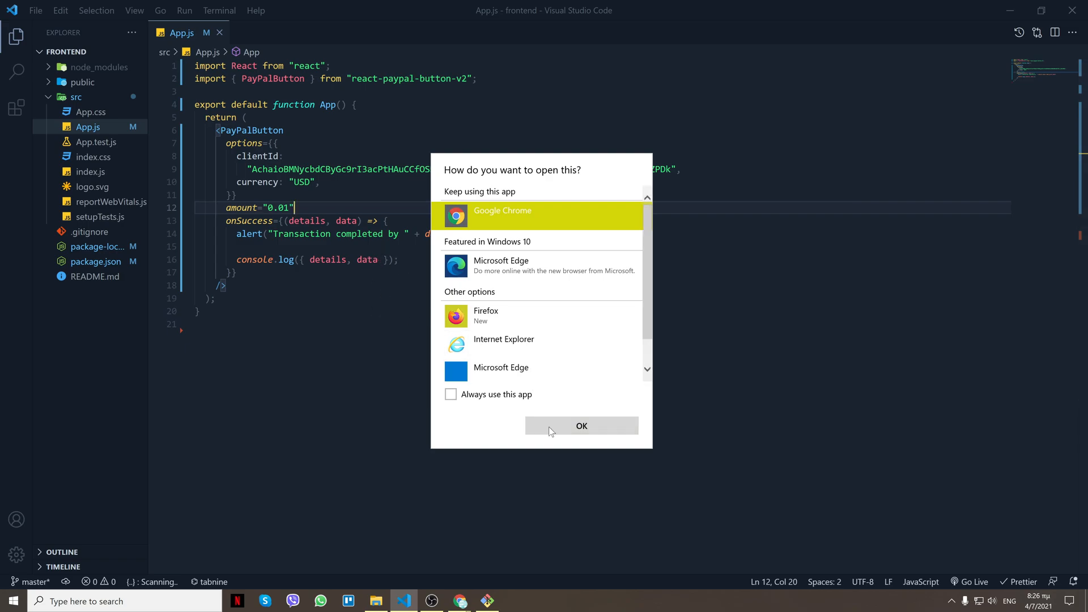
- Open the running app in Google Chrome from the app-choice prompt
{"action": "left_click", "coordinate": [581, 426]}
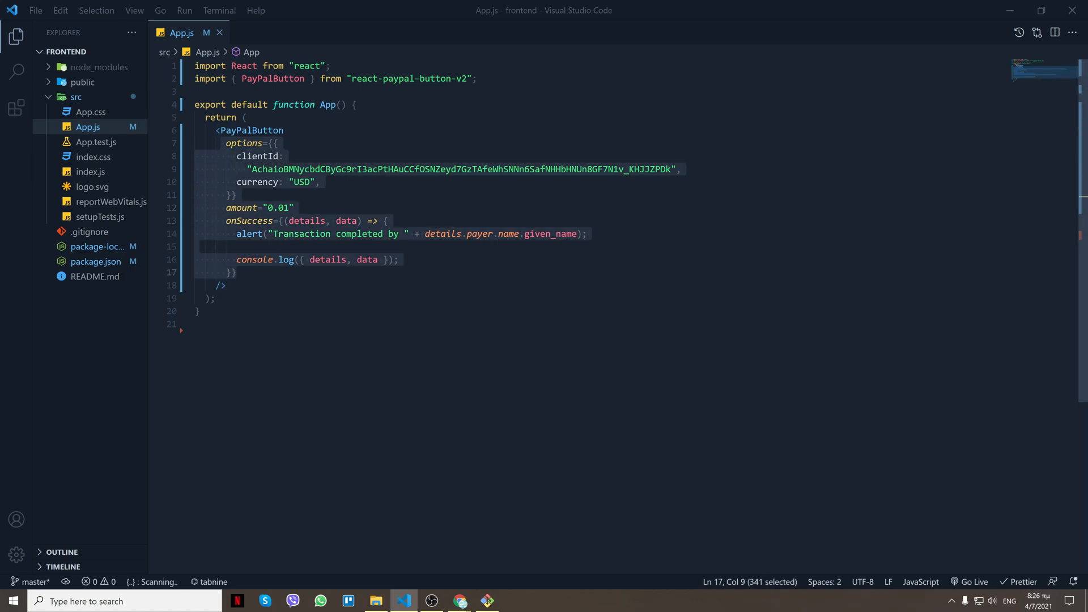
- Wrap the button in a div with an <input type="number"> and an onChange handler
{"action": "type", "text": "<di"}
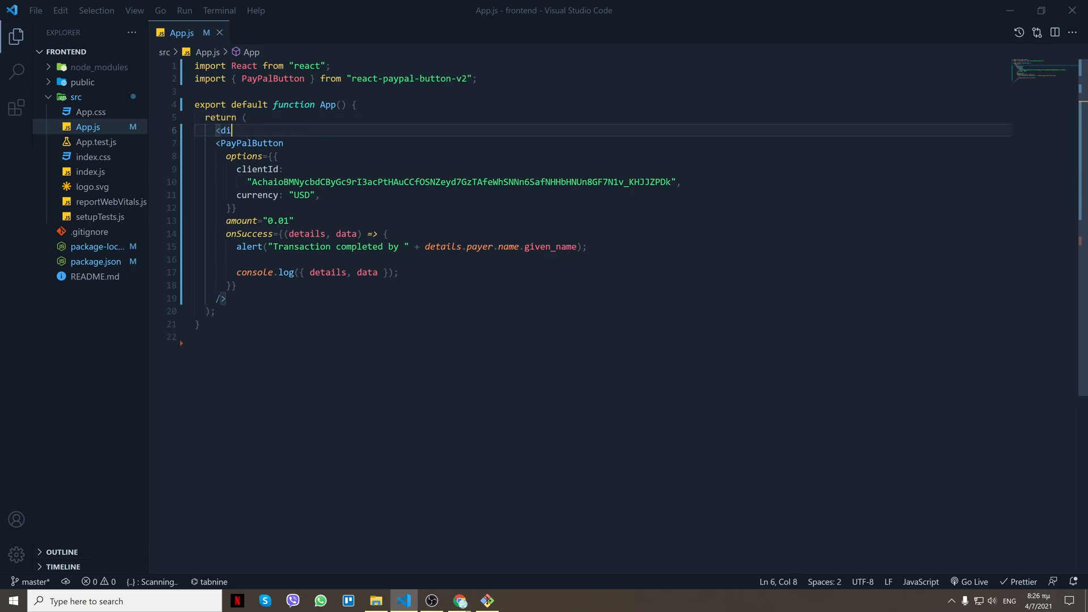
{"action": "type", "text": ">"}
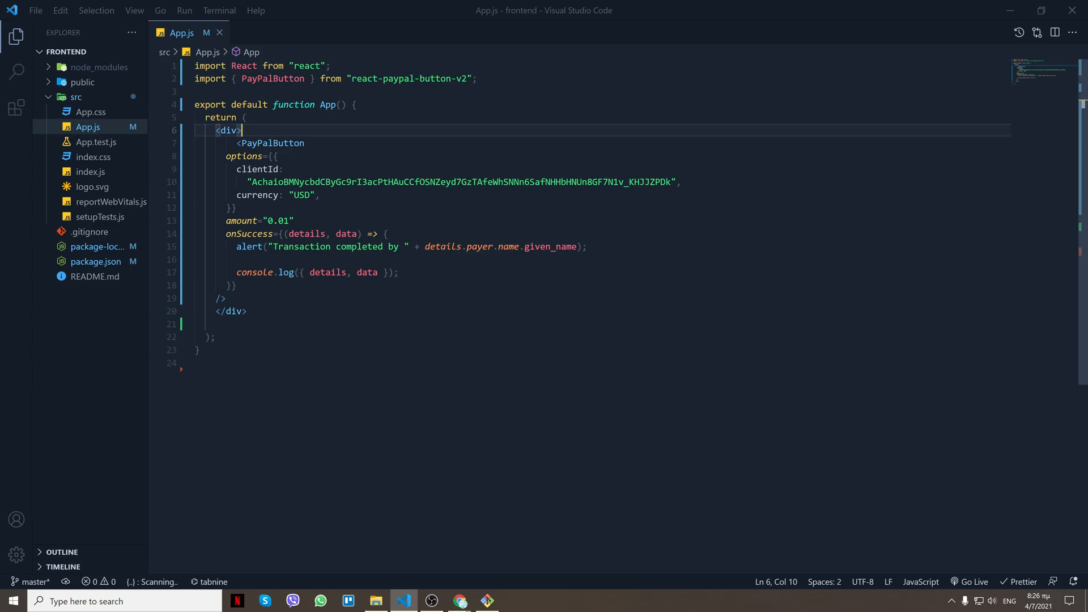
{"action": "type", "text": "<input"}
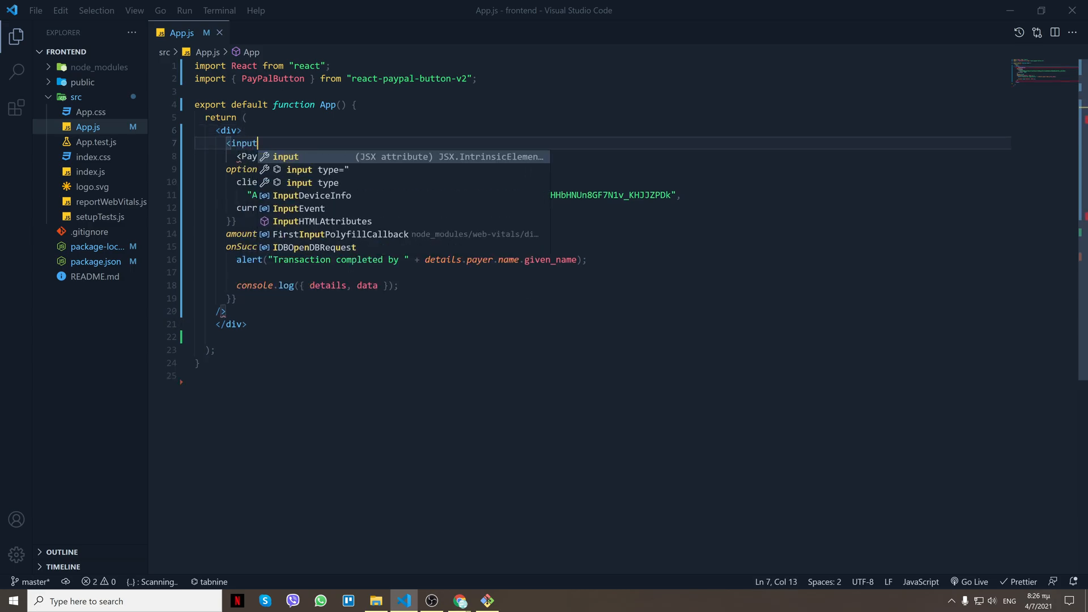
{"action": "type", "text": "></input>"}
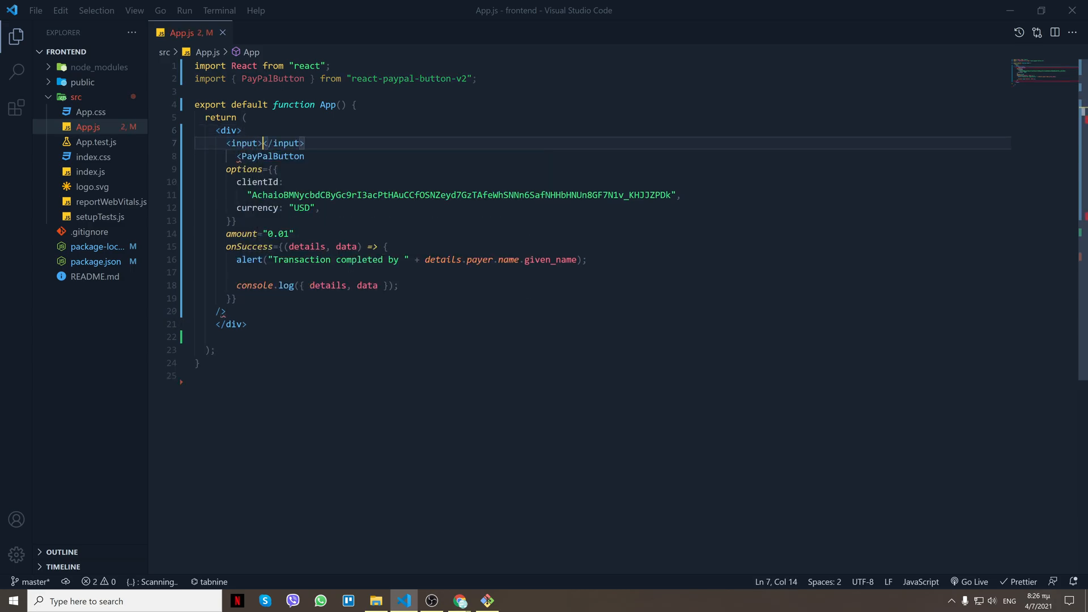
{"action": "type", "text": "type=\"n"}
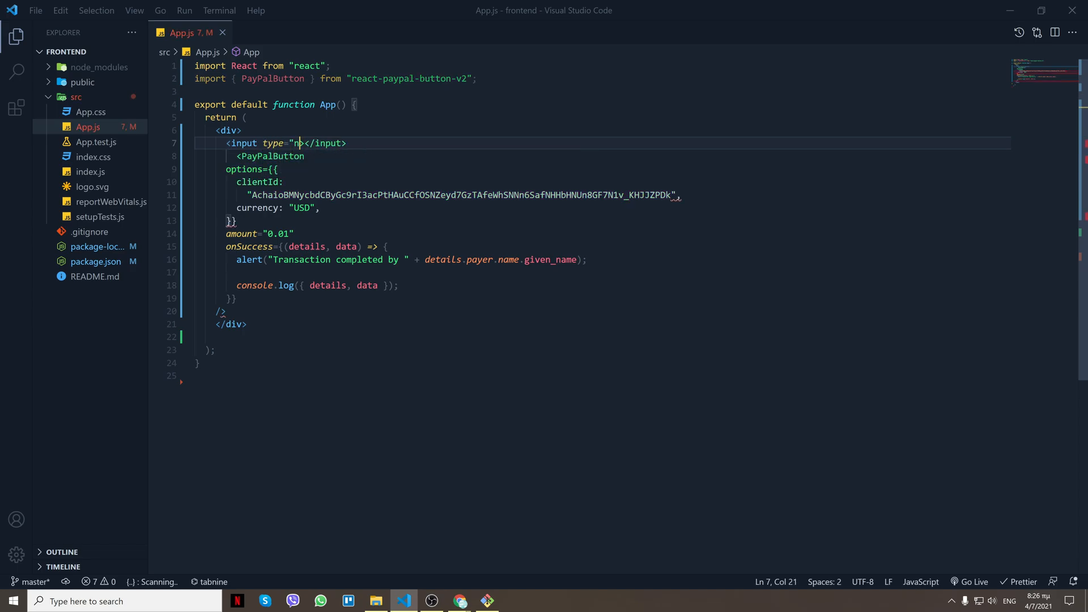
{"action": "type", "text": "umber\" />"}
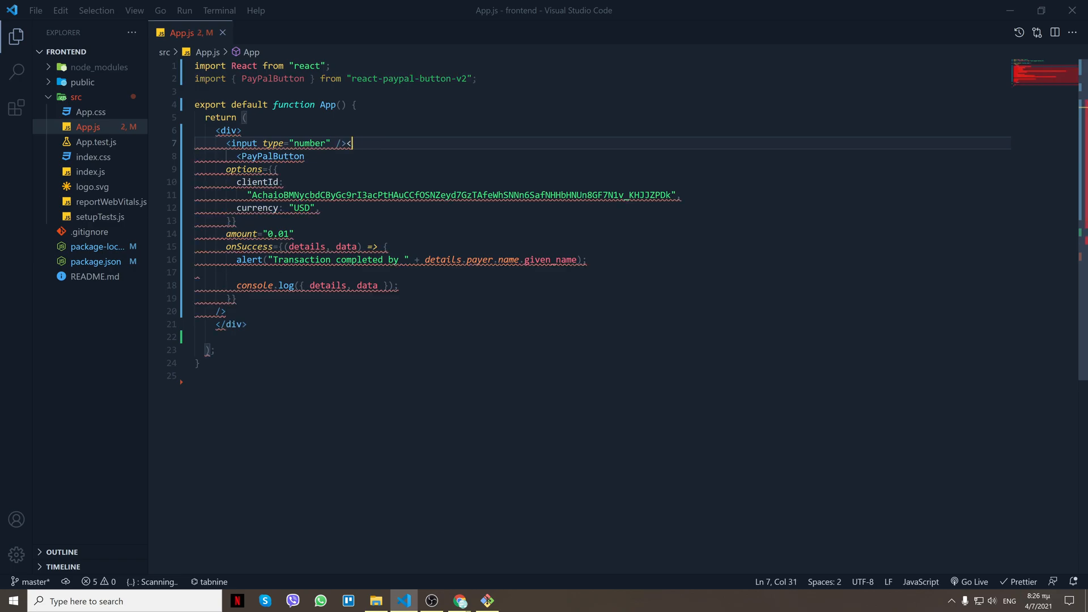
{"action": "type", "text": "onChange={"}
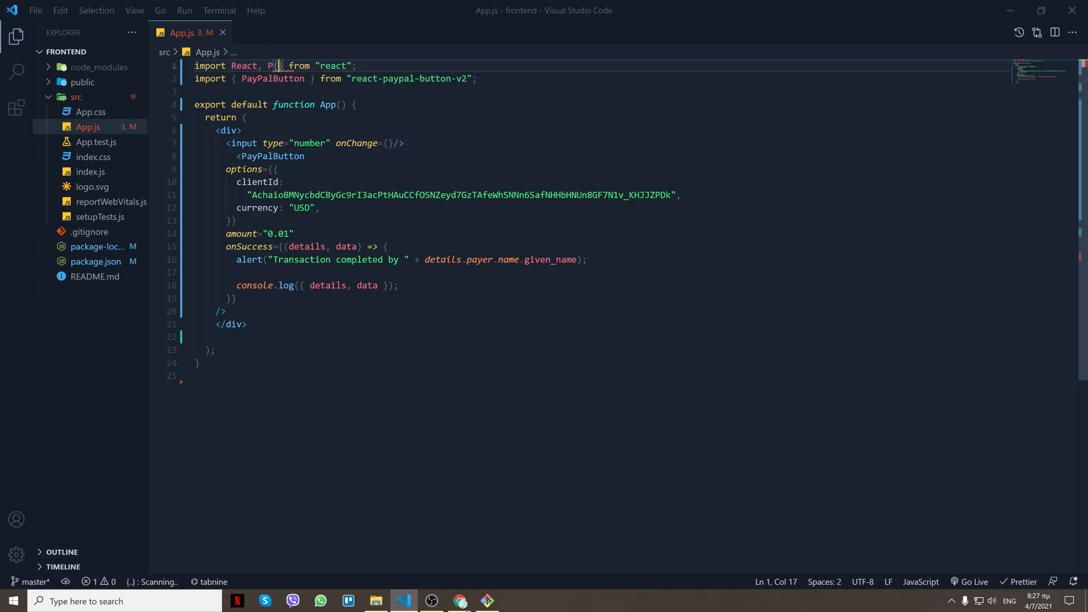
- Import useState and add a state hook set from e.target.value on change
{"action": "type", "text": "useState"}
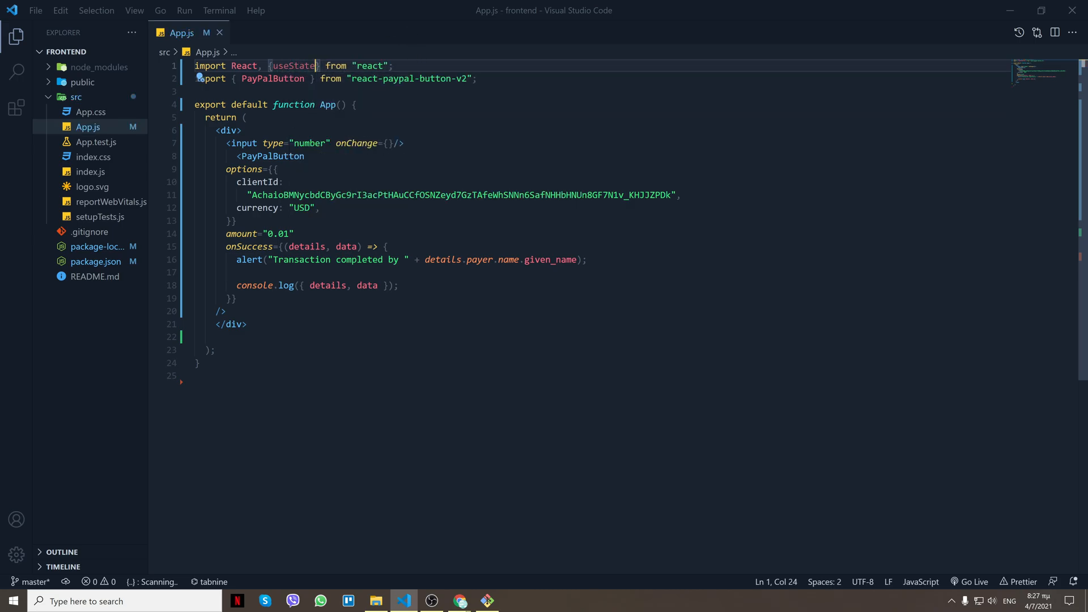
{"action": "key", "text": "Enter"}
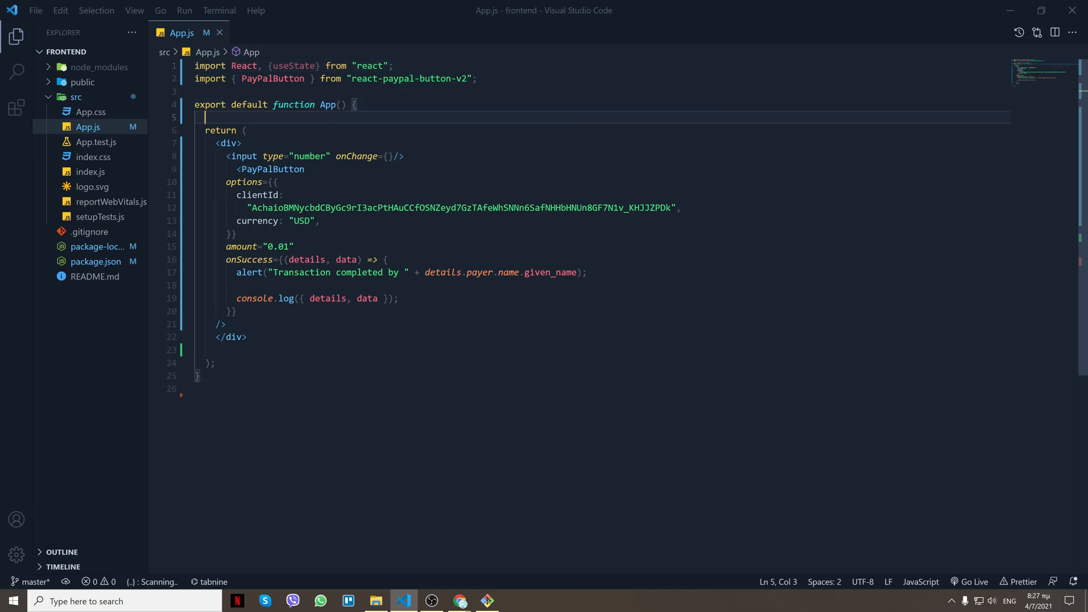
{"action": "type", "text": "useState(initialState"}
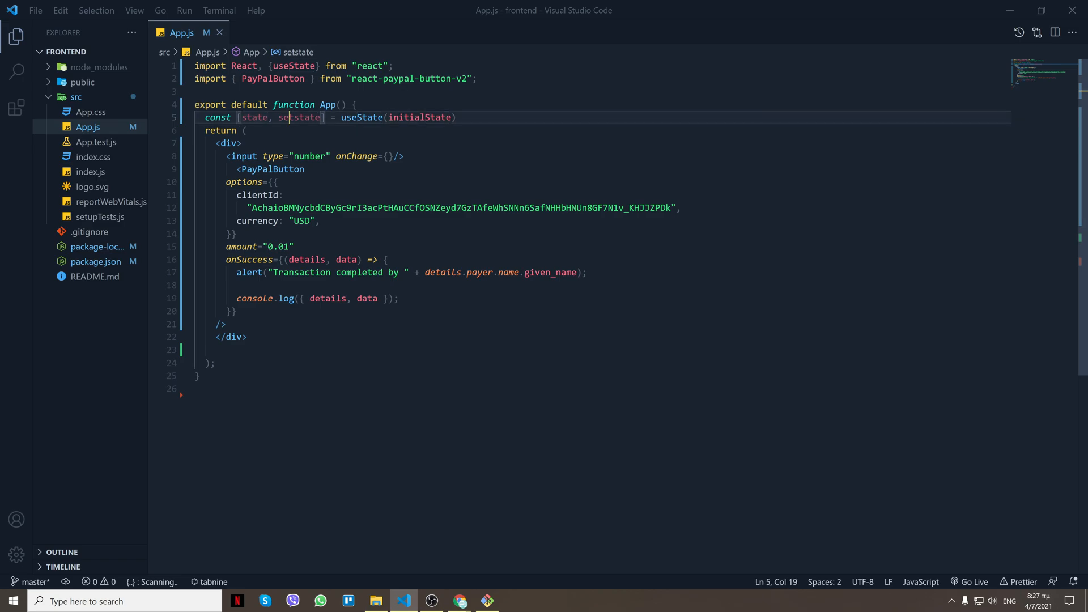
{"action": "type", "text": "e"}
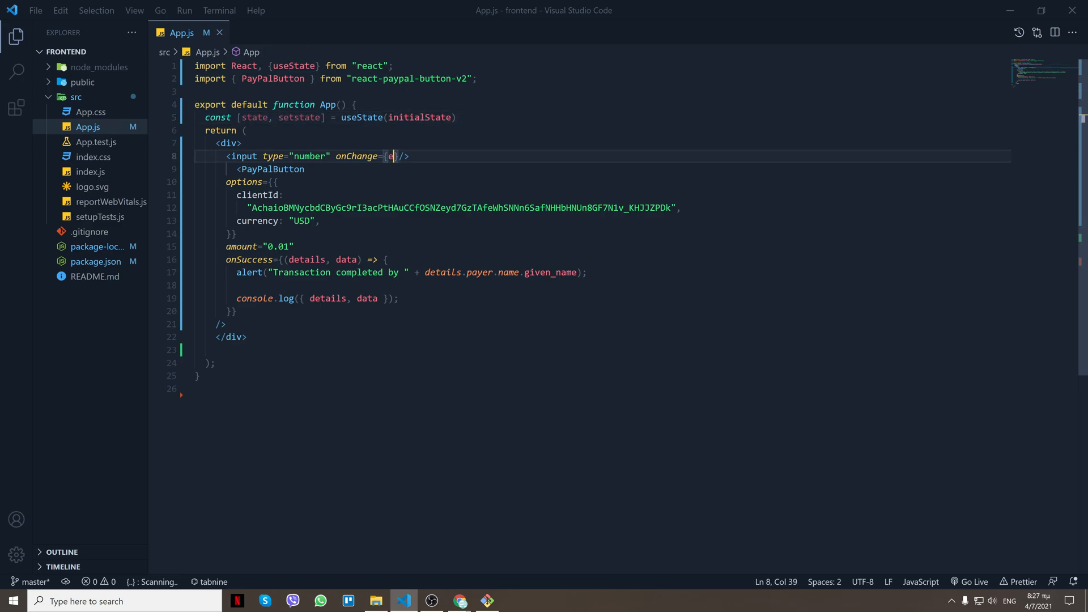
{"action": "type", "text": "=> setState(e."}
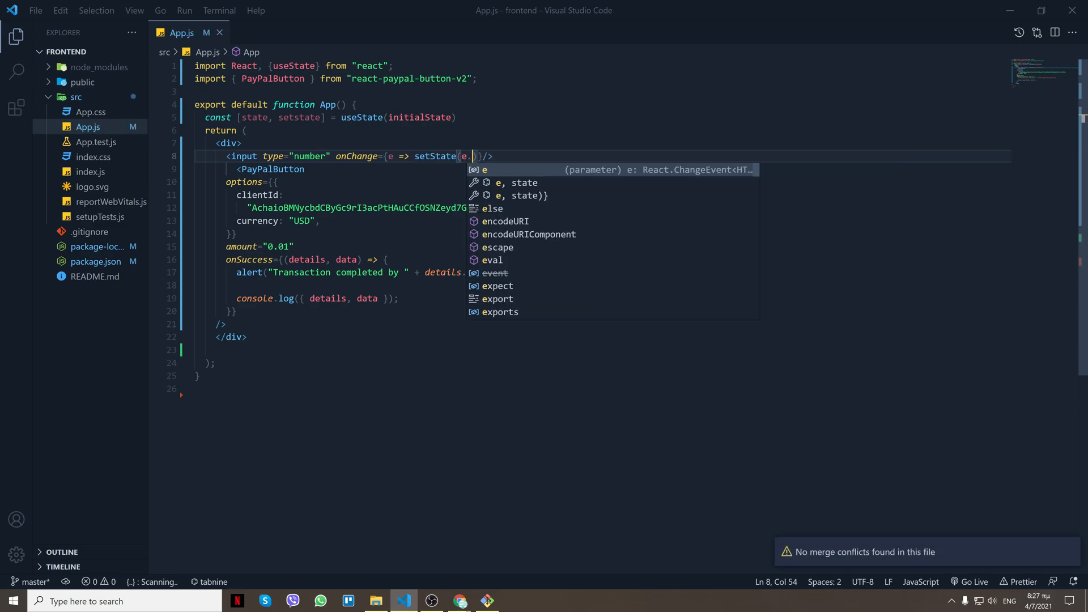
{"action": "type", "text": "t"}
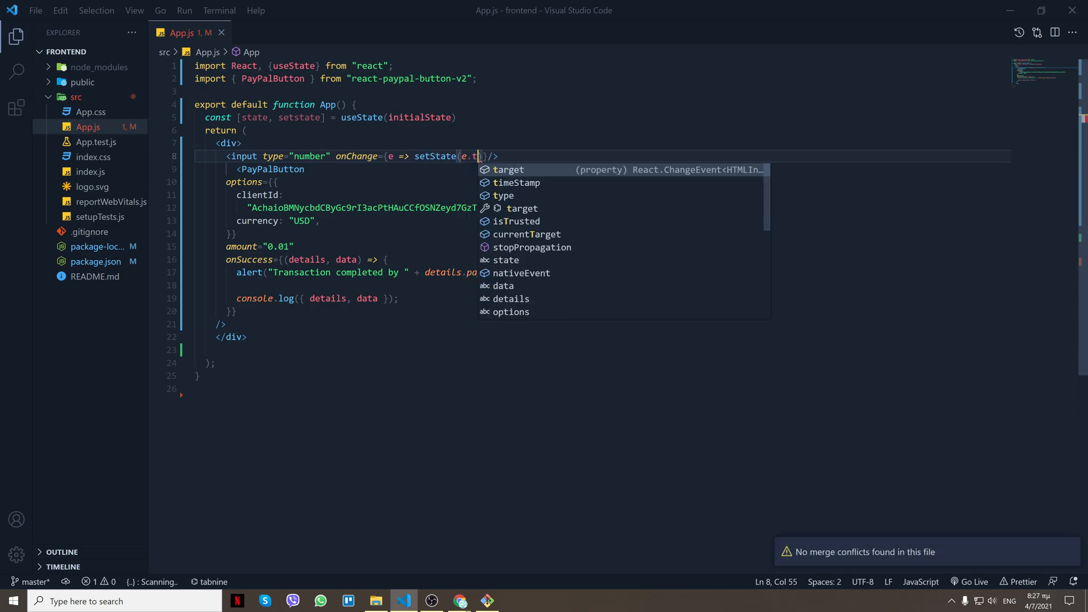
{"action": "type", "text": "arget.value"}
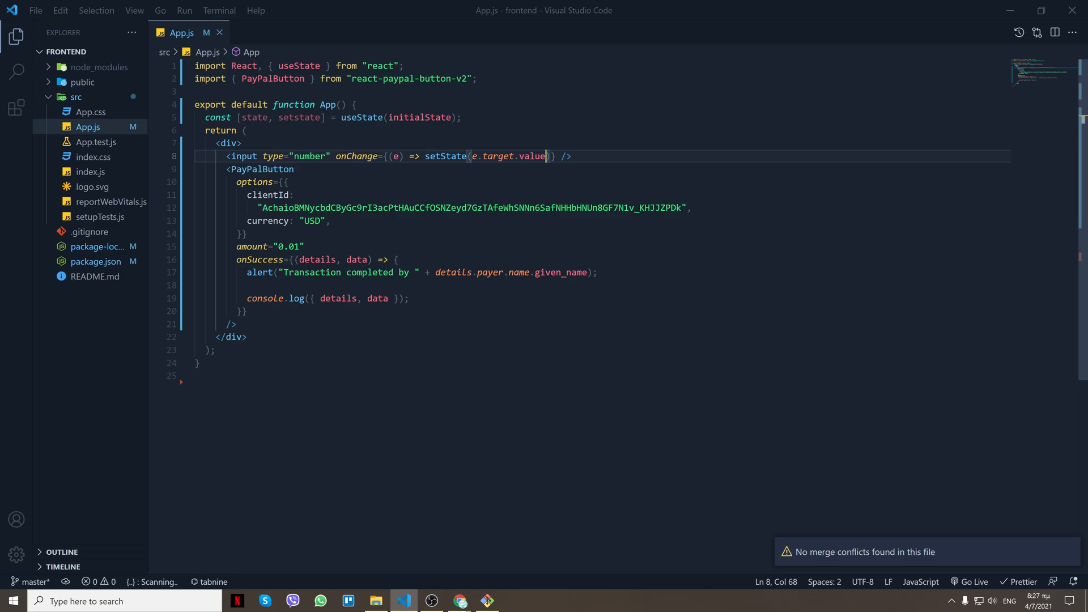
- Fix setState capitalisation, start state at 0, and use {state} as amount and input value
{"action": "double_click", "coordinate": [248, 104]}
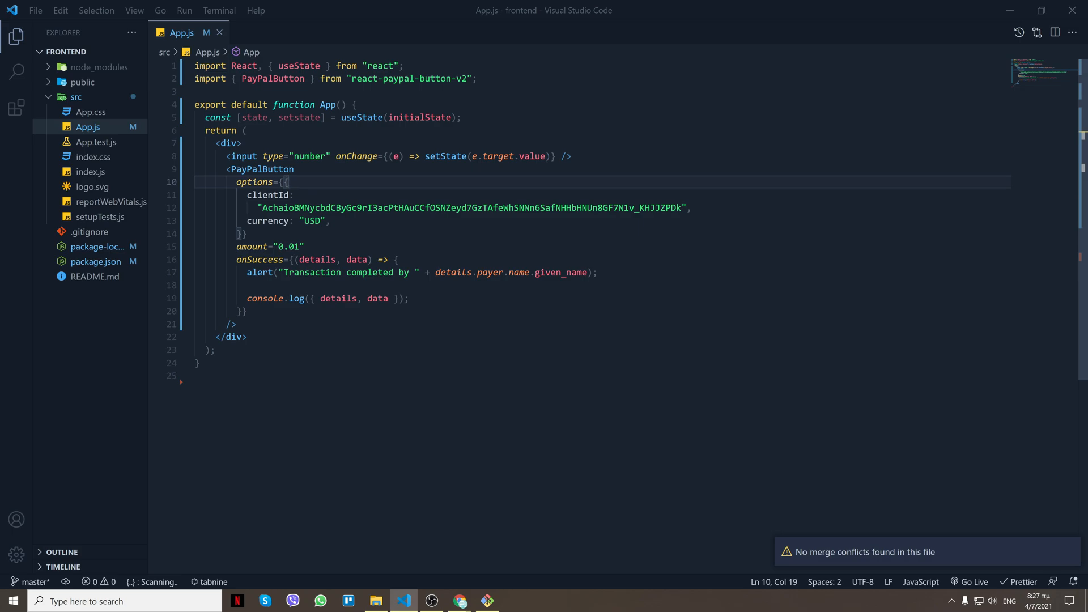
{"action": "double_click", "coordinate": [445, 155]}
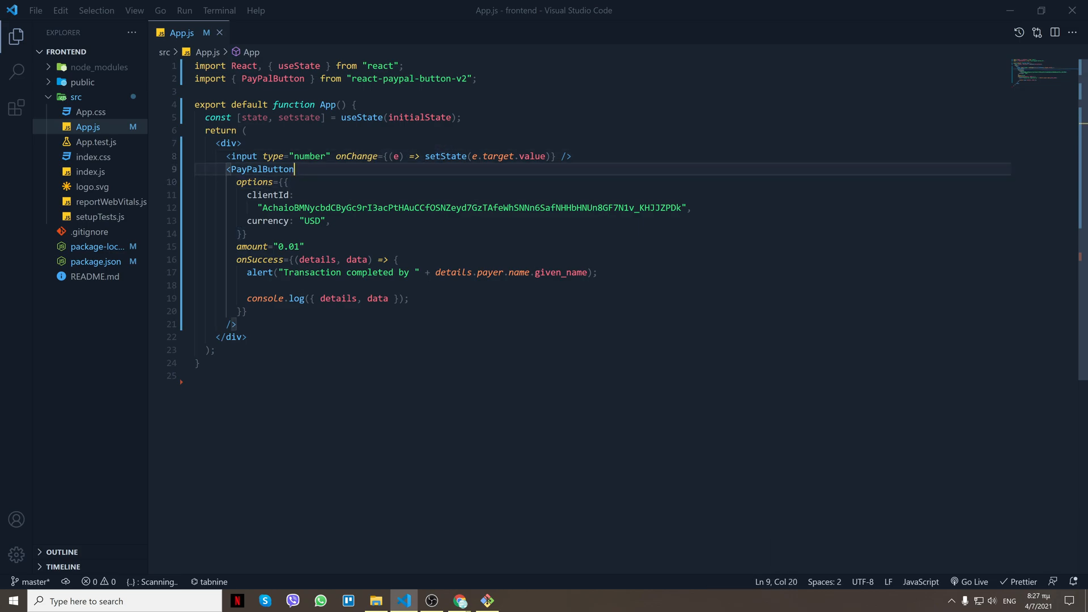
{"action": "double_click", "coordinate": [263, 169]}
{"action": "type", "text": "S"}
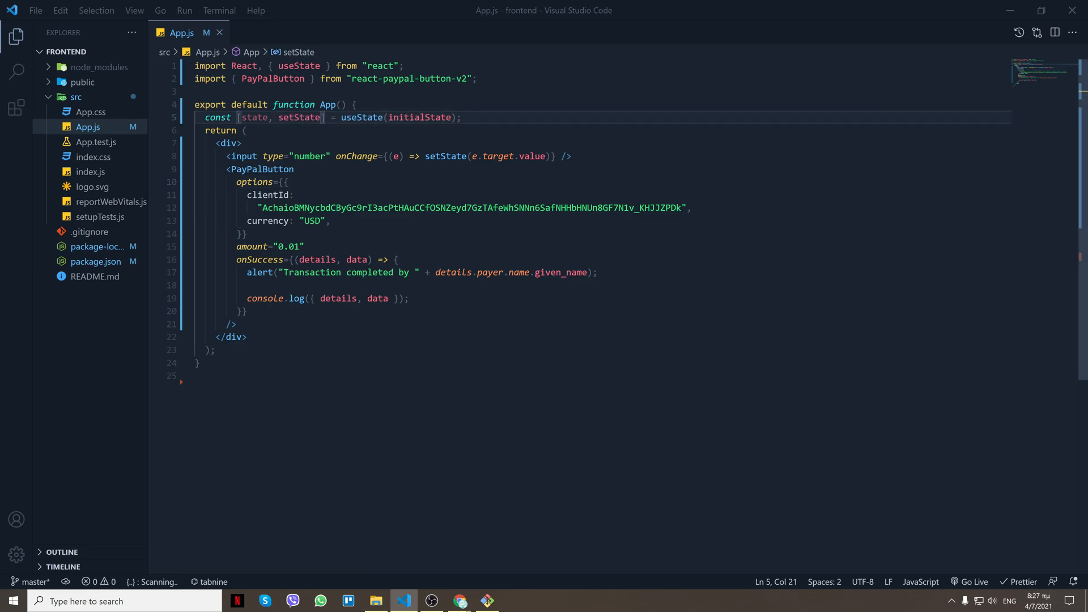
{"action": "type", "text": "0"}
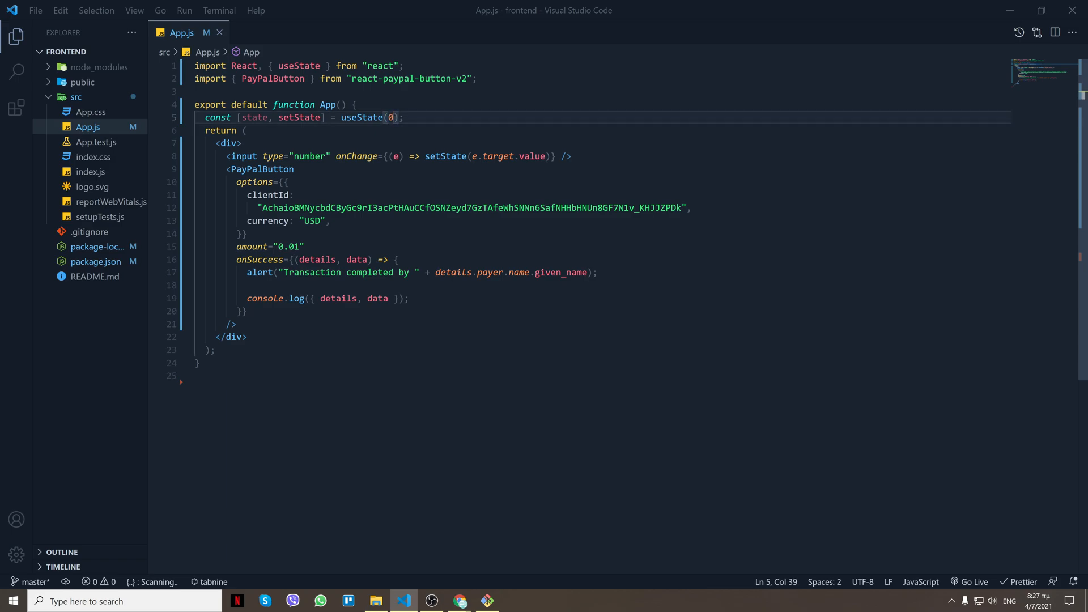
{"action": "double_click", "coordinate": [254, 118]}
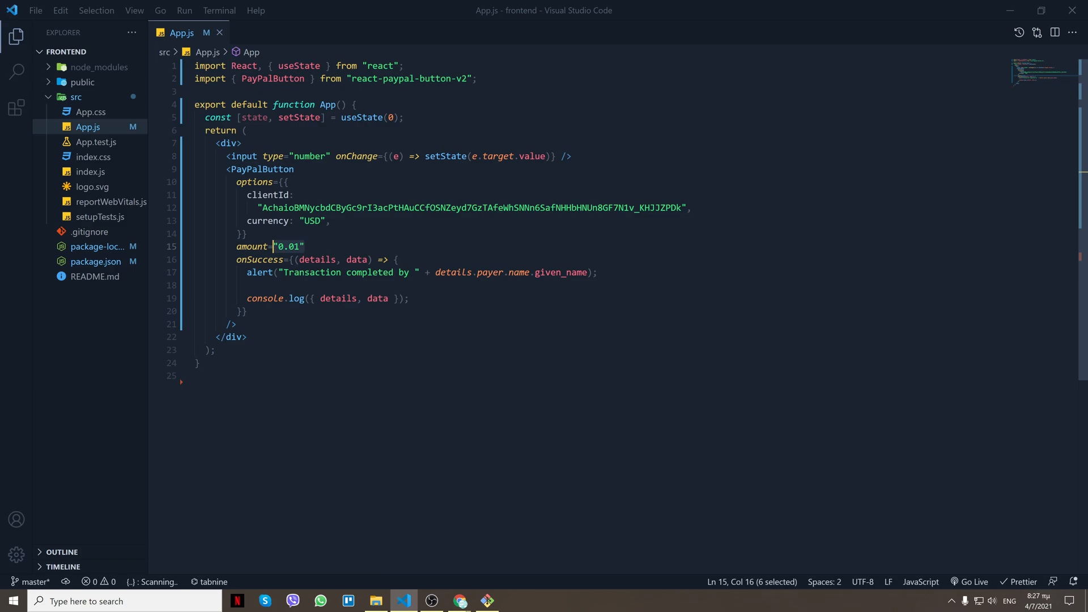
{"action": "type", "text": "{state}"}
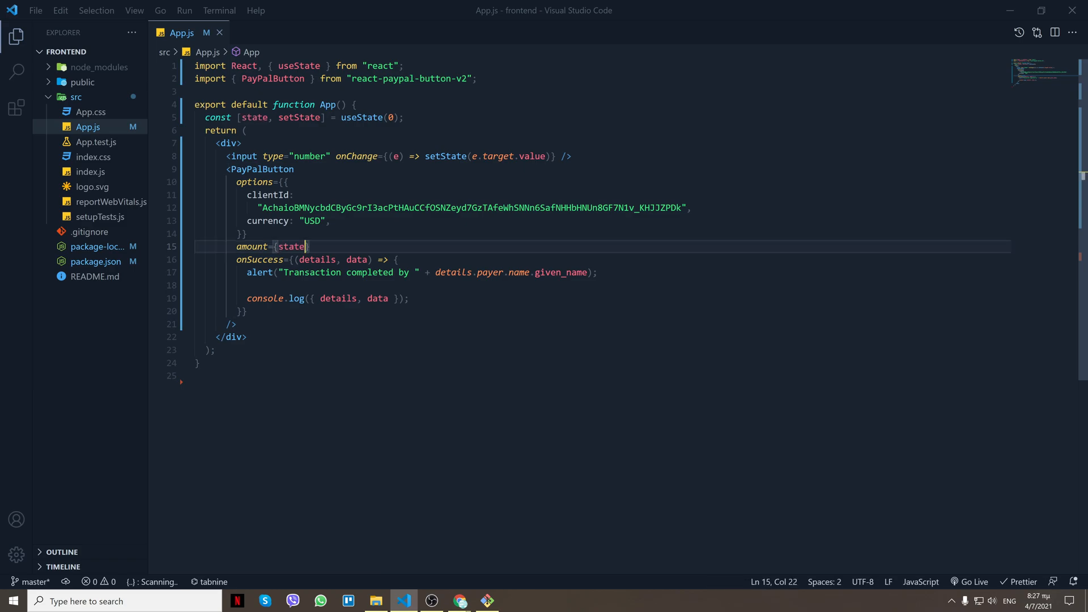
{"action": "type", "text": "value={s"}
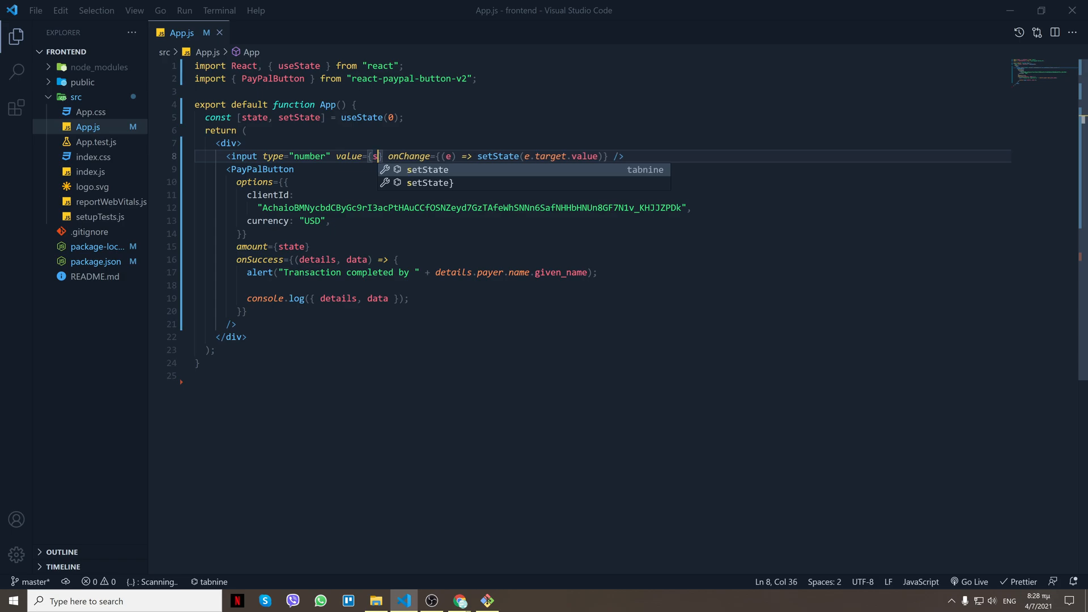
{"action": "type", "text": "ta"}
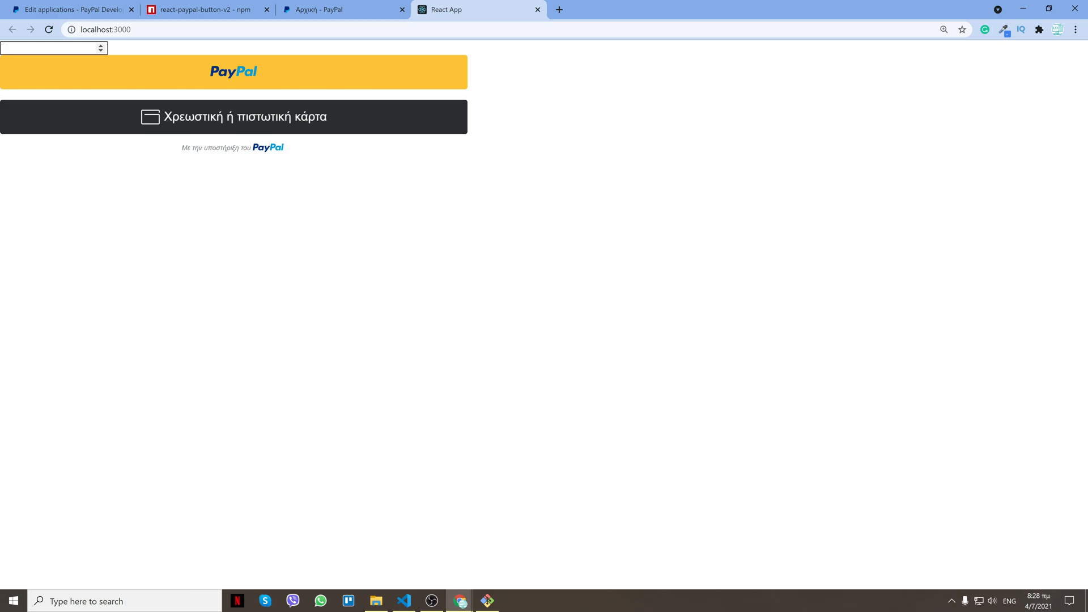
- Enter an amount of 10 and launch the PayPal checkout
{"action": "type", "text": "10"}
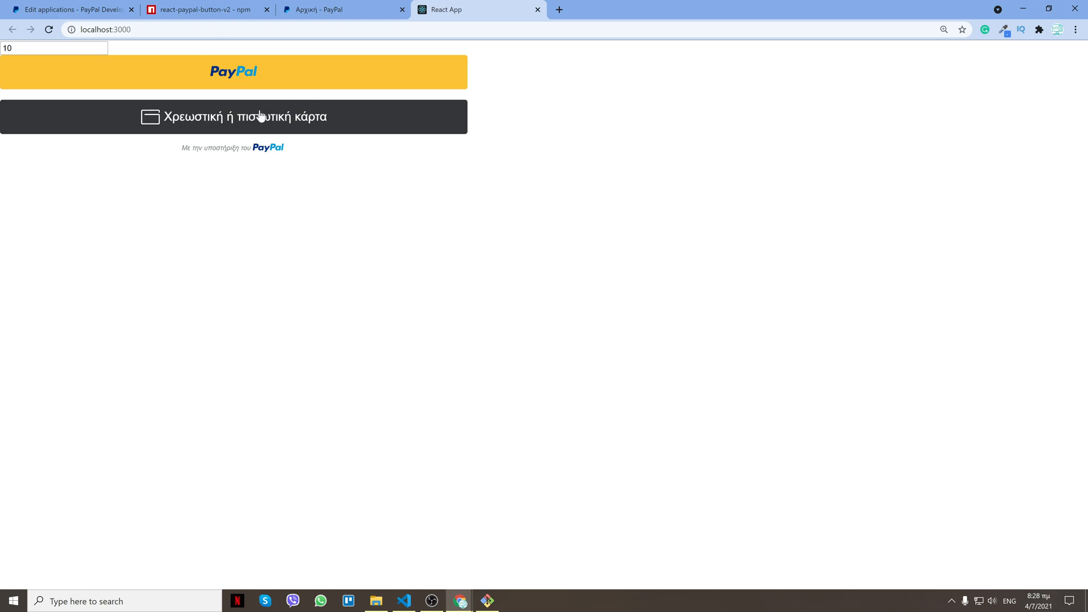
{"action": "left_click", "coordinate": [233, 72]}
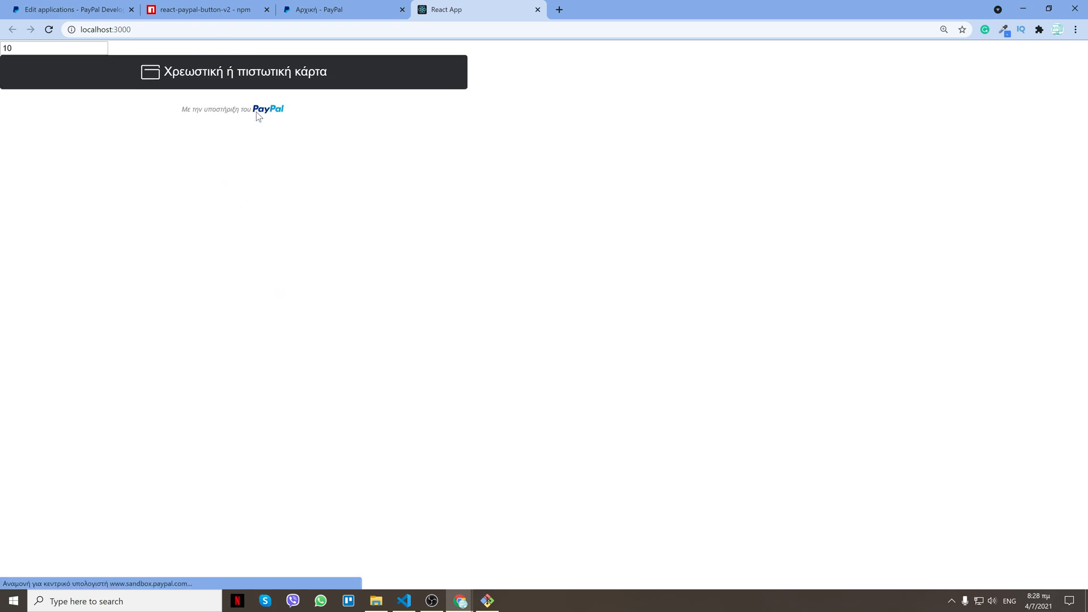
{"action": "left_click", "coordinate": [234, 72]}
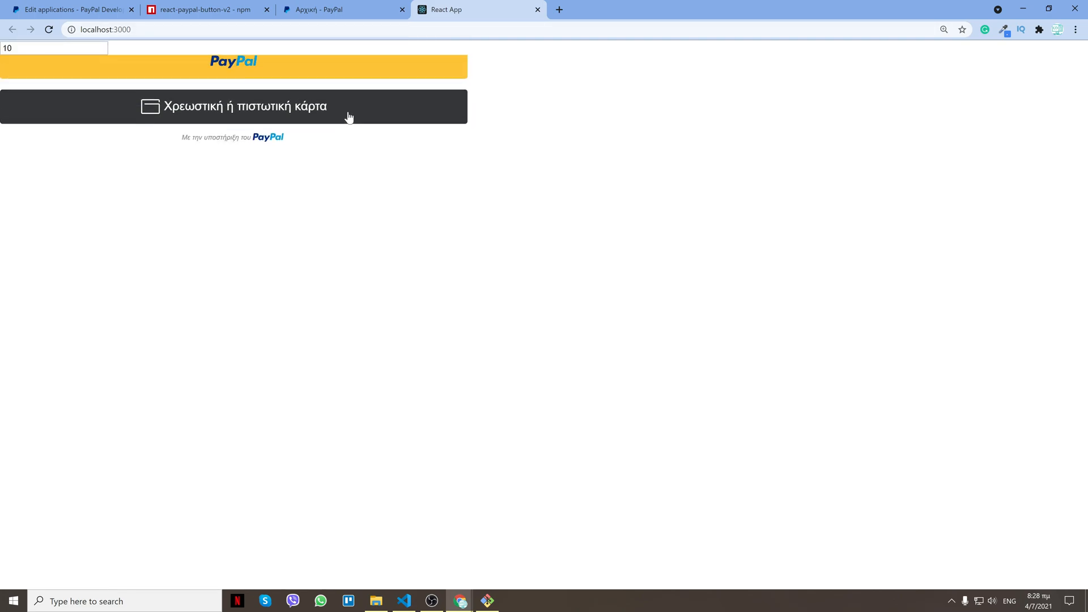
{"action": "left_click", "coordinate": [233, 67]}
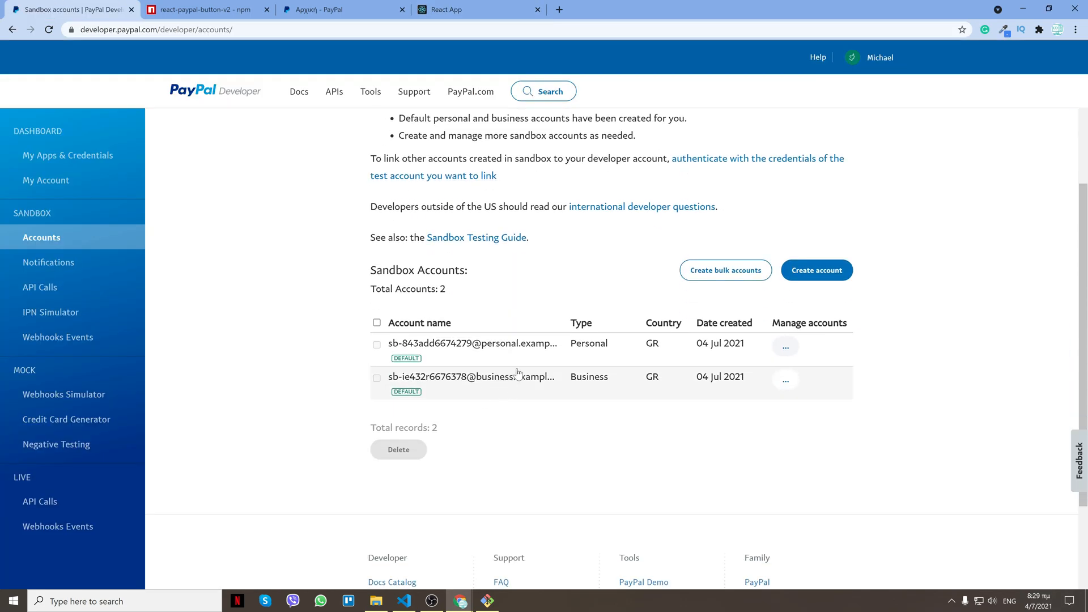
- View the personal sandbox account's details, sign in to checkout, and save the password
{"action": "left_click", "coordinate": [785, 346]}
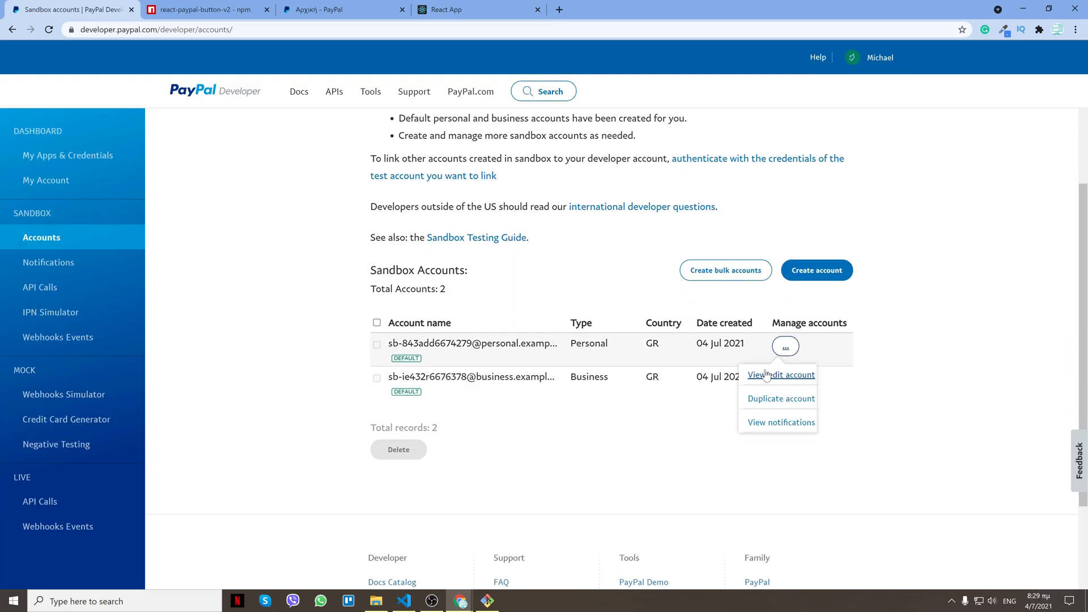
{"action": "left_click", "coordinate": [780, 374]}
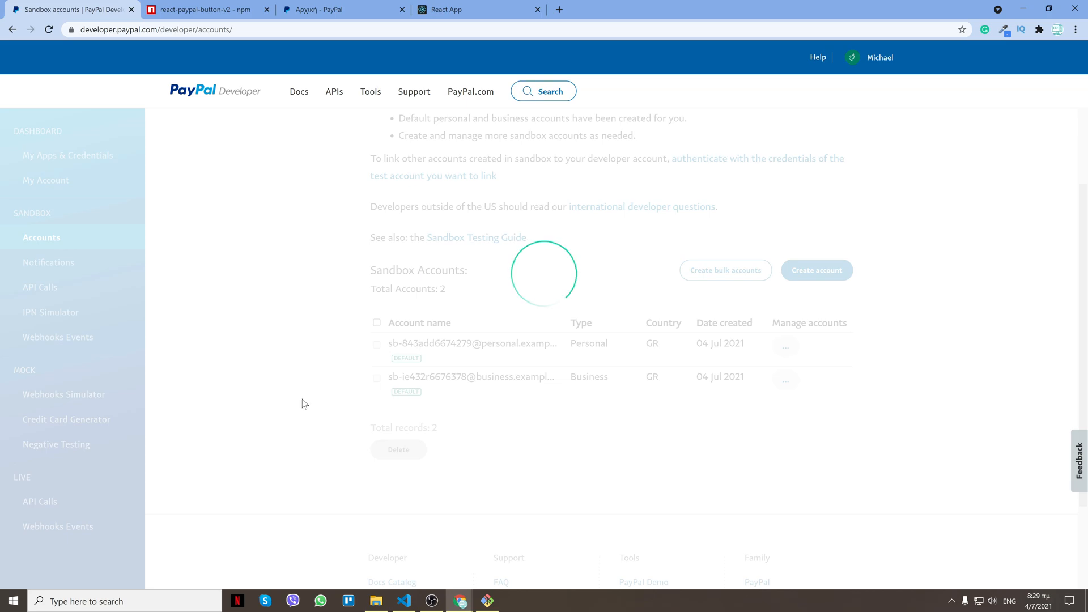
{"action": "left_click", "coordinate": [786, 346]}
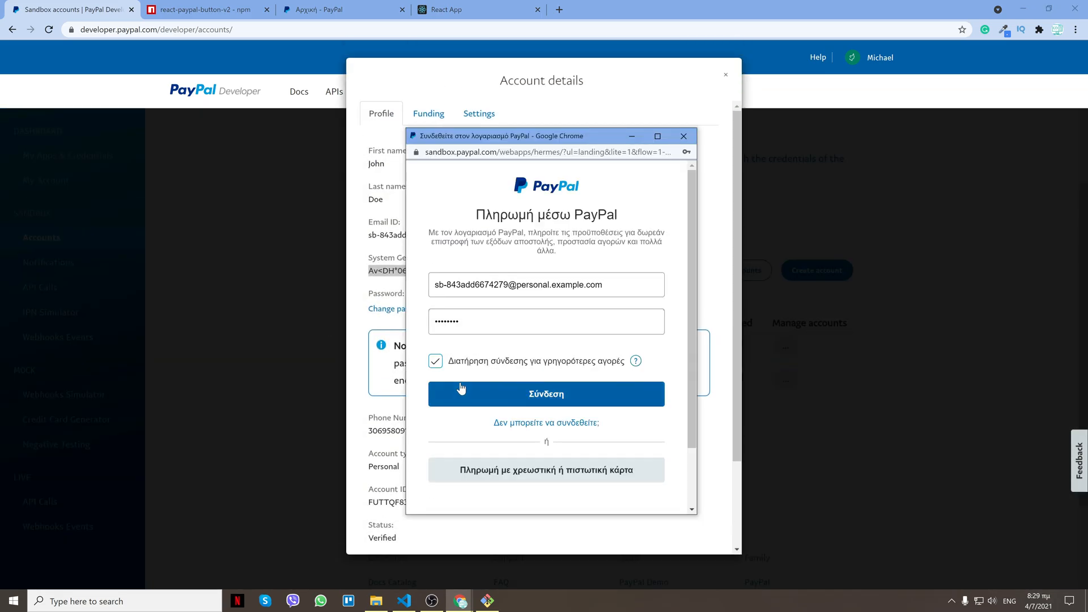
{"action": "left_click", "coordinate": [545, 393]}
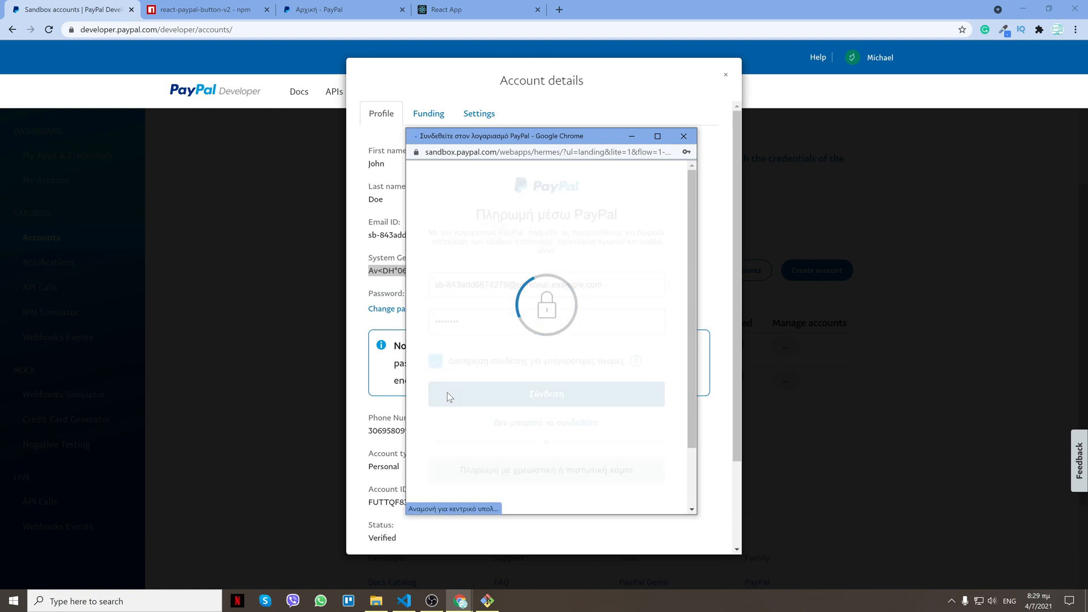
{"action": "left_click", "coordinate": [545, 393]}
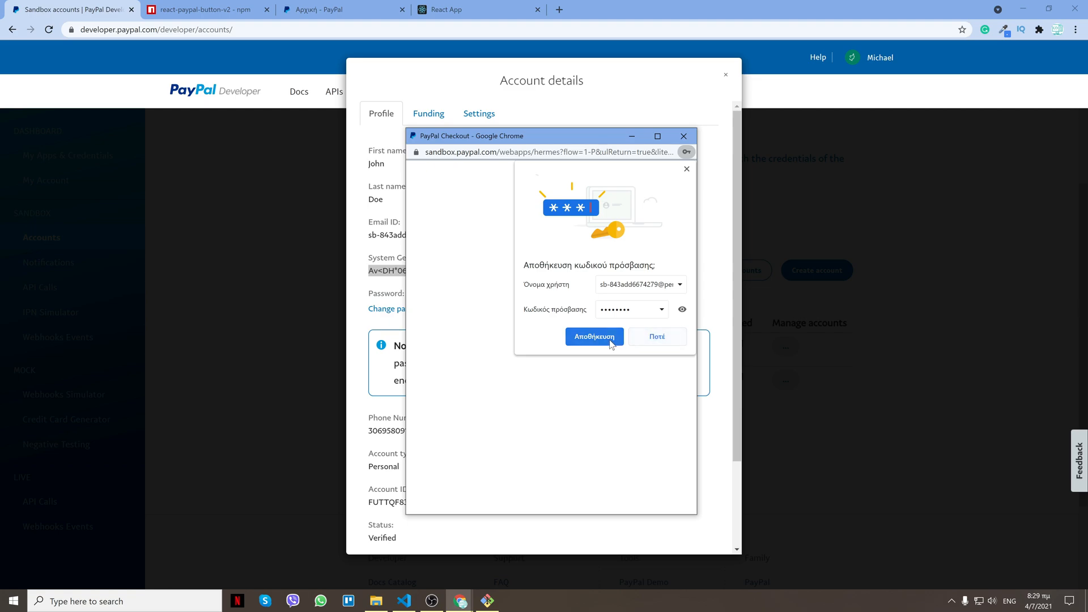
{"action": "left_click", "coordinate": [594, 337]}
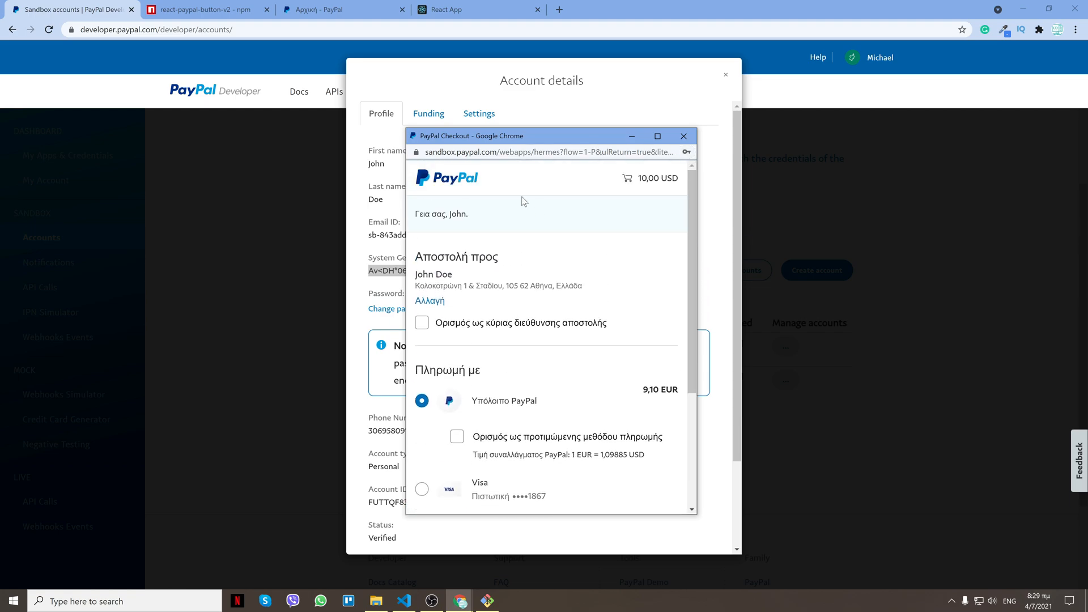
{"action": "scroll", "scroll_direction": "down", "scroll_amount": 3}
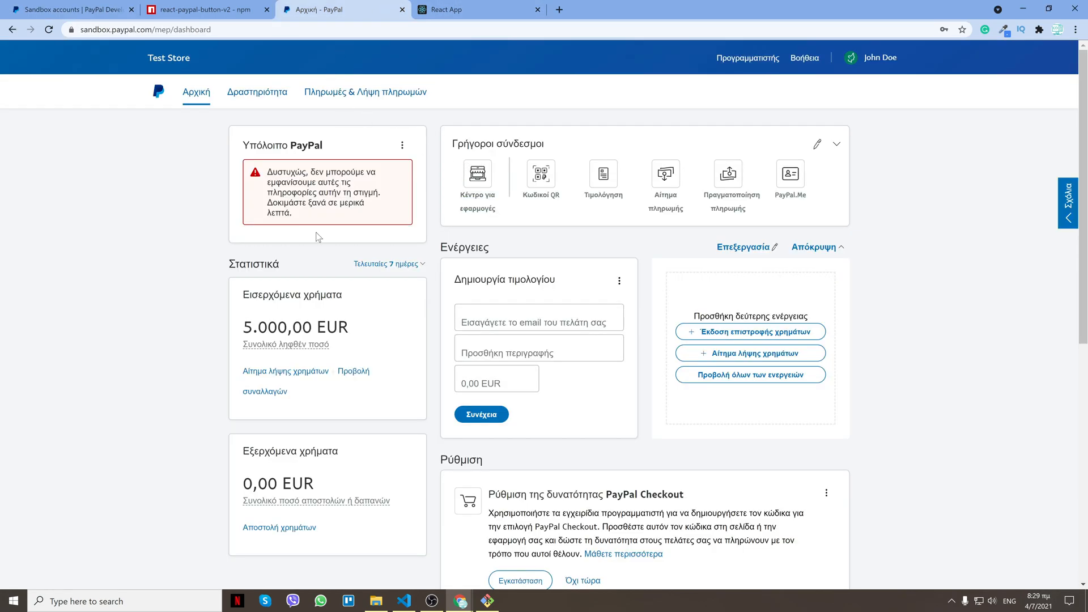
{"action": "mouse_move", "coordinate": [217, 293]}
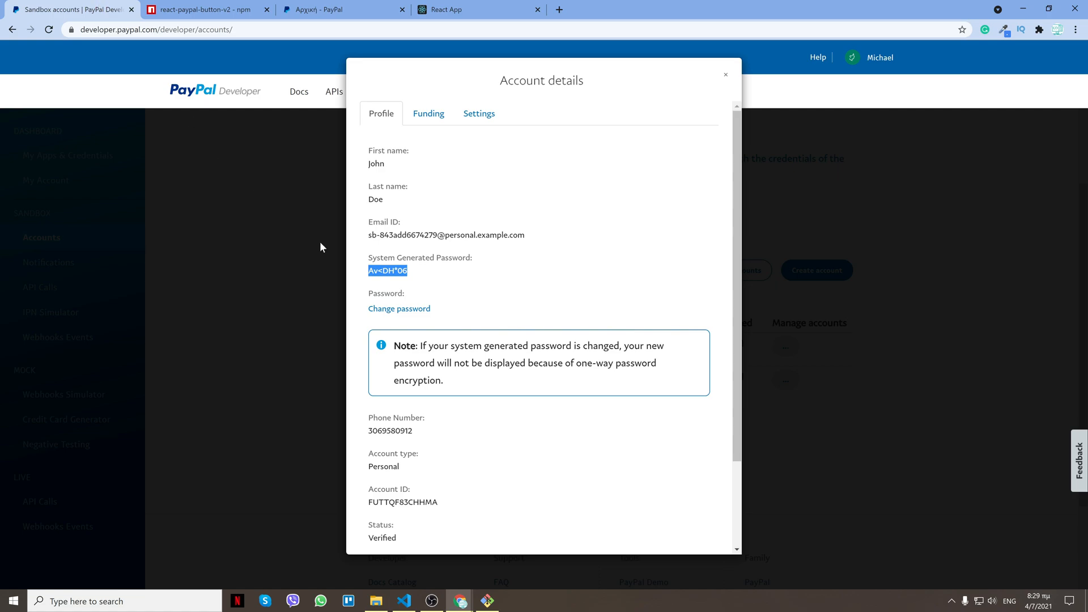
{"action": "mouse_move", "coordinate": [458, 601]}
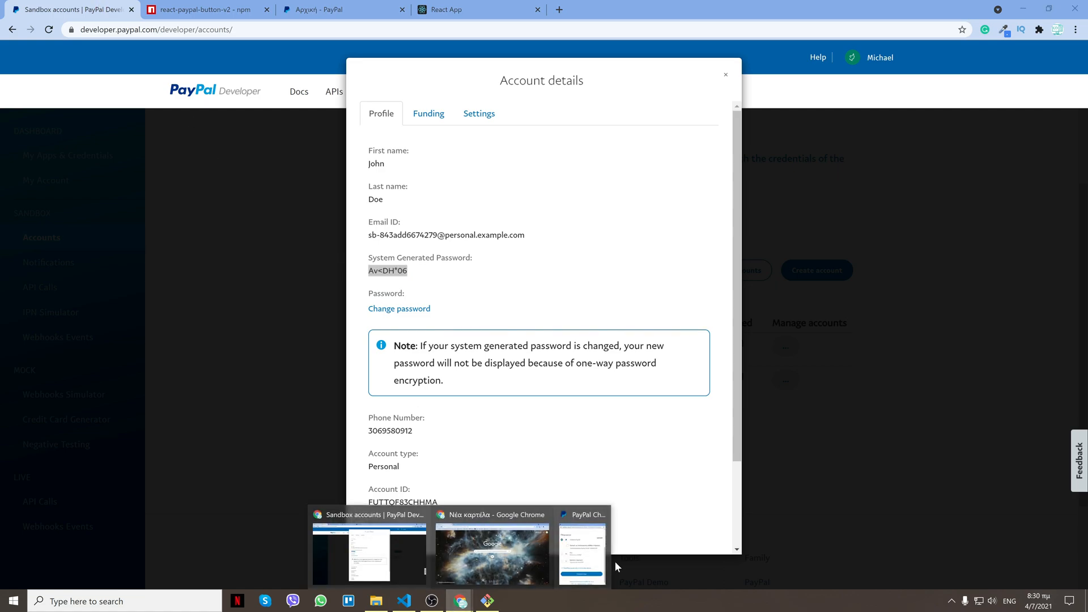
- Copy the sandbox password and review the store dashboard's 5.008,28 EUR total
{"action": "left_click", "coordinate": [582, 551]}
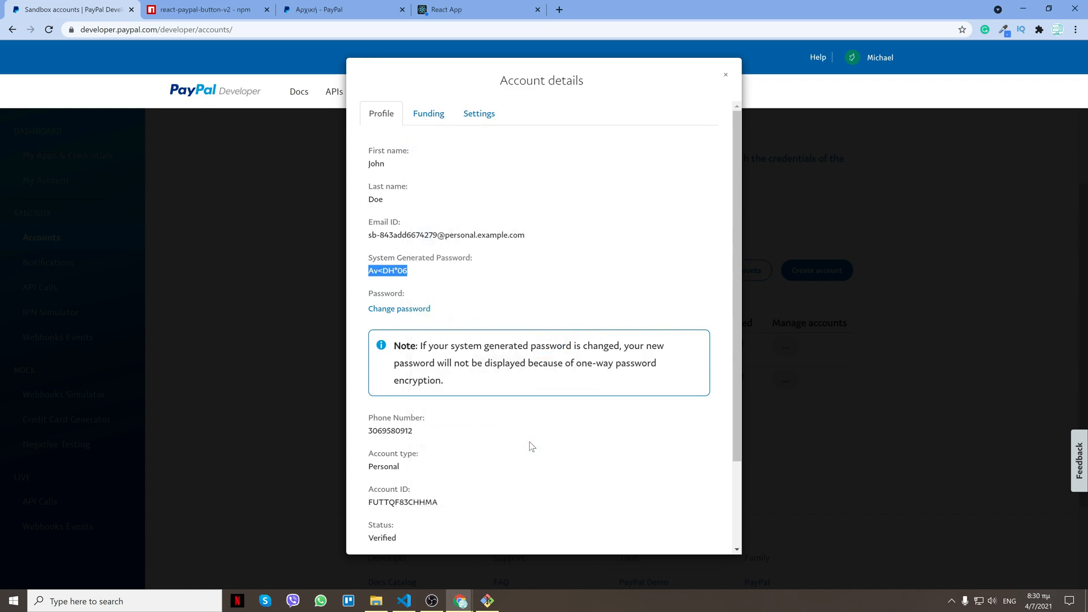
{"action": "left_click", "coordinate": [340, 9]}
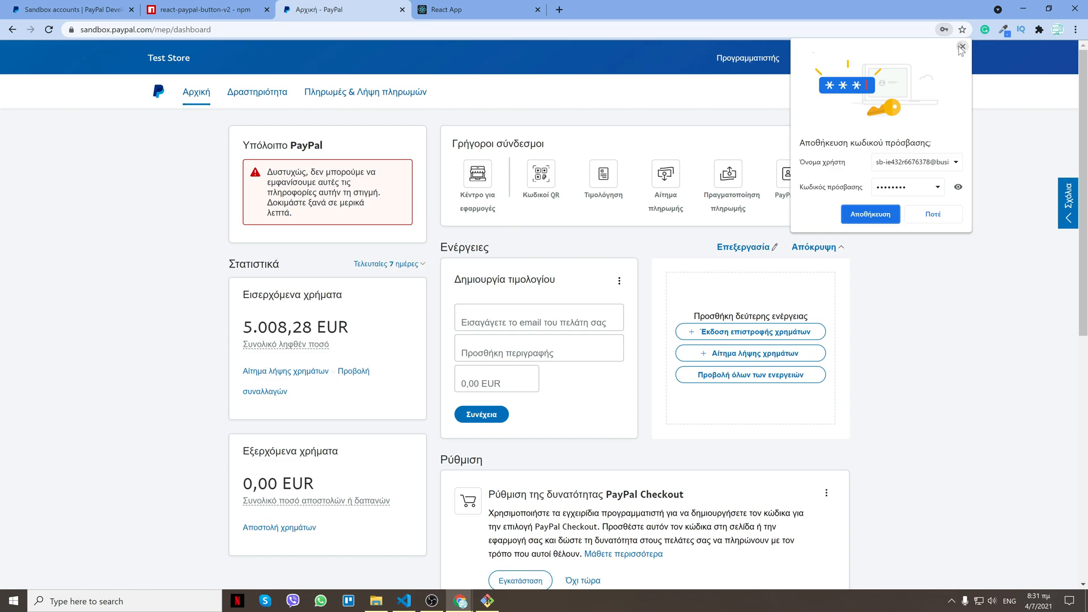
{"action": "left_click", "coordinate": [962, 49]}
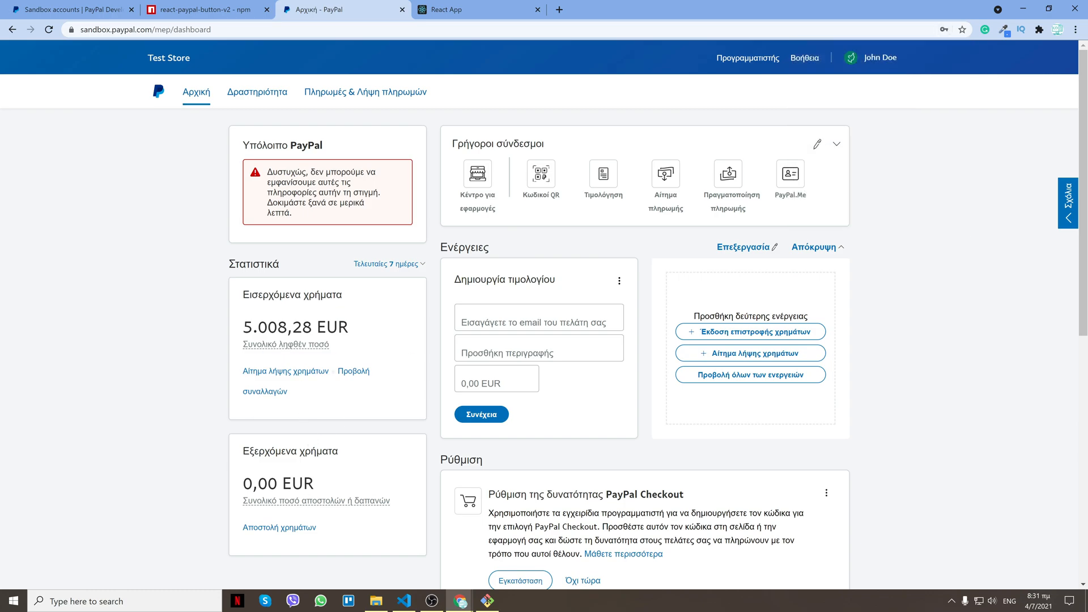
{"action": "scroll", "scroll_direction": "down", "scroll_amount": 3}
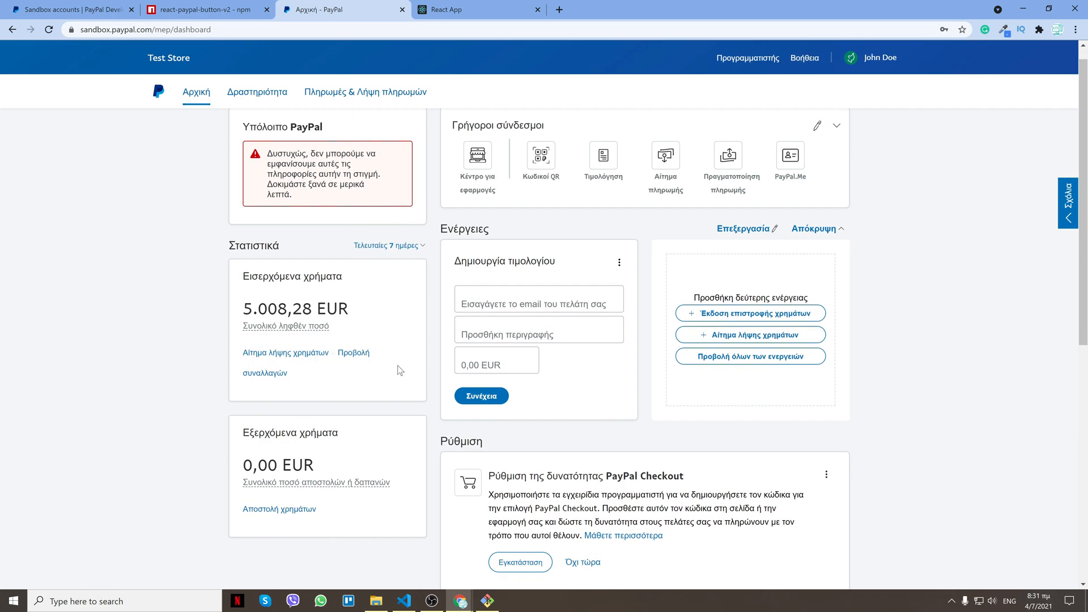
{"action": "scroll", "scroll_direction": "down", "scroll_amount": 3}
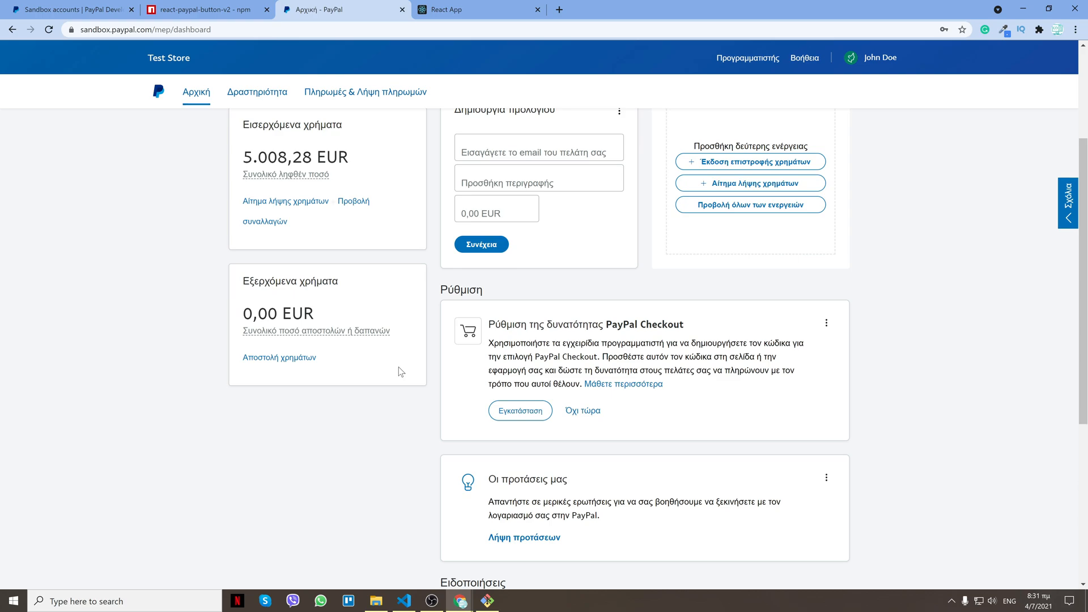
- Switch between the sandbox accounts, React App and PayPal Developer app tabs
{"action": "left_click", "coordinate": [69, 9]}
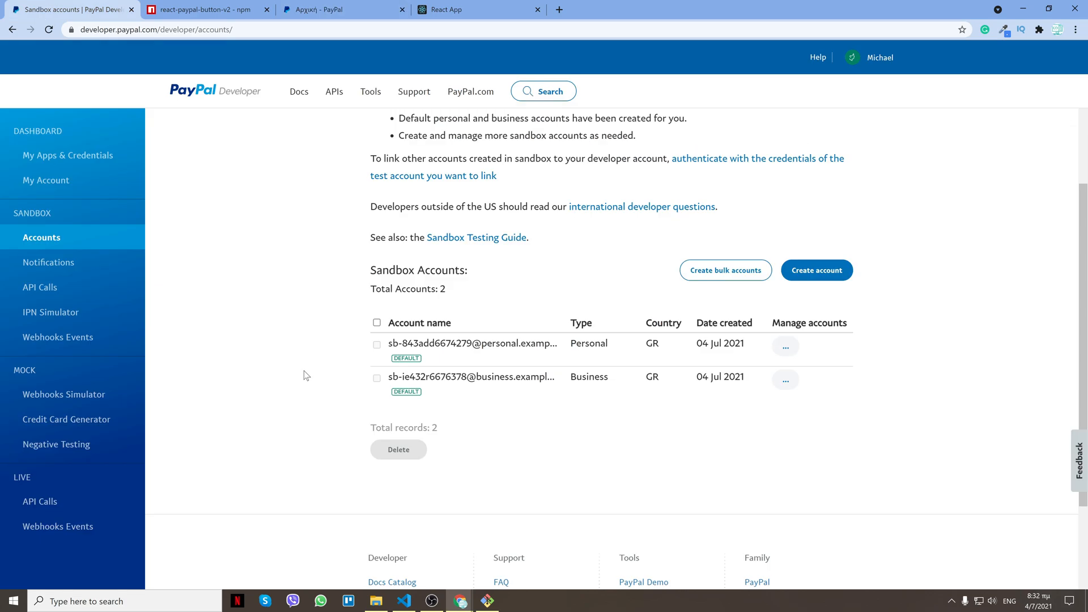
{"action": "left_click", "coordinate": [458, 9]}
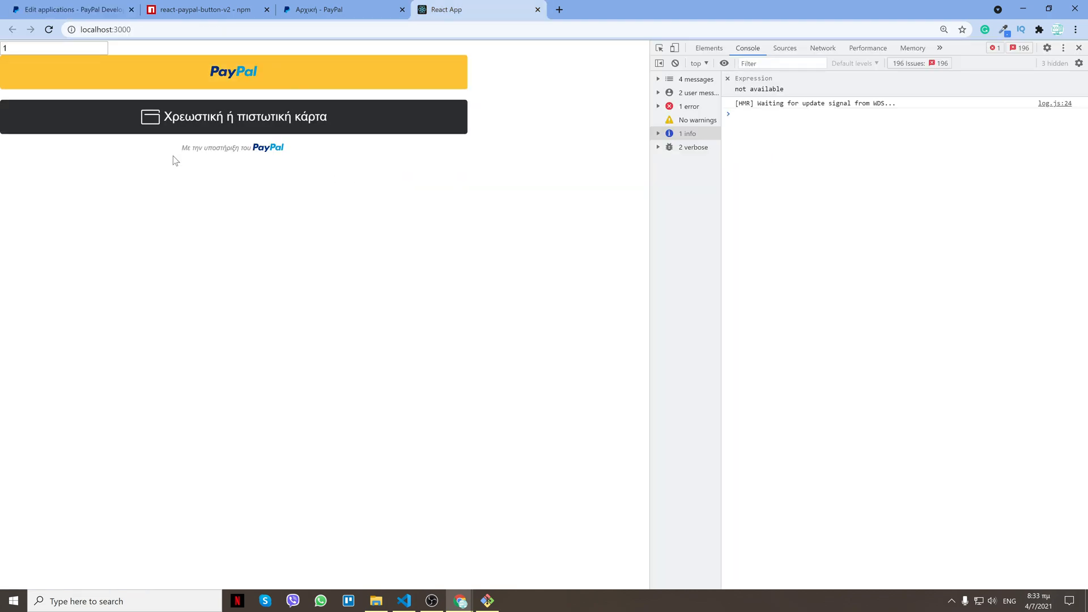
{"action": "left_click", "coordinate": [69, 9]}
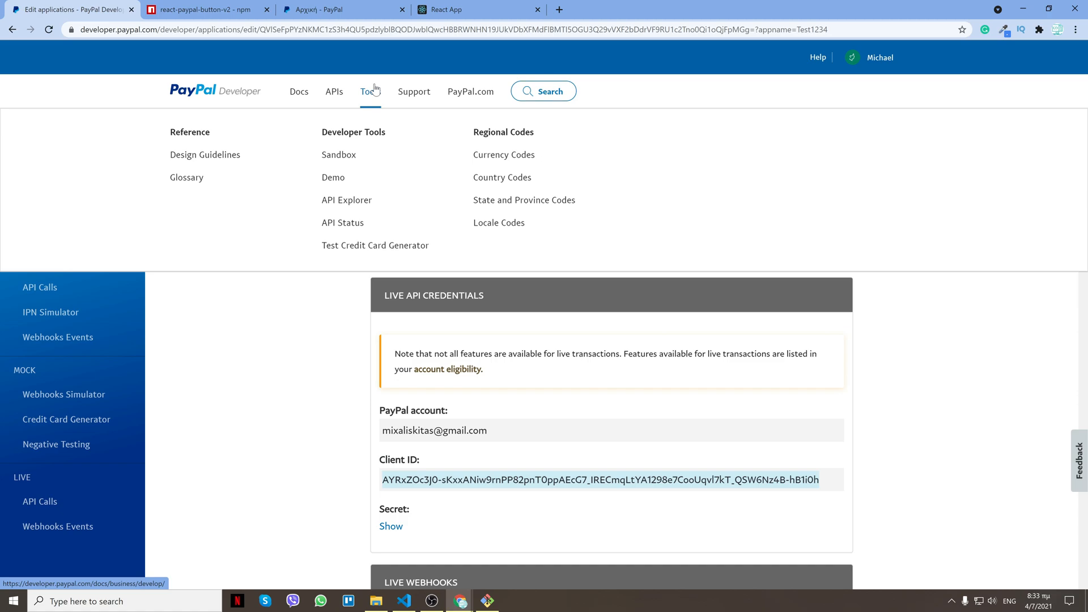
{"action": "mouse_move", "coordinate": [339, 250]}
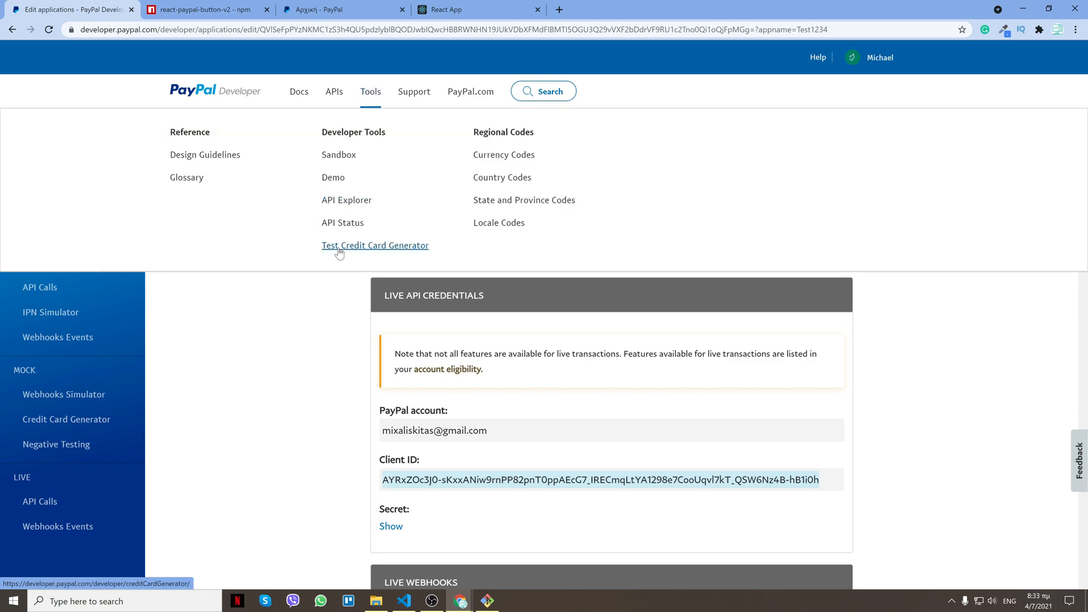
- Open PayPal Developer's Test Credit Card Generator, then look back over App.js
{"action": "left_click", "coordinate": [375, 244]}
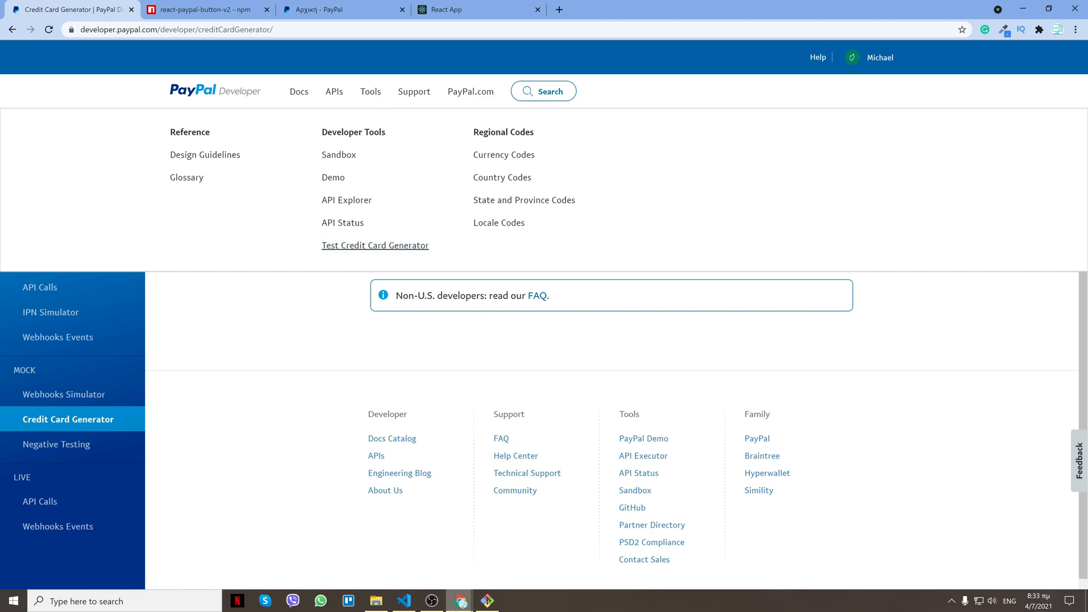
{"action": "left_click", "coordinate": [402, 600]}
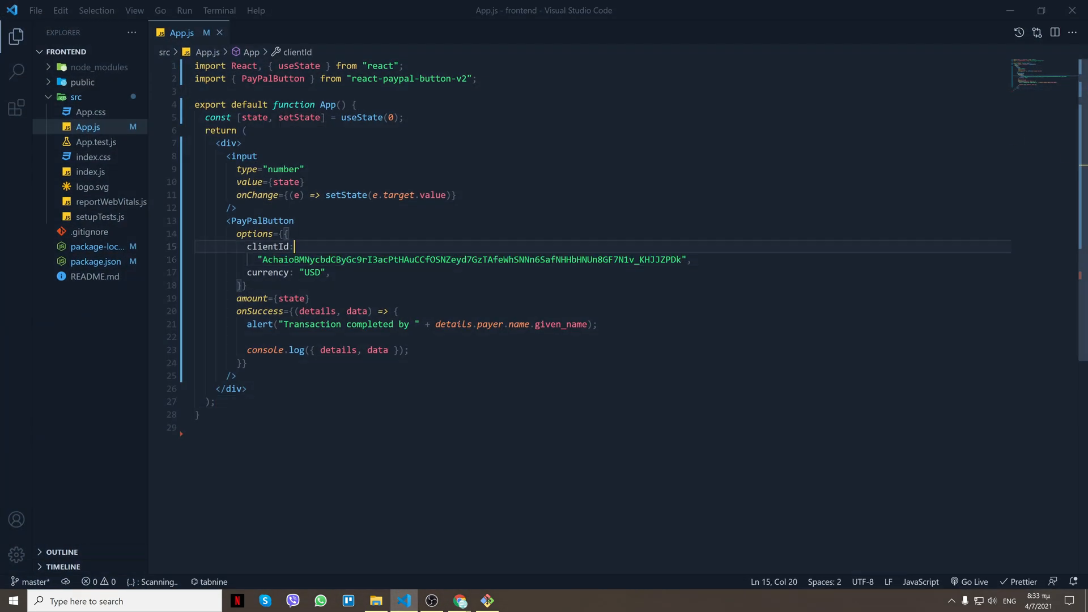
- Generate an American Express test card with country United States of America
{"action": "left_click", "coordinate": [460, 601]}
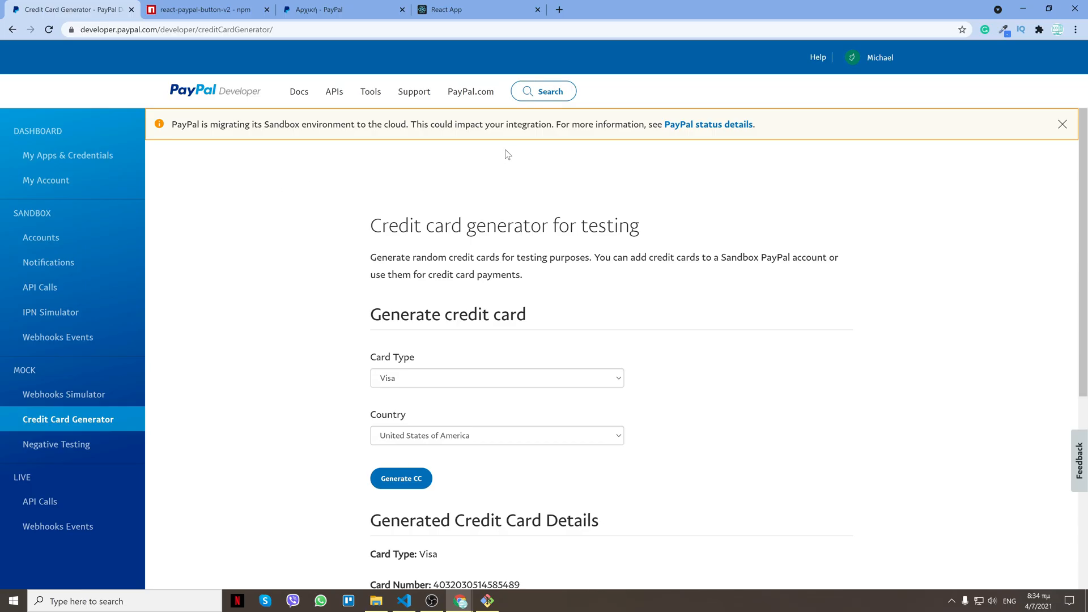
{"action": "mouse_move", "coordinate": [369, 336]}
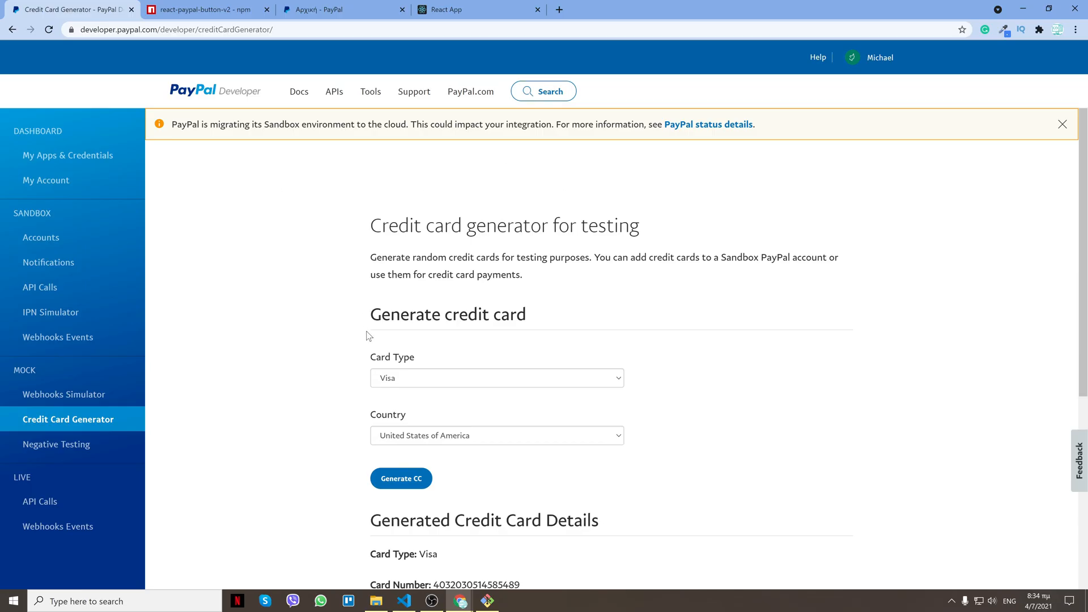
{"action": "mouse_move", "coordinate": [467, 393]}
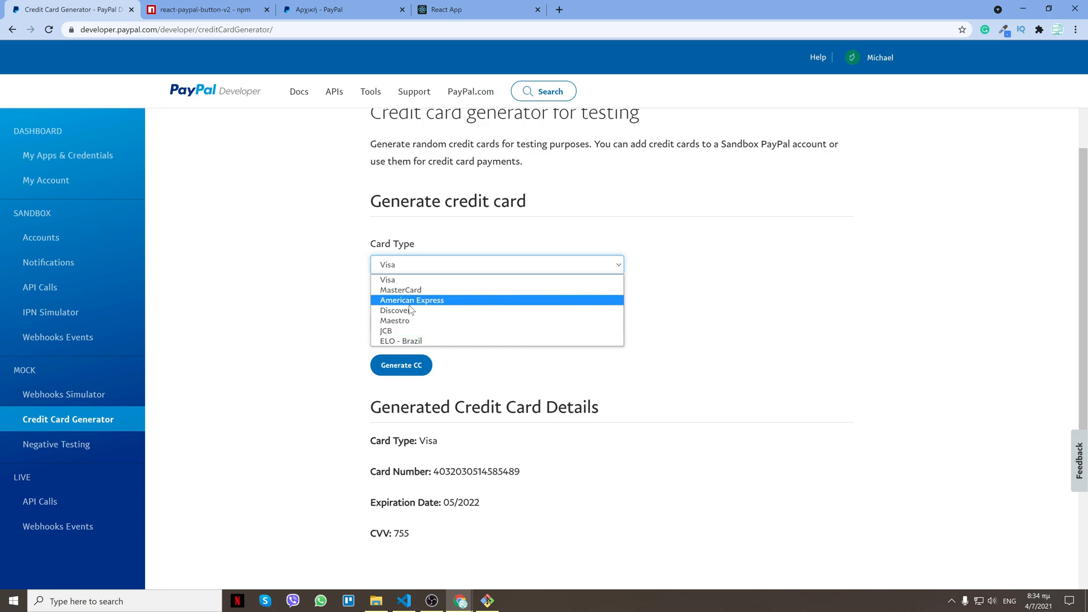
{"action": "left_click", "coordinate": [412, 299]}
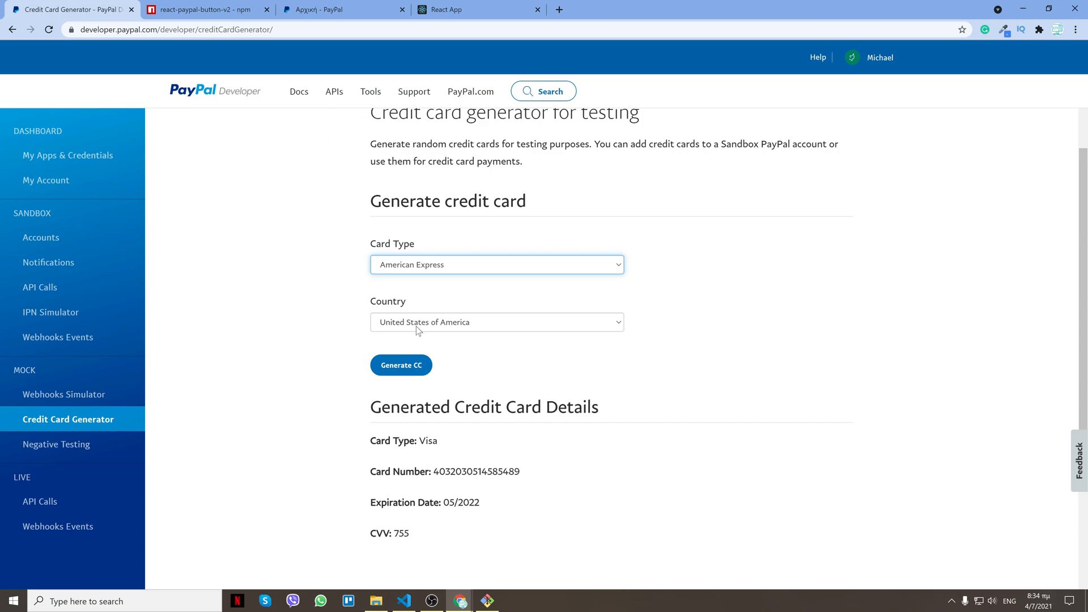
{"action": "left_click", "coordinate": [495, 321]}
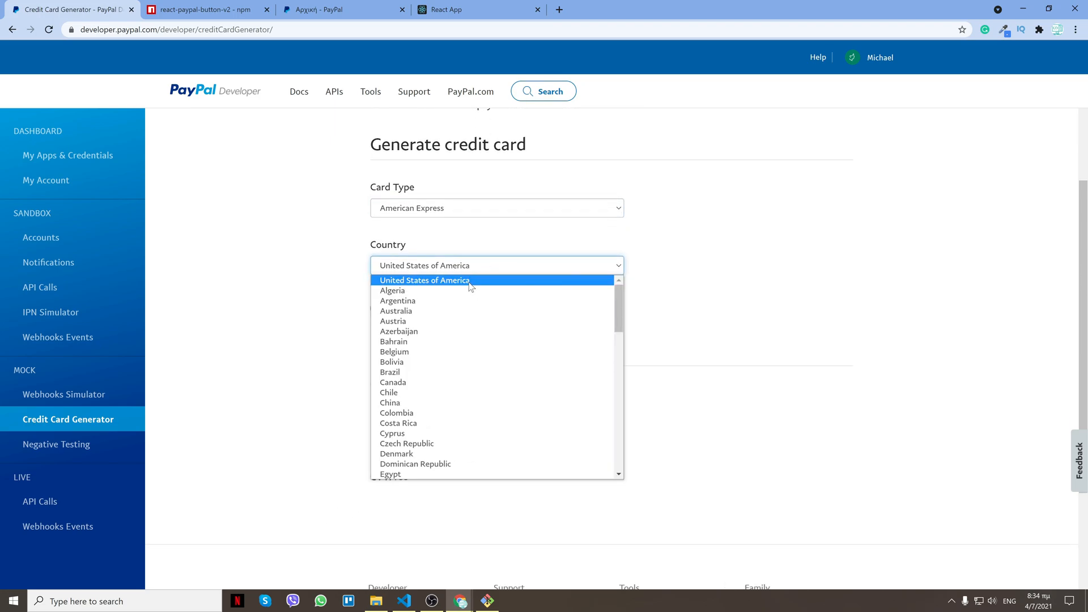
{"action": "left_click", "coordinate": [424, 280]}
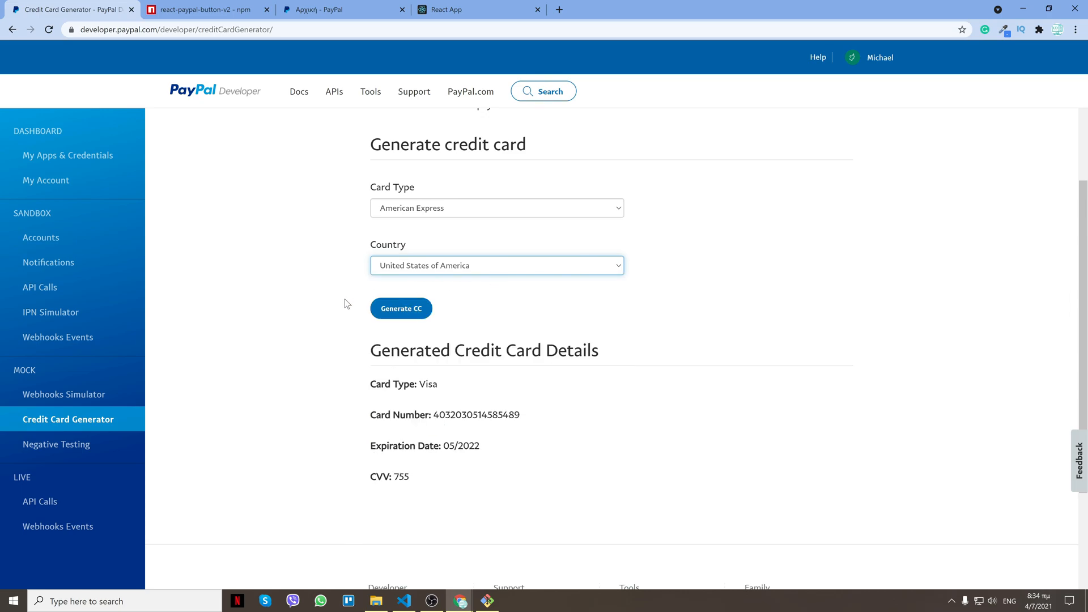
{"action": "left_click", "coordinate": [401, 308]}
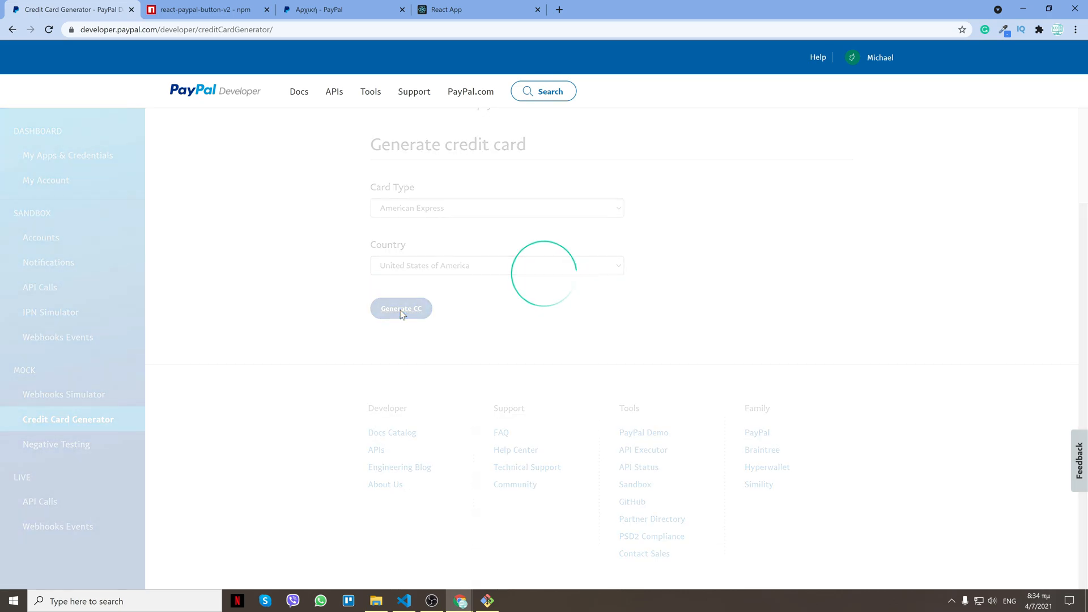
{"action": "left_click", "coordinate": [401, 308]}
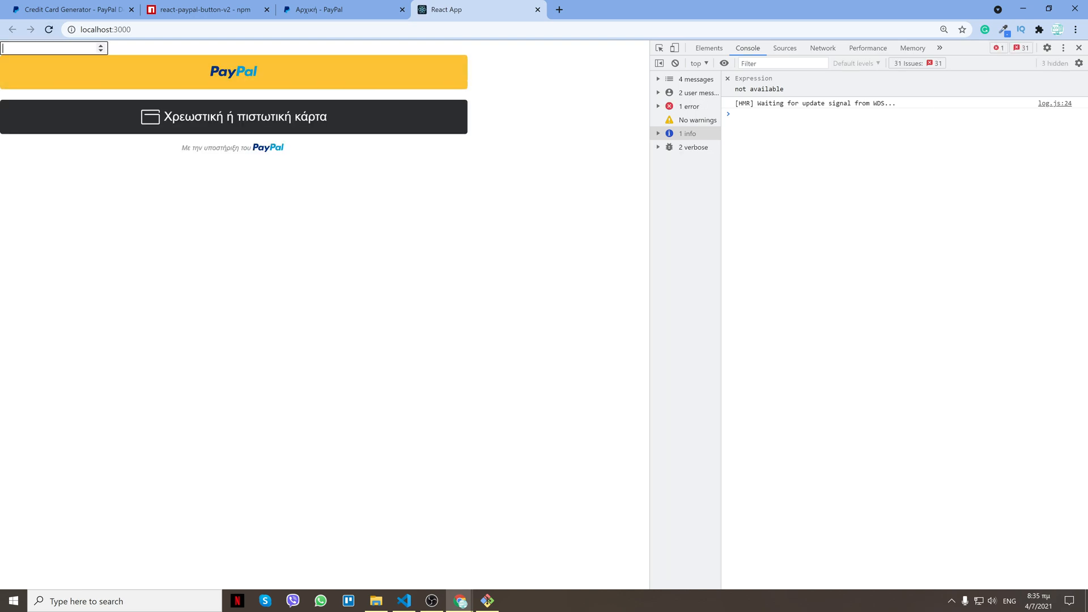
- Enter 10 as the payment amount and start the debit or credit card checkout
{"action": "type", "text": "10"}
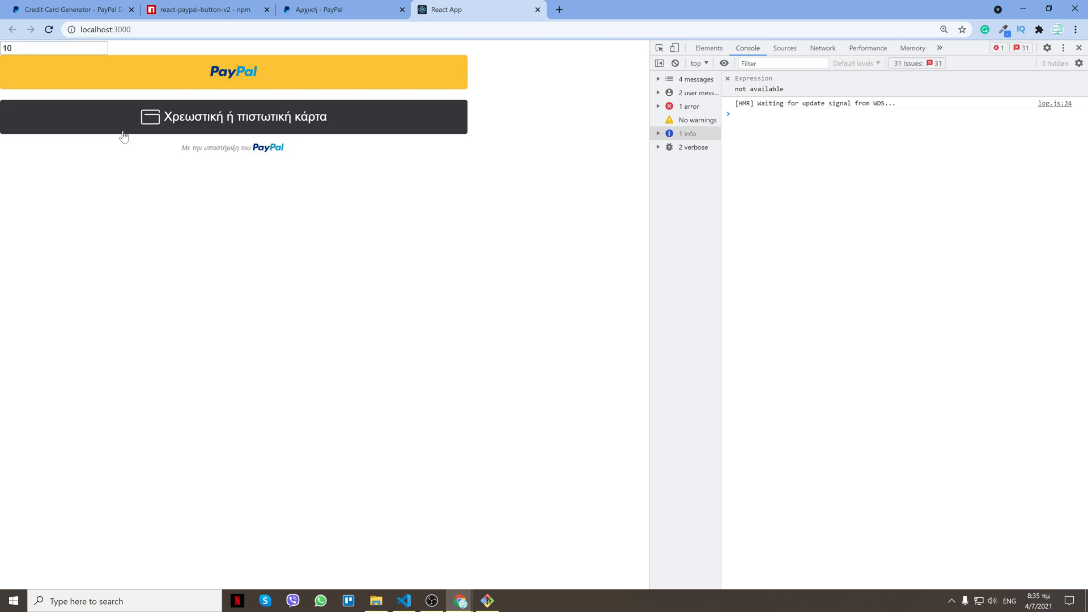
{"action": "left_click", "coordinate": [233, 117]}
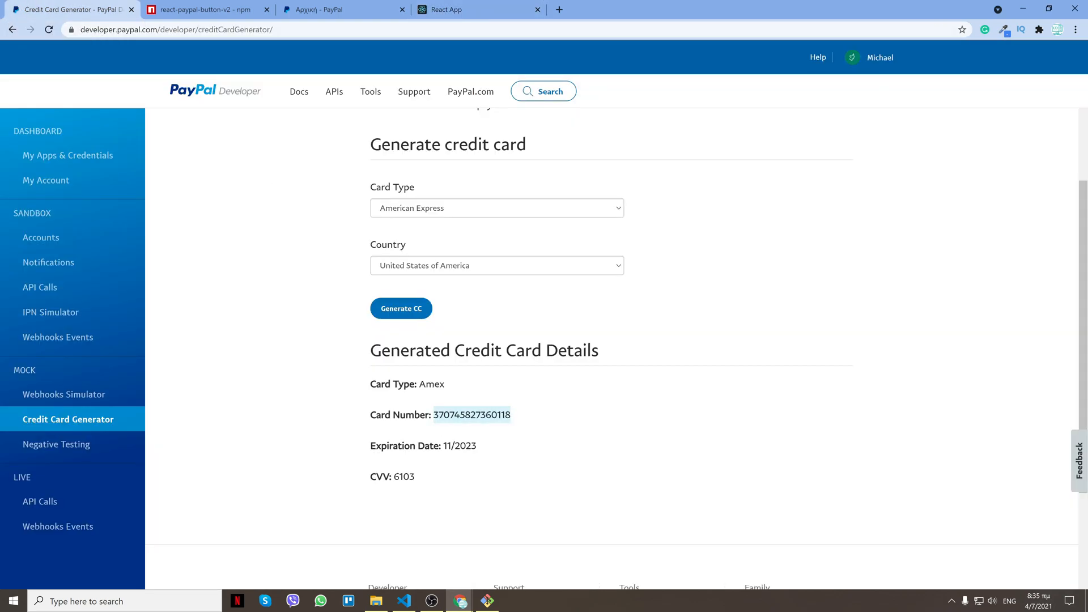
- Finish the 10 USD card checkout, dismiss the completion alert, and expand the logged order details
{"action": "left_click", "coordinate": [477, 9]}
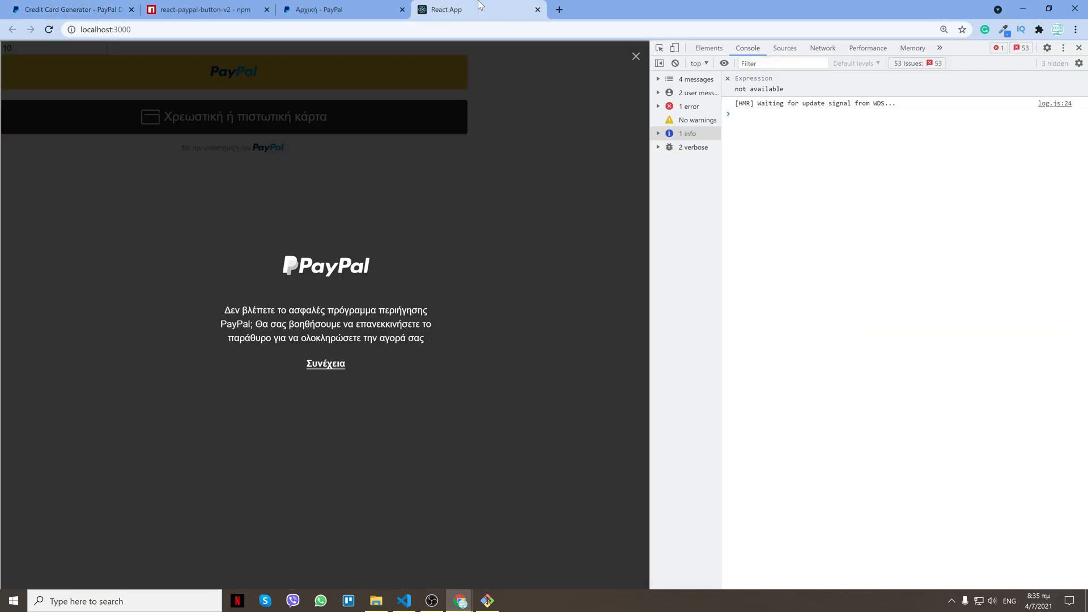
{"action": "mouse_move", "coordinate": [460, 601]}
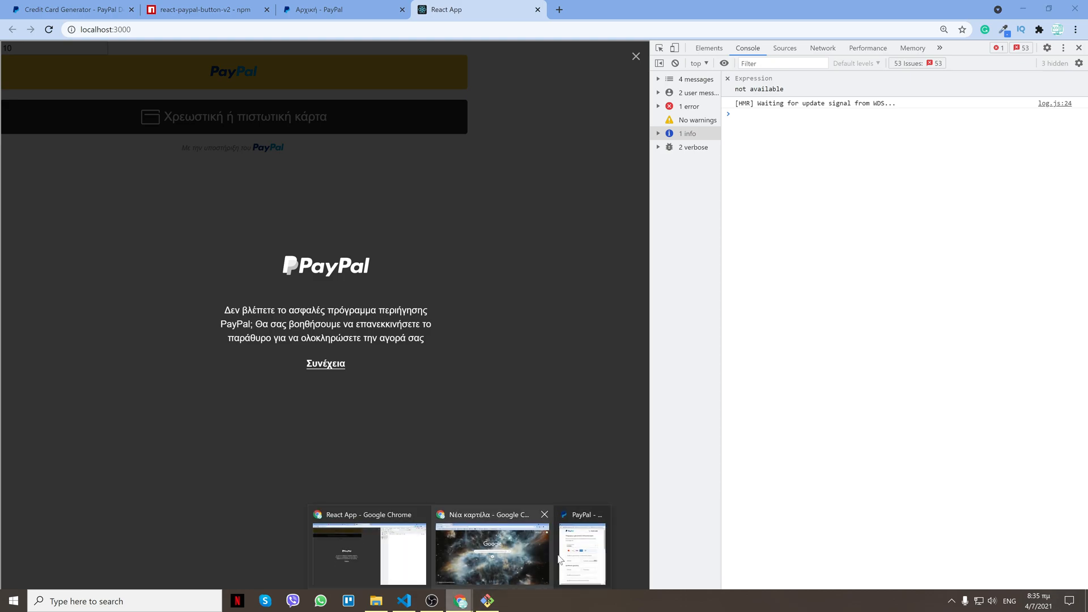
{"action": "left_click", "coordinate": [581, 551]}
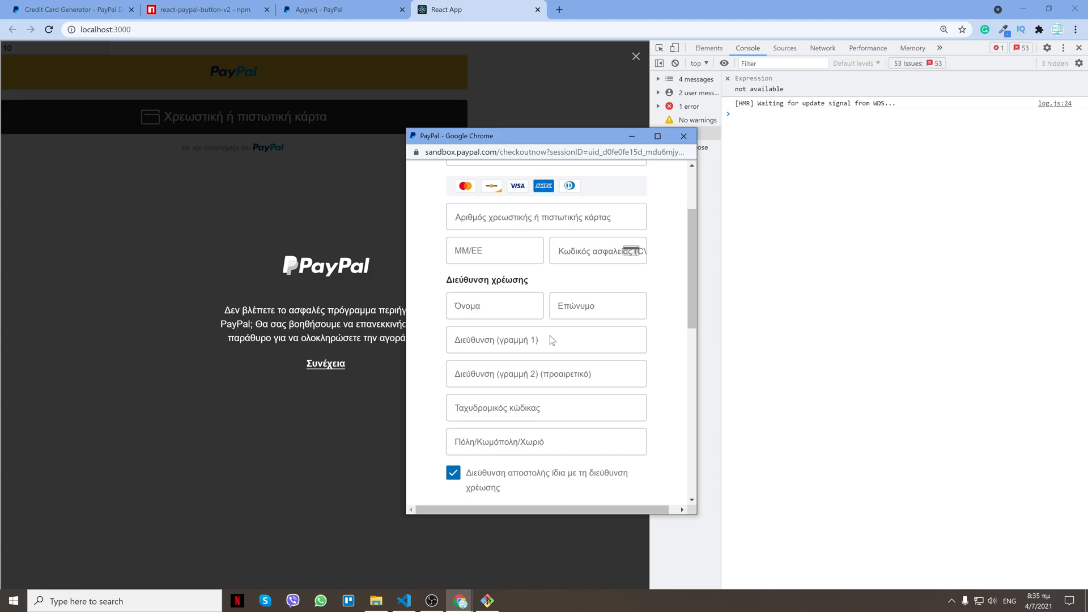
{"action": "scroll", "scroll_direction": "down", "scroll_amount": 3}
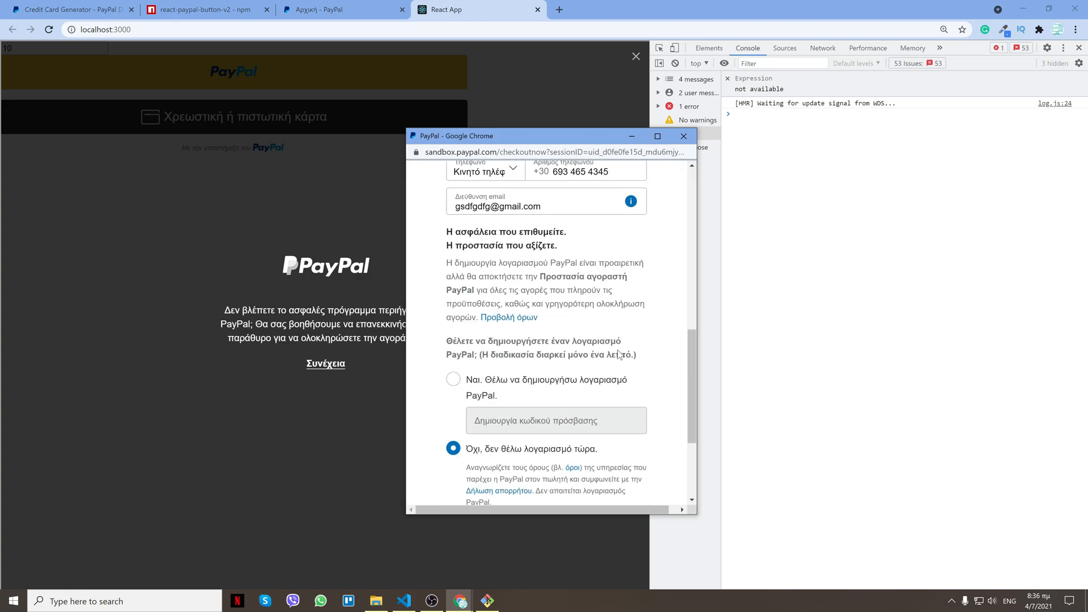
{"action": "scroll", "scroll_direction": "down", "scroll_amount": 3}
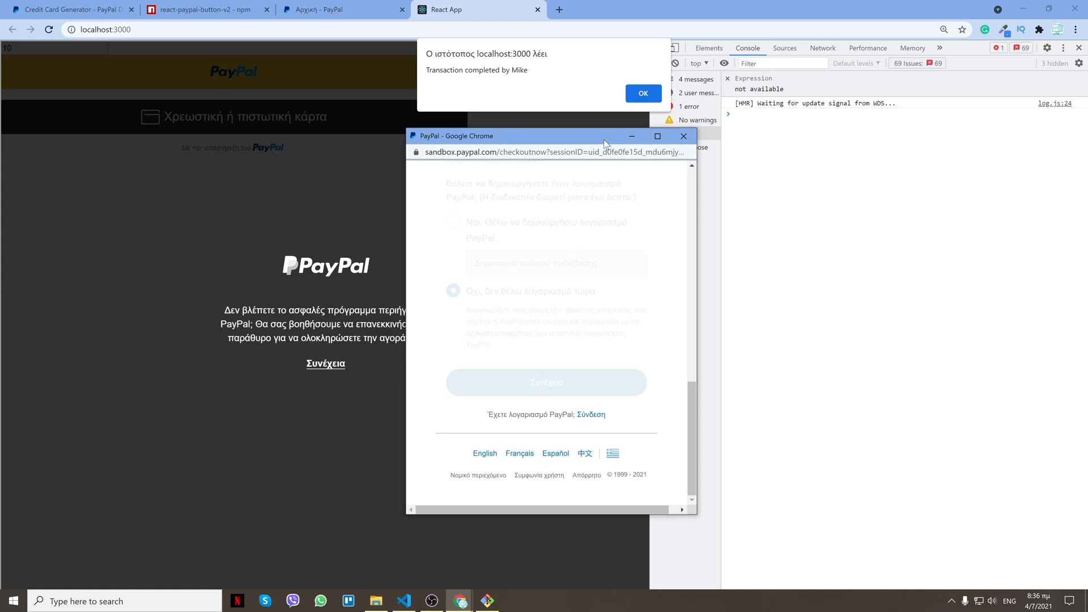
{"action": "mouse_move", "coordinate": [624, 89]}
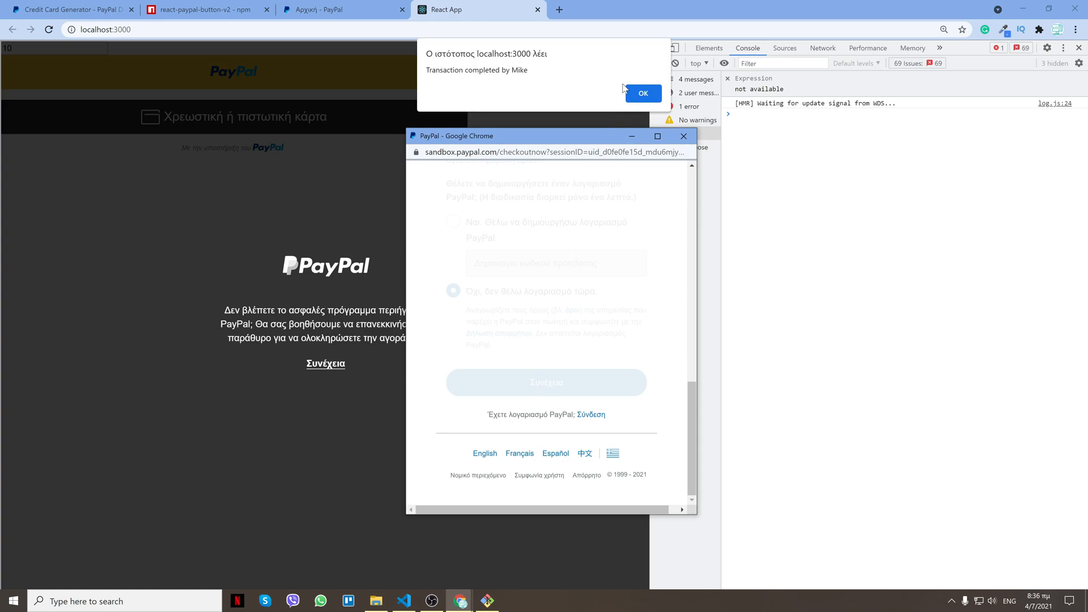
{"action": "left_click", "coordinate": [642, 93]}
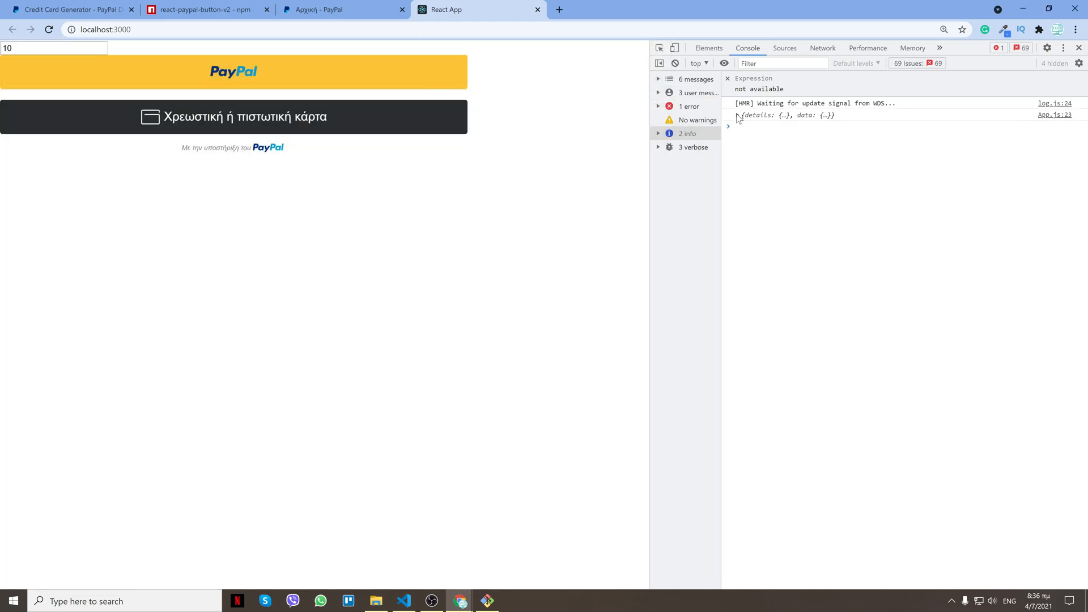
{"action": "left_click", "coordinate": [728, 115]}
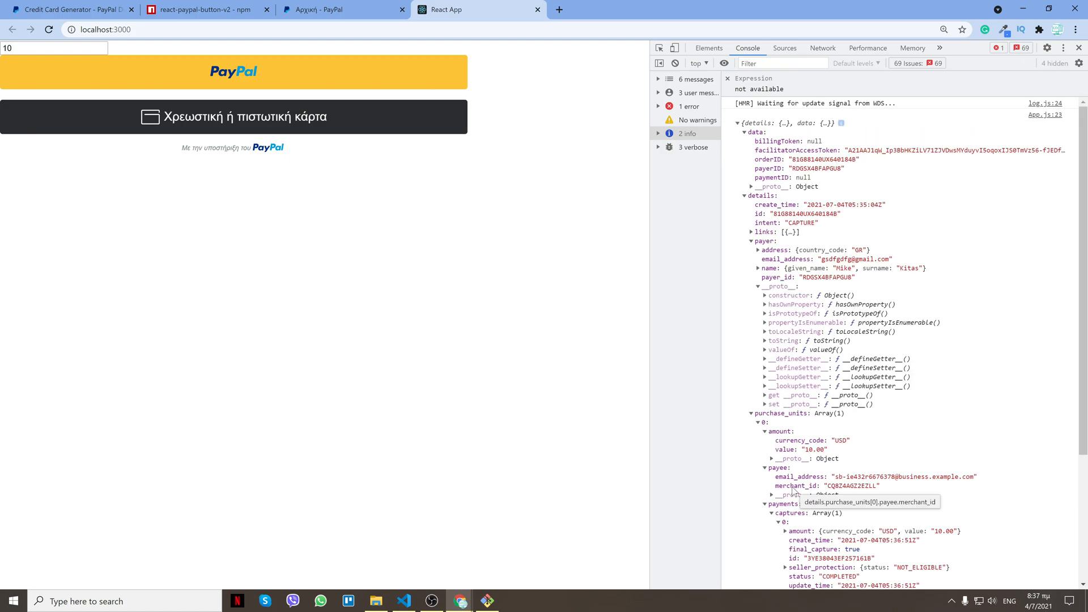